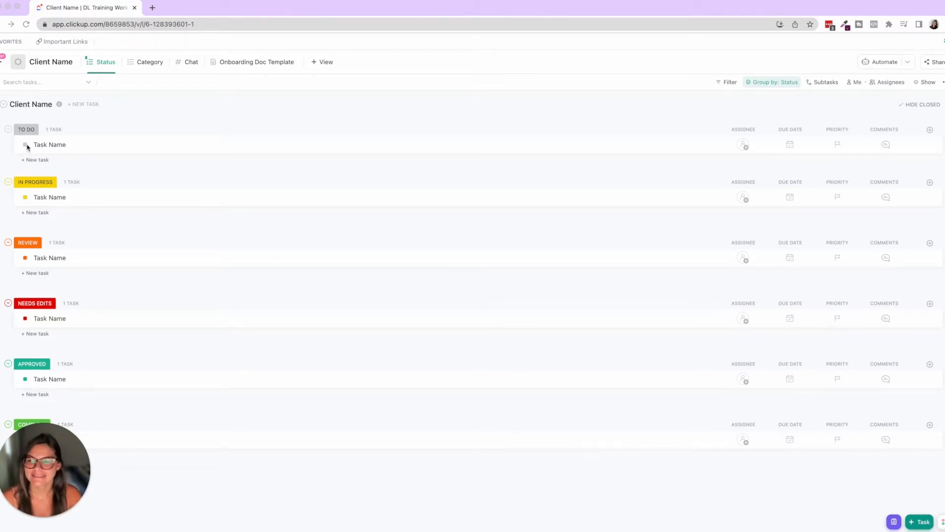
Show the Category column in the Status list, check the first task's category options, and toggle group order
{"action": "left_click", "coordinate": [25, 144]}
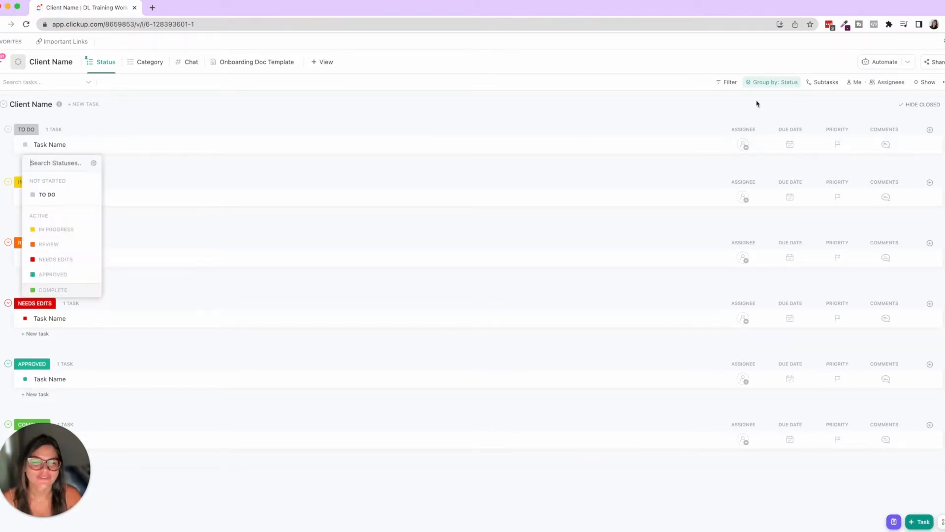
{"action": "left_click", "coordinate": [929, 129]}
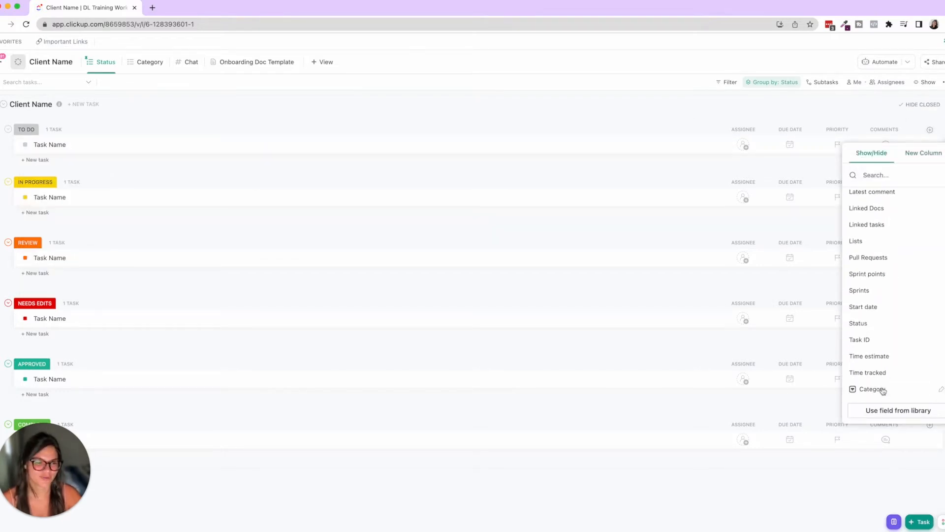
{"action": "left_click", "coordinate": [871, 389]}
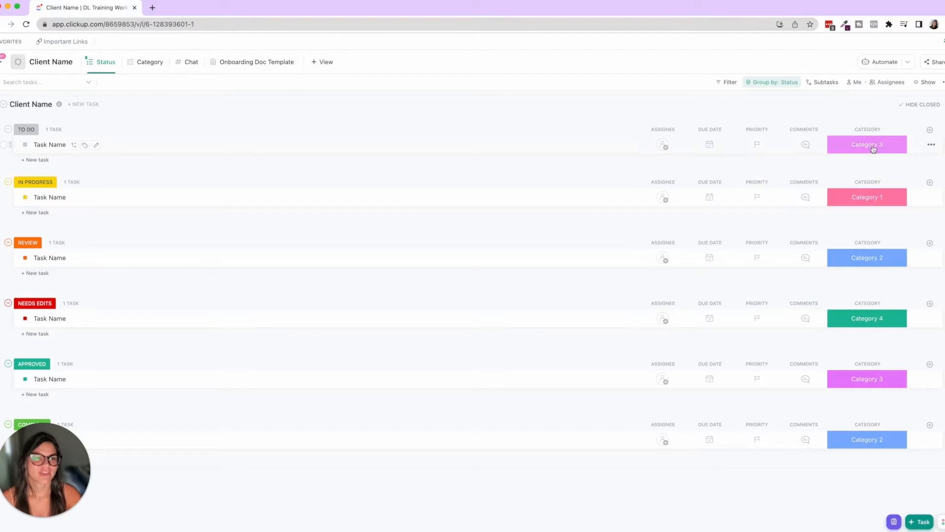
{"action": "left_click", "coordinate": [866, 144]}
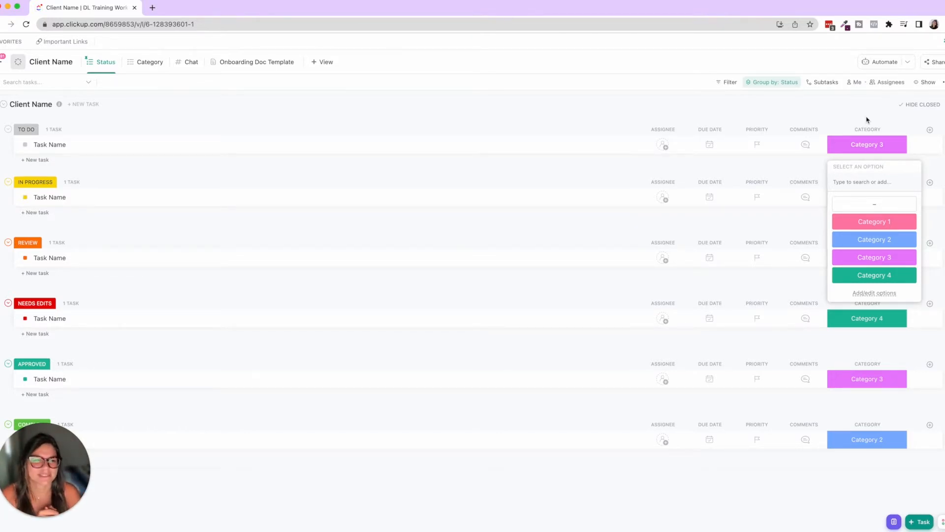
{"action": "left_click", "coordinate": [773, 82]}
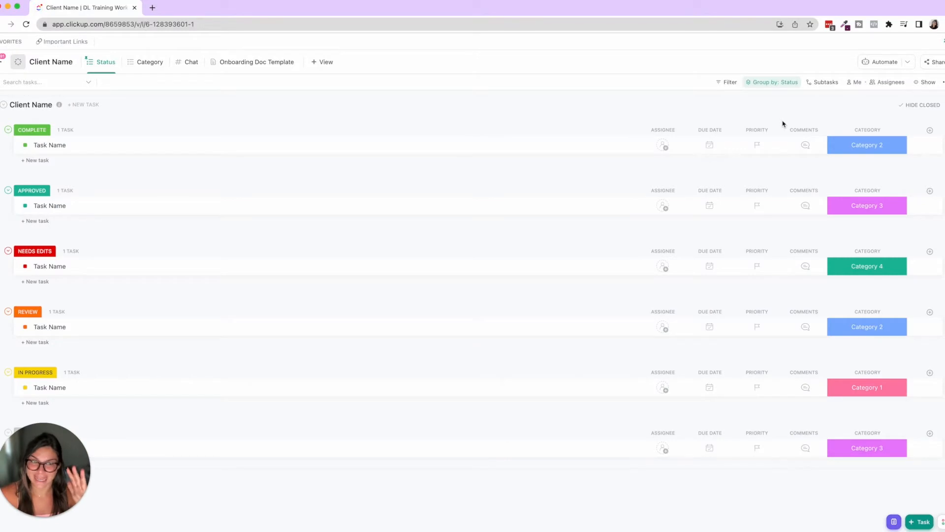
{"action": "left_click", "coordinate": [775, 82]}
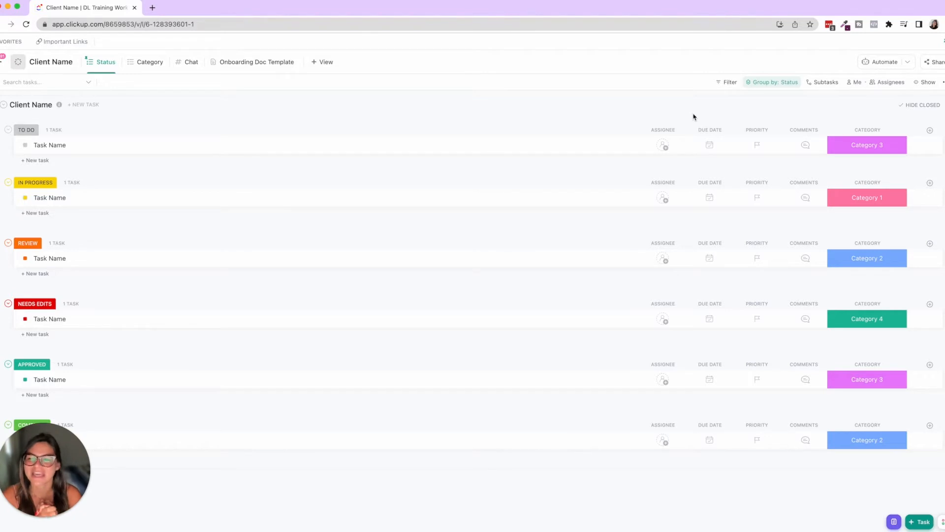
{"action": "mouse_move", "coordinate": [51, 144]}
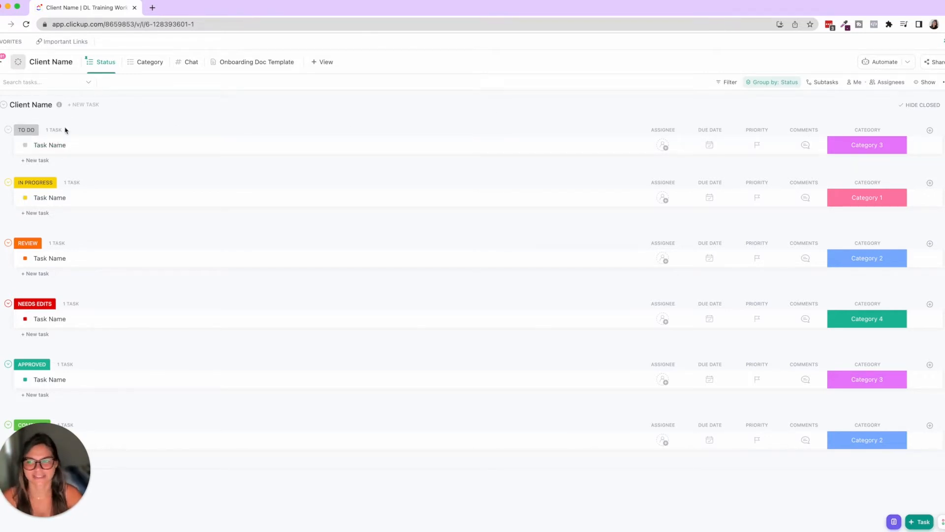
{"action": "mouse_move", "coordinate": [50, 145]}
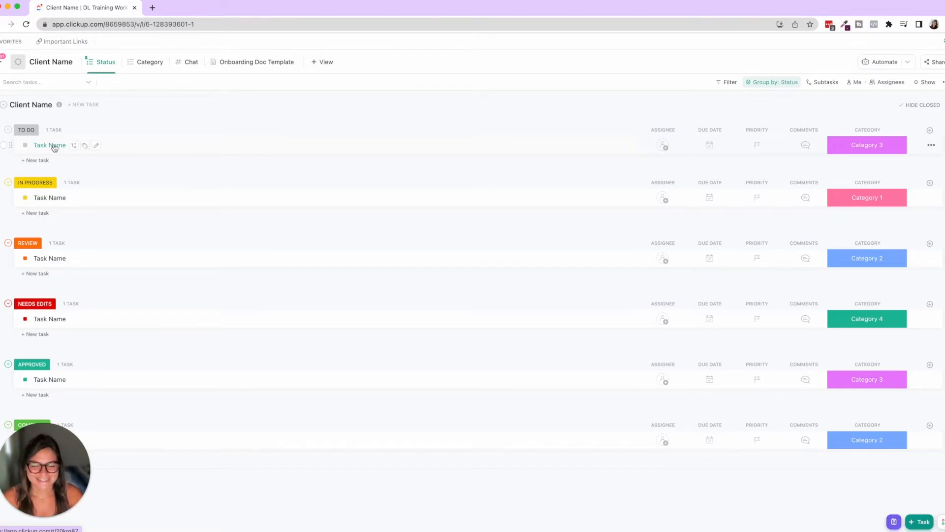
{"action": "mouse_move", "coordinate": [193, 141]}
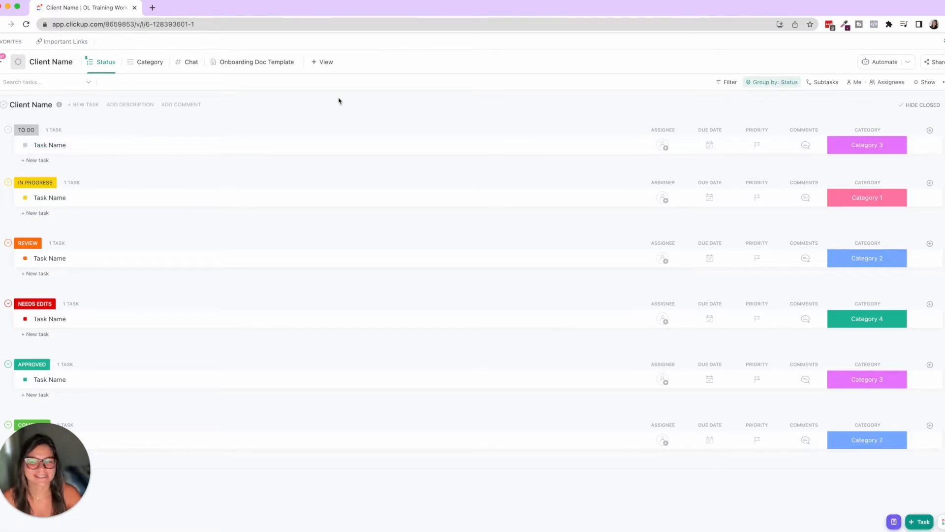
{"action": "mouse_move", "coordinate": [49, 144]}
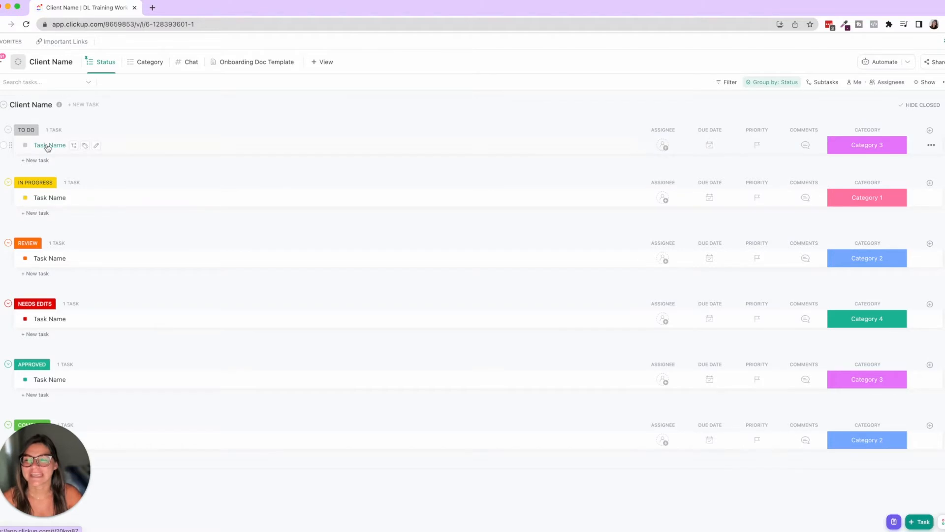
Step the first task's status through Review, Needs Edits and Approved to Complete
{"action": "left_click", "coordinate": [49, 145]}
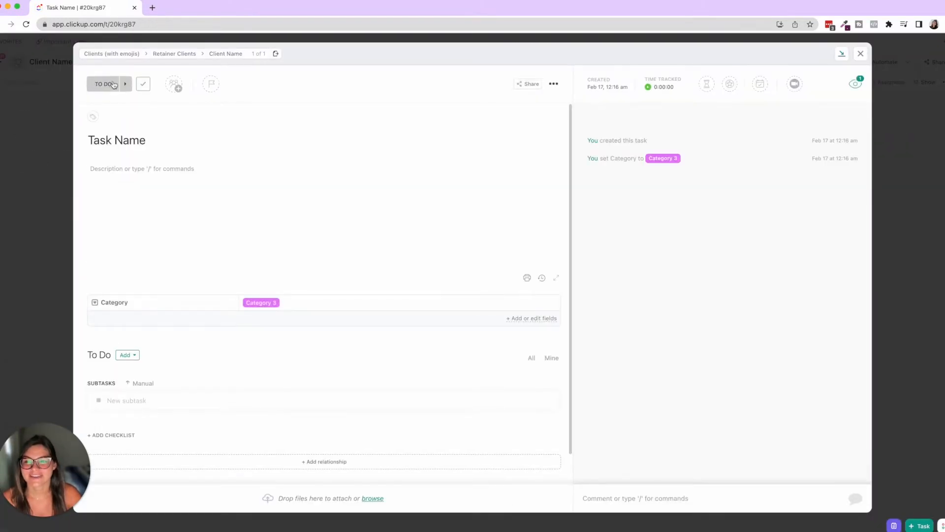
{"action": "left_click", "coordinate": [103, 84]}
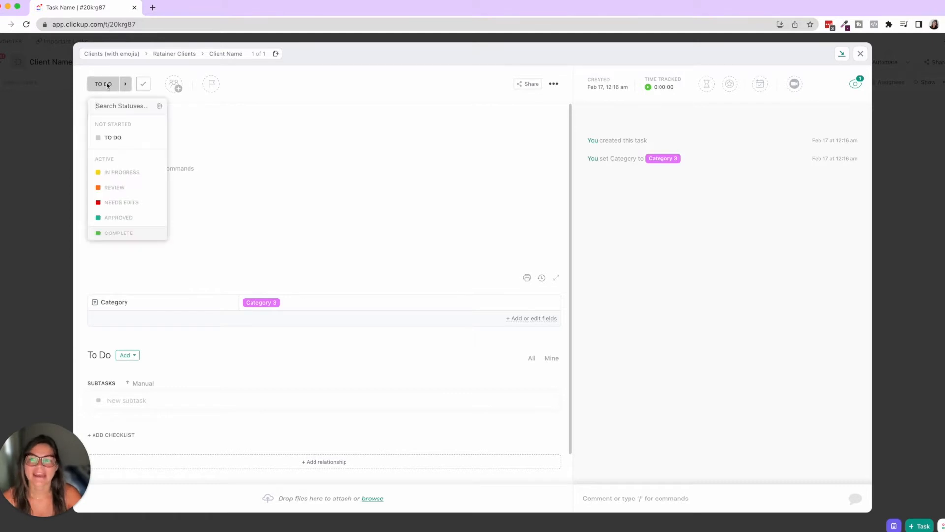
{"action": "mouse_move", "coordinate": [121, 172]}
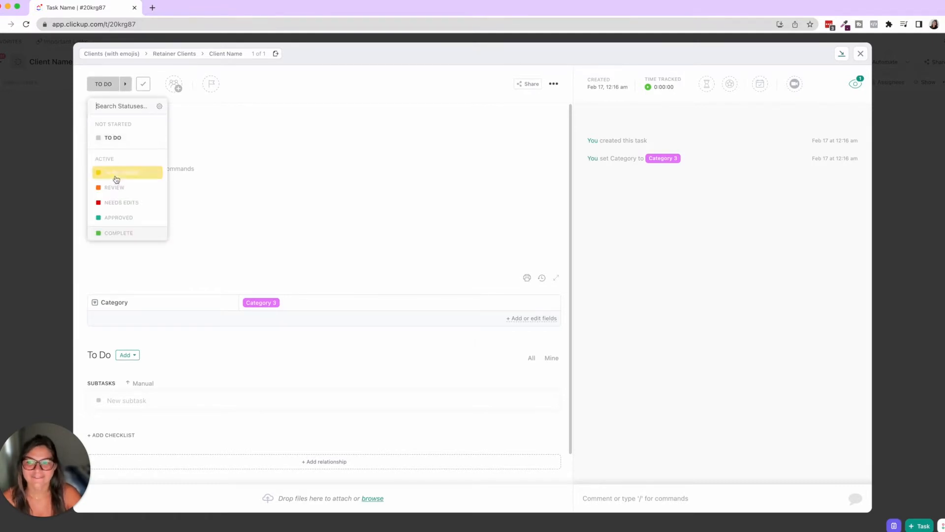
{"action": "left_click", "coordinate": [126, 172]}
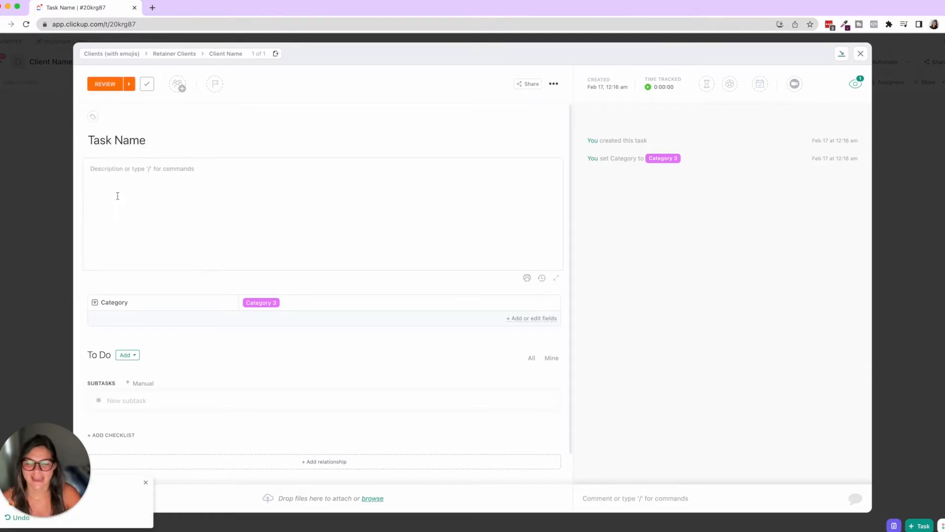
{"action": "mouse_move", "coordinate": [128, 84]}
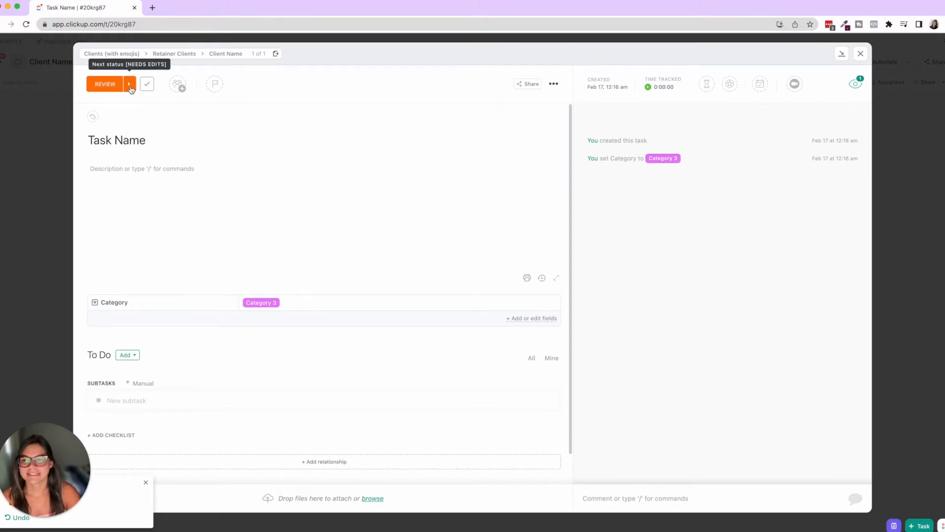
{"action": "left_click", "coordinate": [129, 83]}
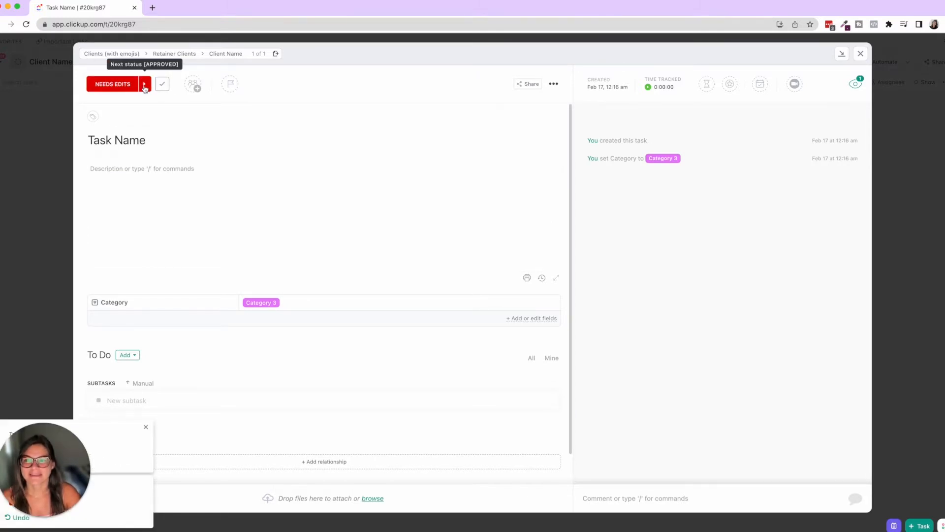
{"action": "left_click", "coordinate": [145, 83]}
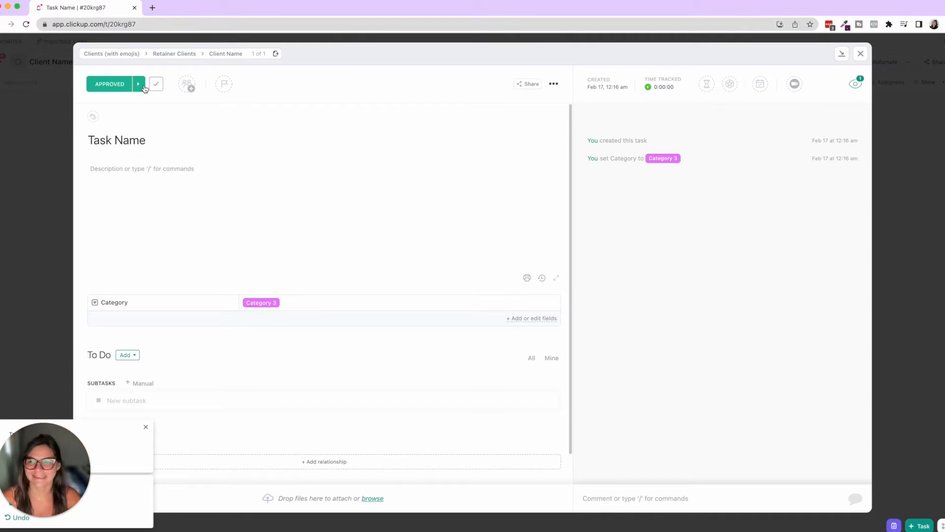
{"action": "mouse_move", "coordinate": [156, 84]}
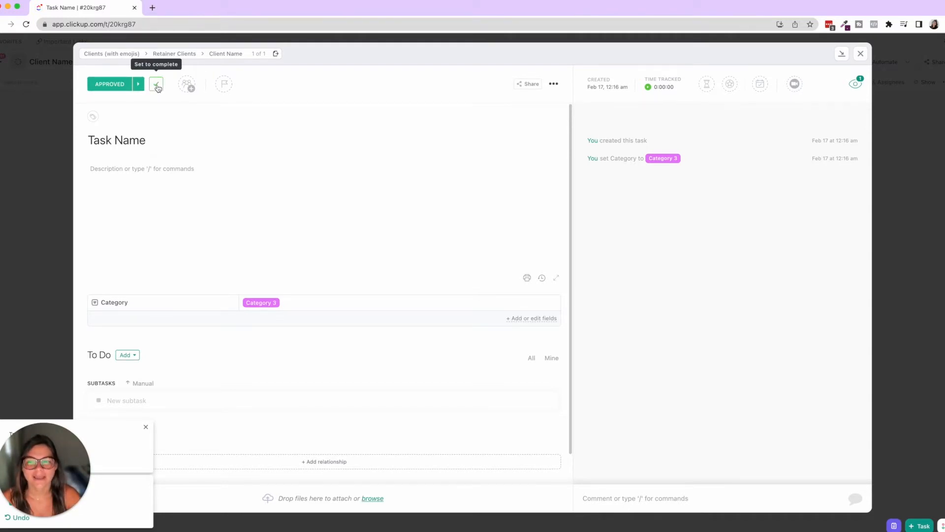
{"action": "left_click", "coordinate": [156, 84]}
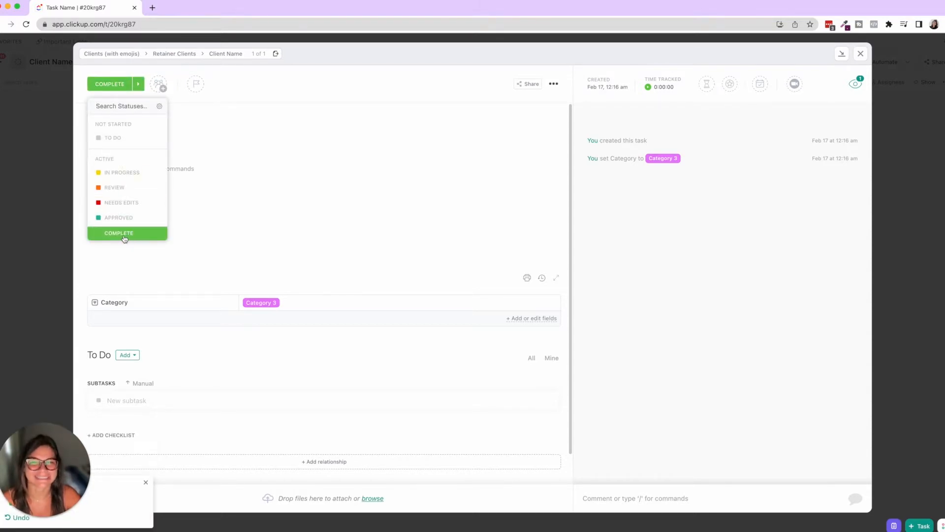
Review the Client Name status editor and close it unchanged
{"action": "left_click", "coordinate": [118, 234]}
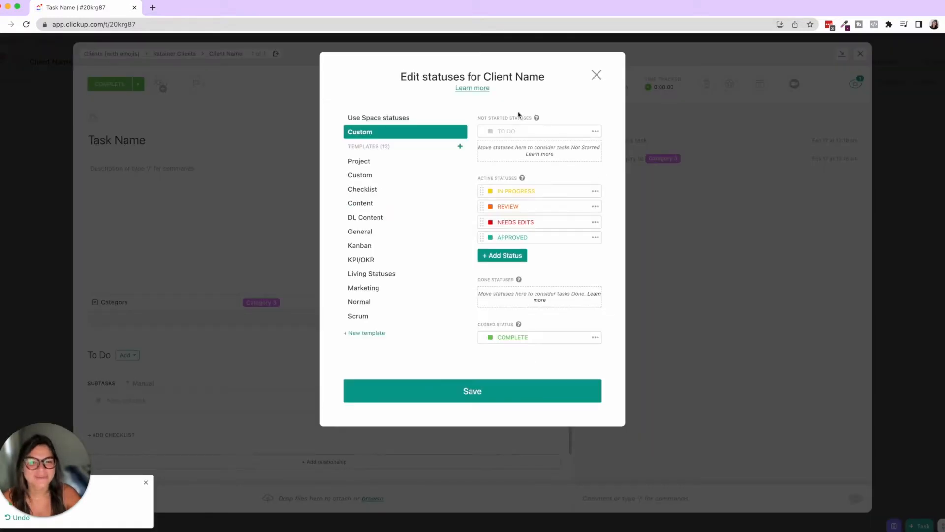
{"action": "mouse_move", "coordinate": [539, 295]}
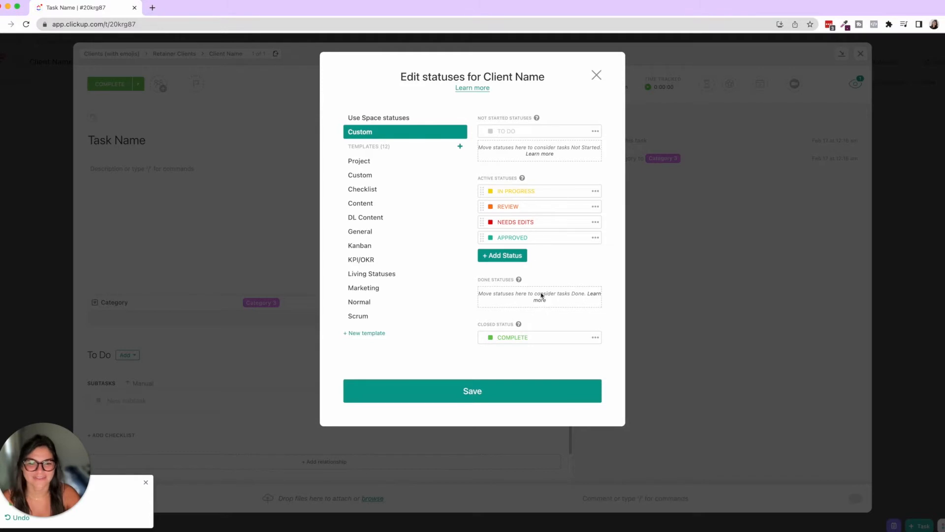
{"action": "mouse_move", "coordinate": [548, 332]}
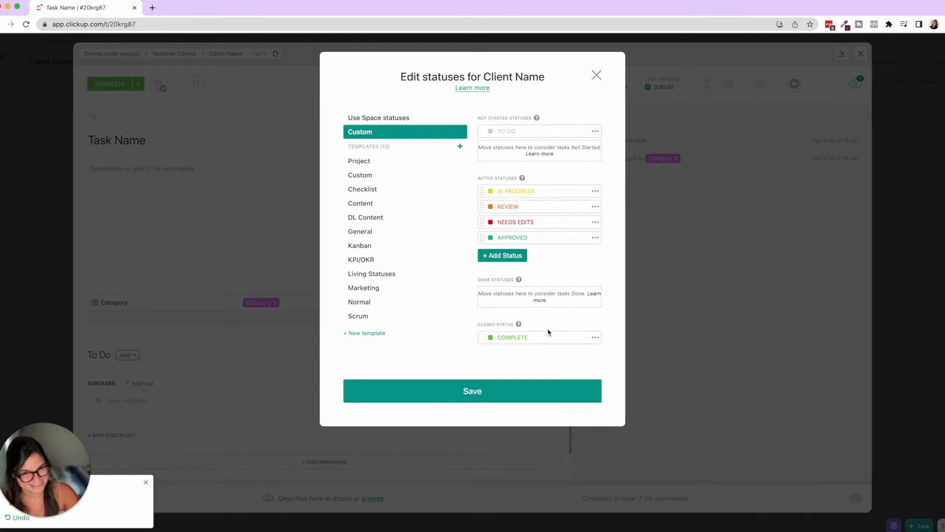
{"action": "mouse_move", "coordinate": [538, 118]}
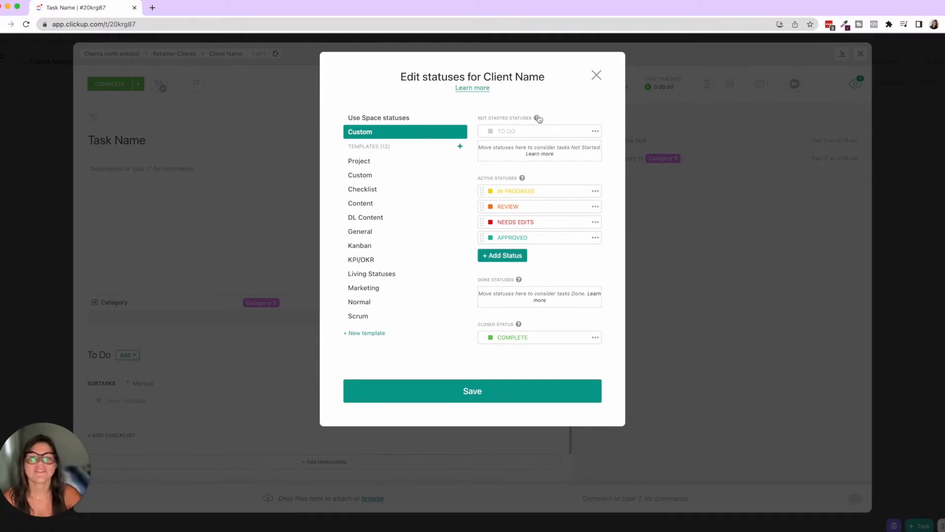
{"action": "mouse_move", "coordinate": [537, 118]}
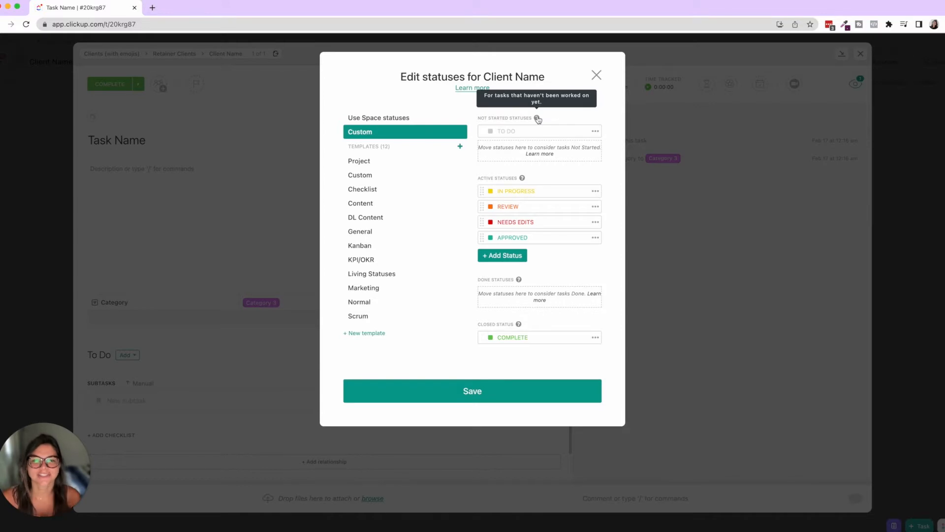
{"action": "mouse_move", "coordinate": [577, 207]}
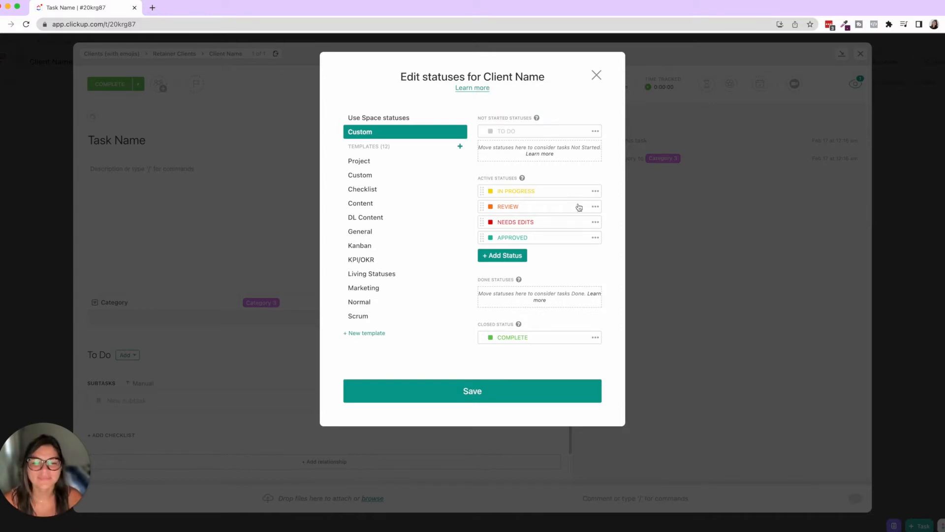
{"action": "mouse_move", "coordinate": [537, 141]}
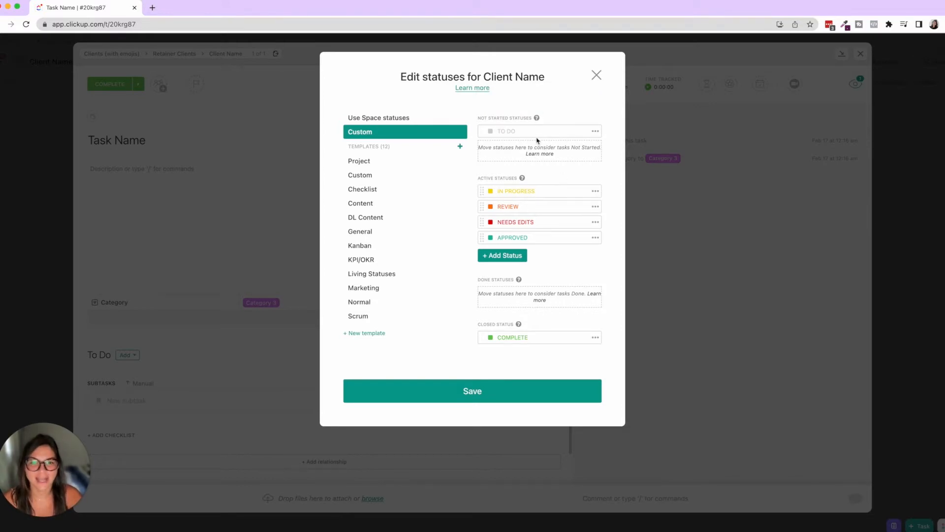
{"action": "mouse_move", "coordinate": [606, 183]}
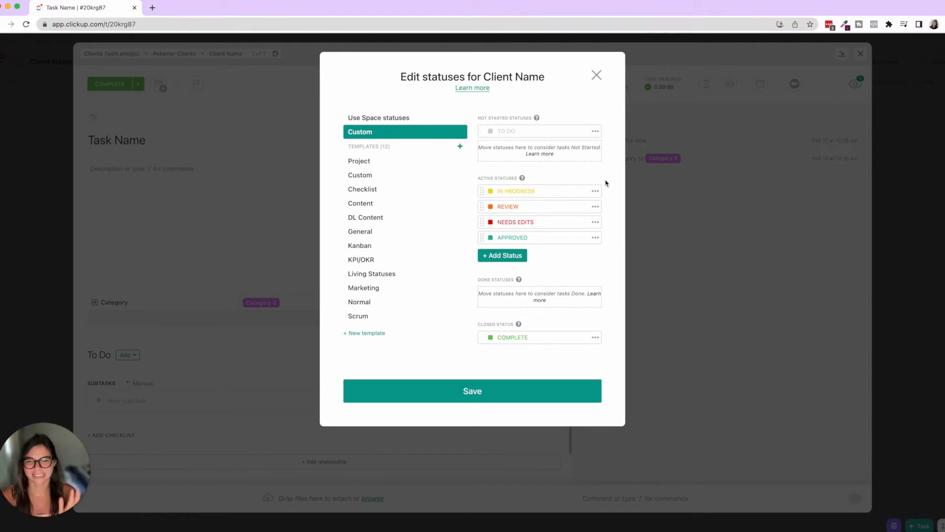
{"action": "mouse_move", "coordinate": [561, 255]}
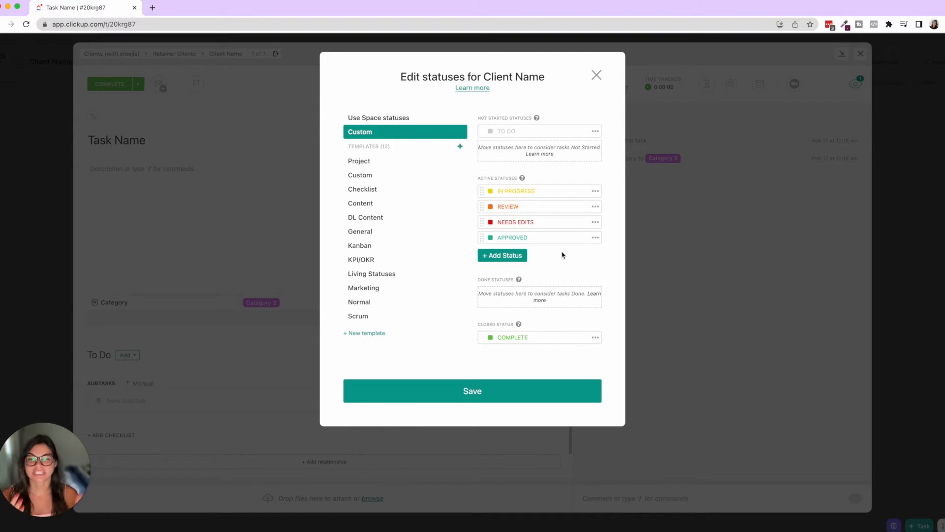
{"action": "mouse_move", "coordinate": [525, 118]}
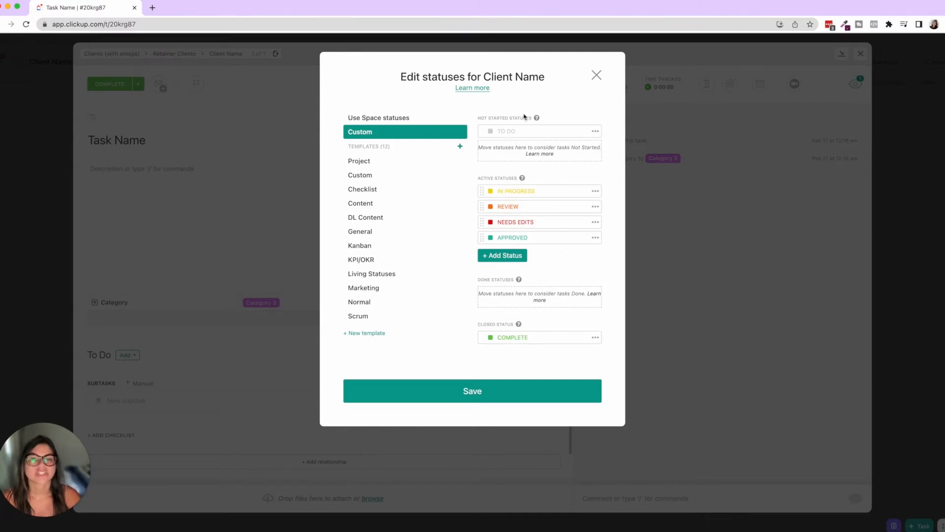
{"action": "mouse_move", "coordinate": [596, 77]}
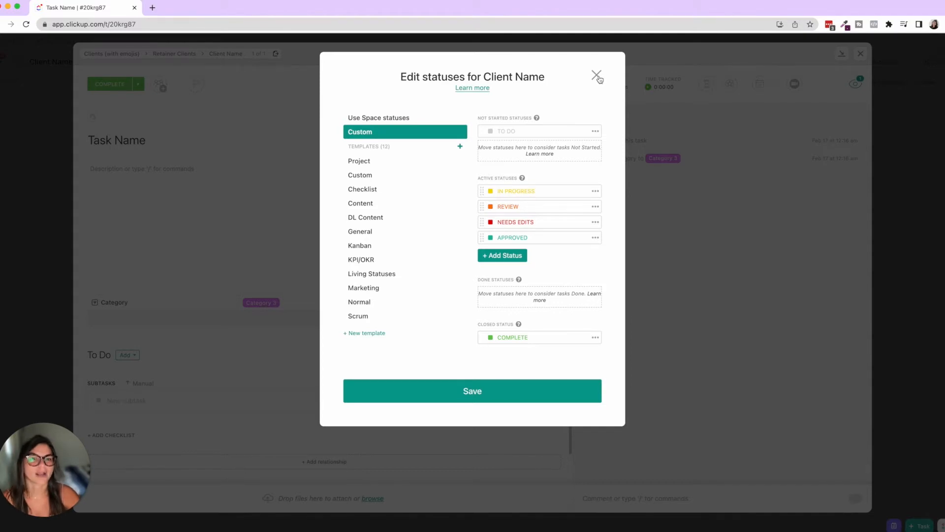
{"action": "left_click", "coordinate": [596, 77]}
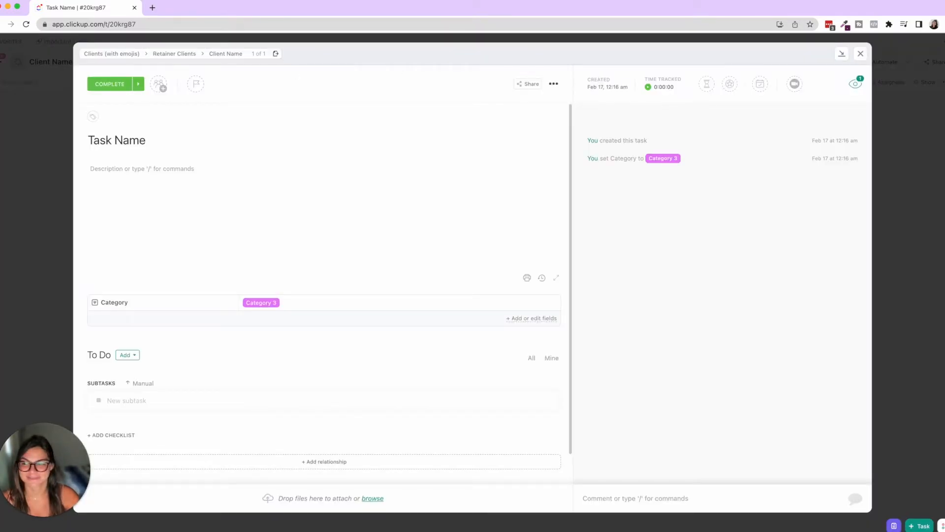
Open the YouTube Workflow list's status settings from the QUEUE group
{"action": "left_click", "coordinate": [199, 7]}
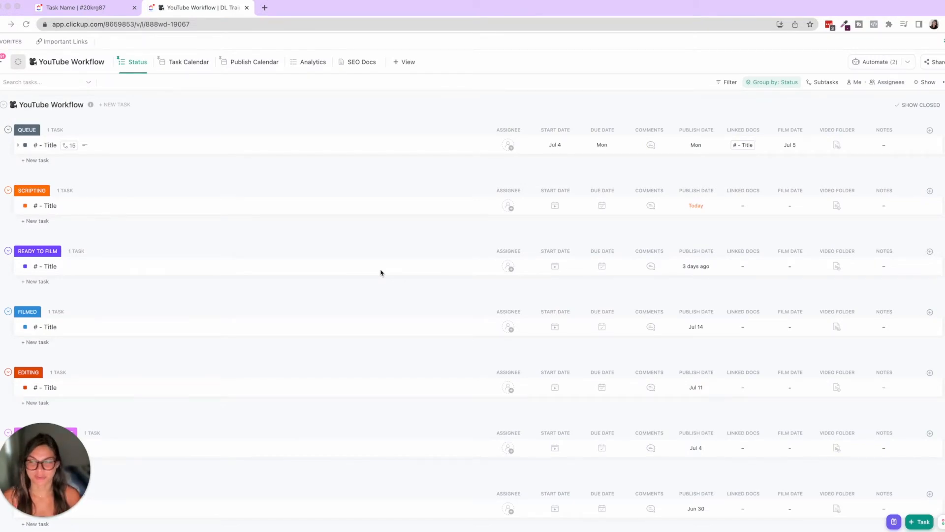
{"action": "mouse_move", "coordinate": [134, 131]}
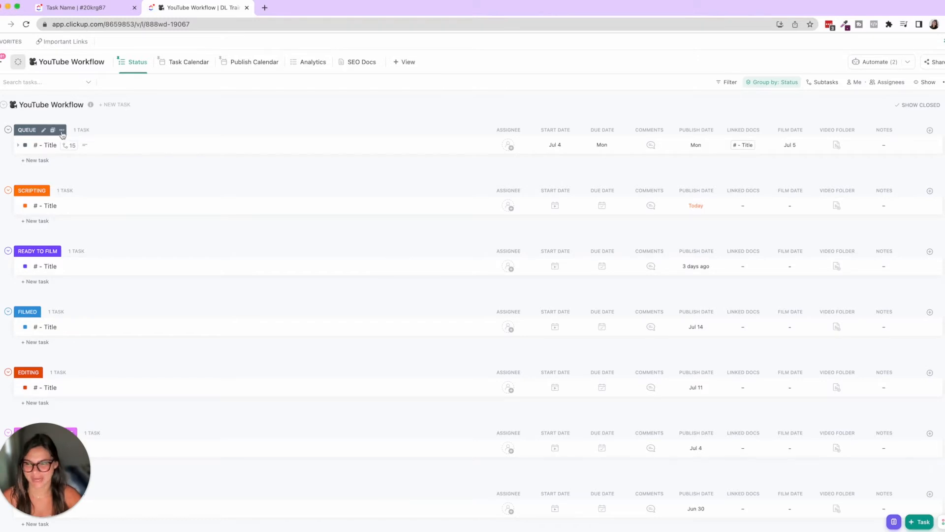
{"action": "left_click", "coordinate": [62, 130]}
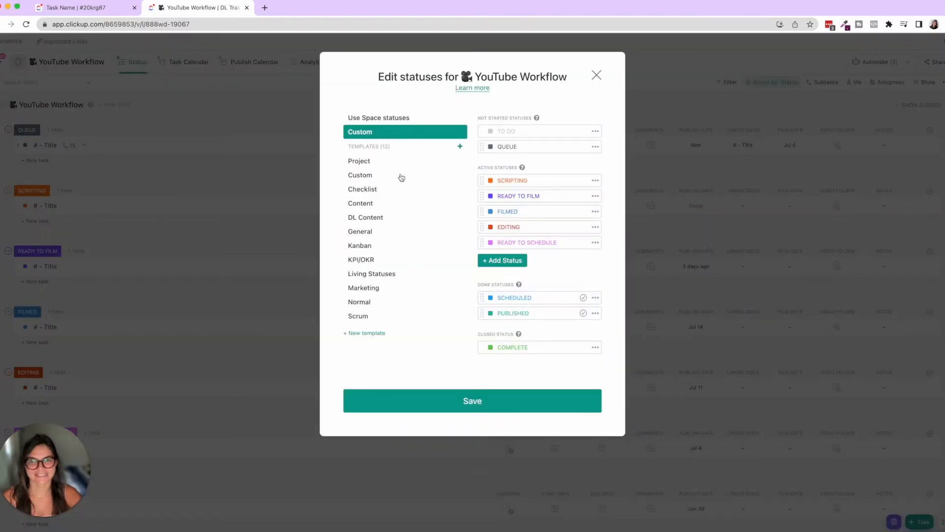
{"action": "mouse_move", "coordinate": [532, 137]}
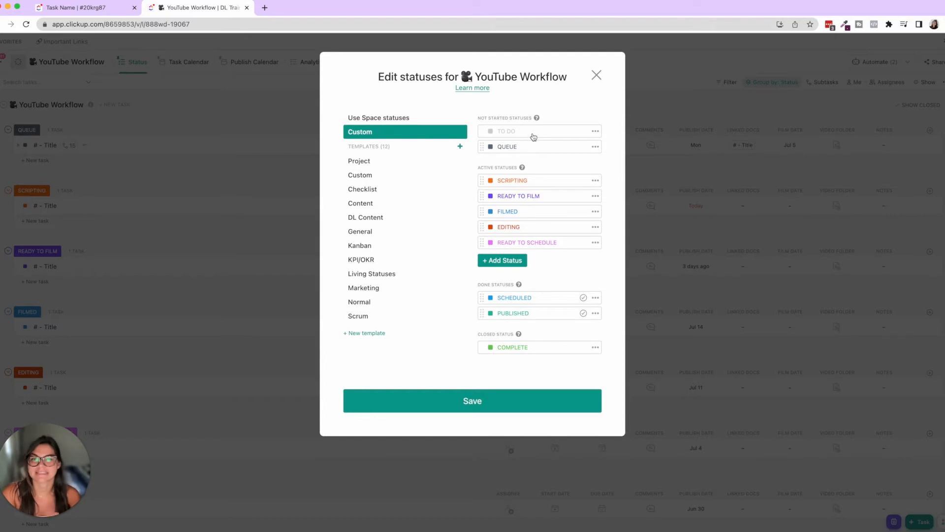
{"action": "mouse_move", "coordinate": [618, 83]}
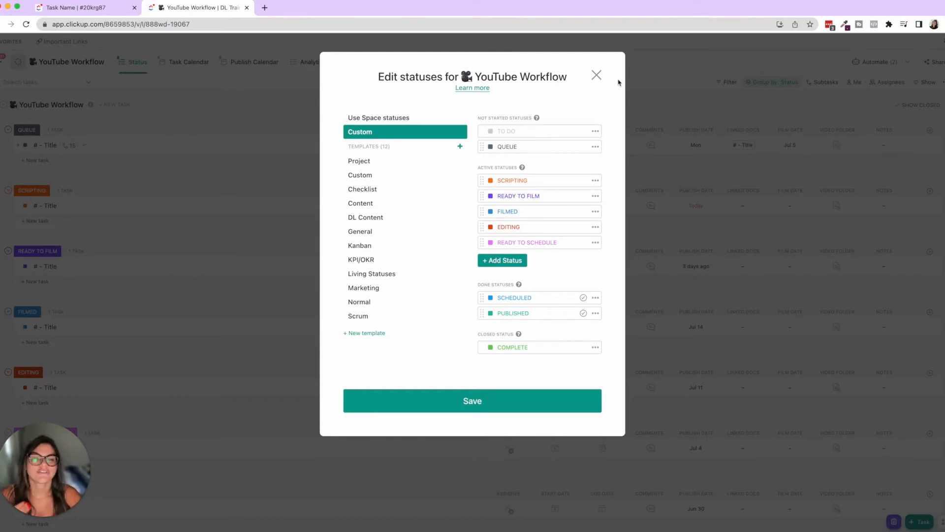
Close the status settings and inspect the 'Solidify topic + script' subtask's status choices
{"action": "left_click", "coordinate": [596, 75]}
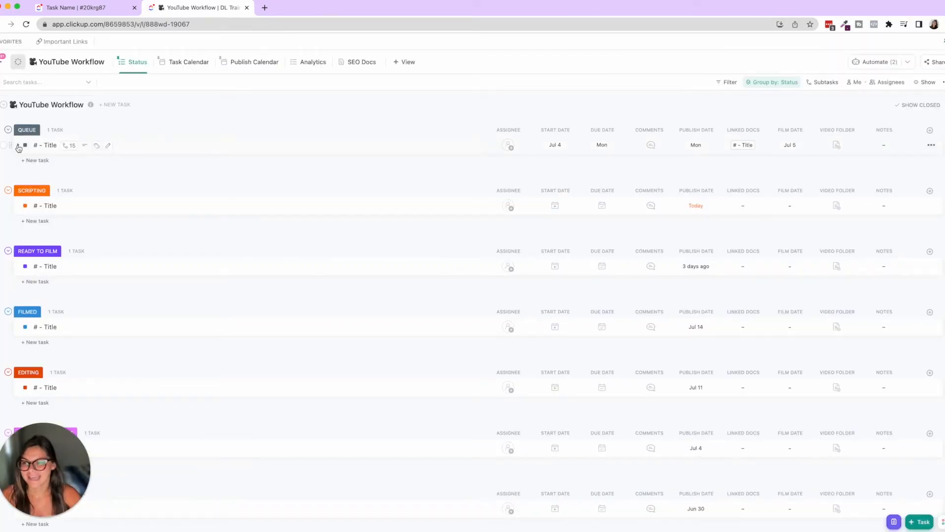
{"action": "left_click", "coordinate": [19, 144]}
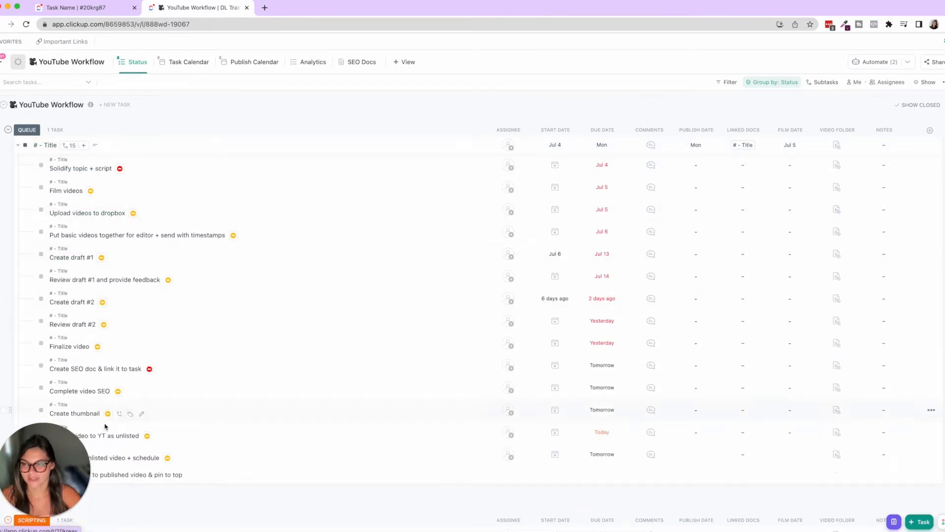
{"action": "left_click", "coordinate": [79, 168]}
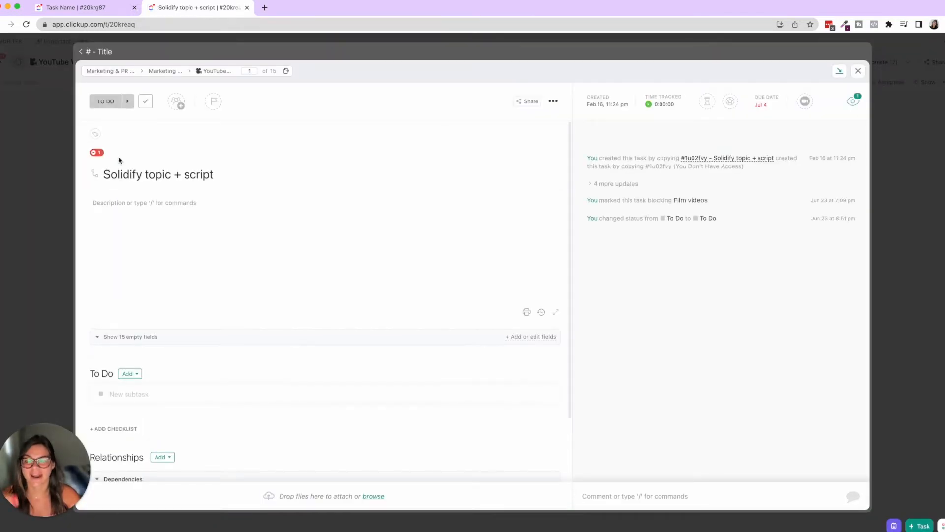
{"action": "mouse_move", "coordinate": [118, 116]}
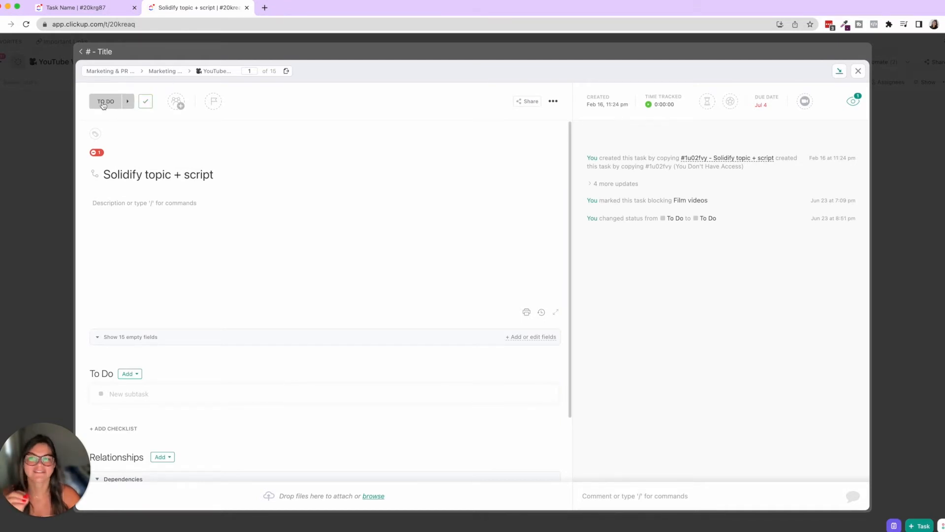
{"action": "left_click", "coordinate": [106, 100]}
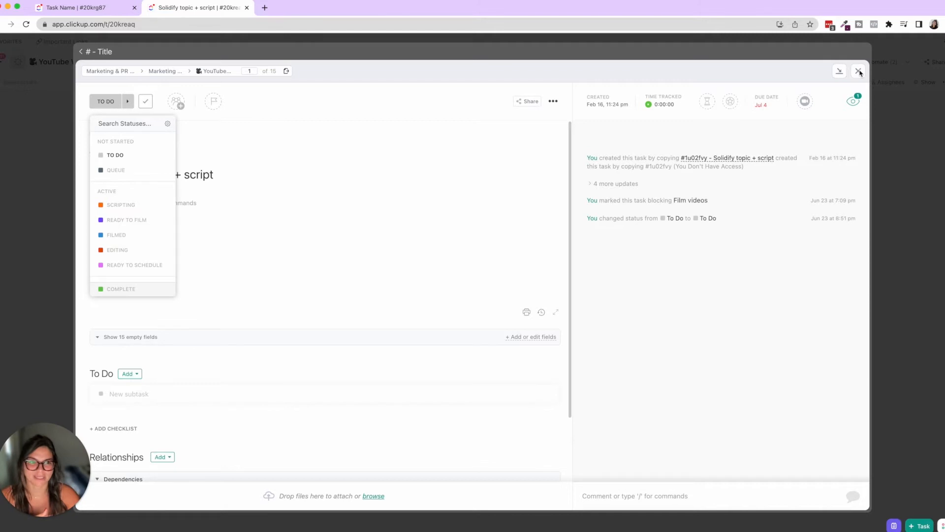
{"action": "left_click", "coordinate": [860, 71]}
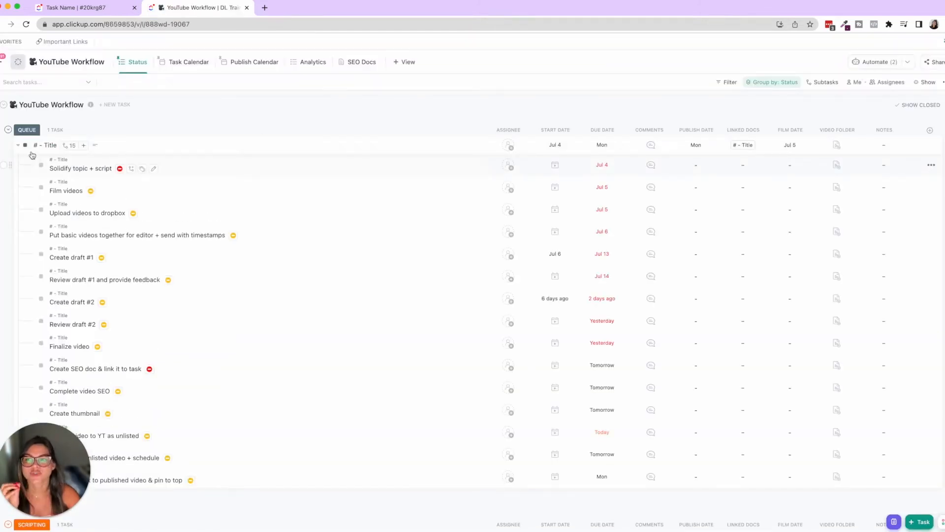
{"action": "left_click", "coordinate": [19, 145]}
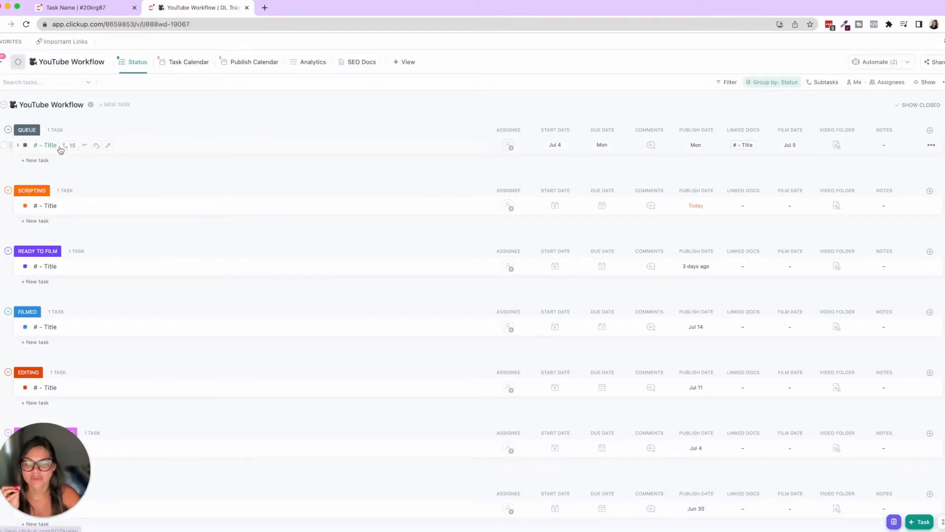
Review the Title task's status choices, then close the Client Name task details
{"action": "left_click", "coordinate": [26, 144]}
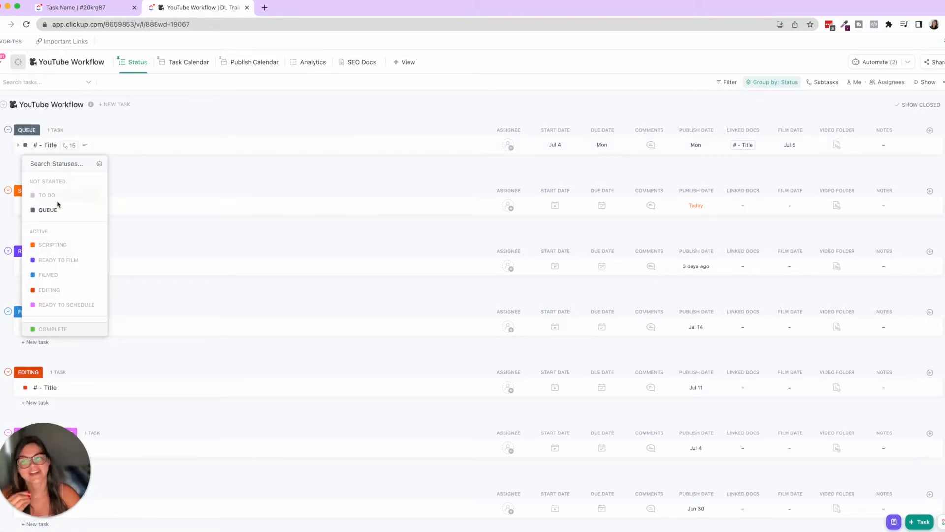
{"action": "mouse_move", "coordinate": [57, 308]}
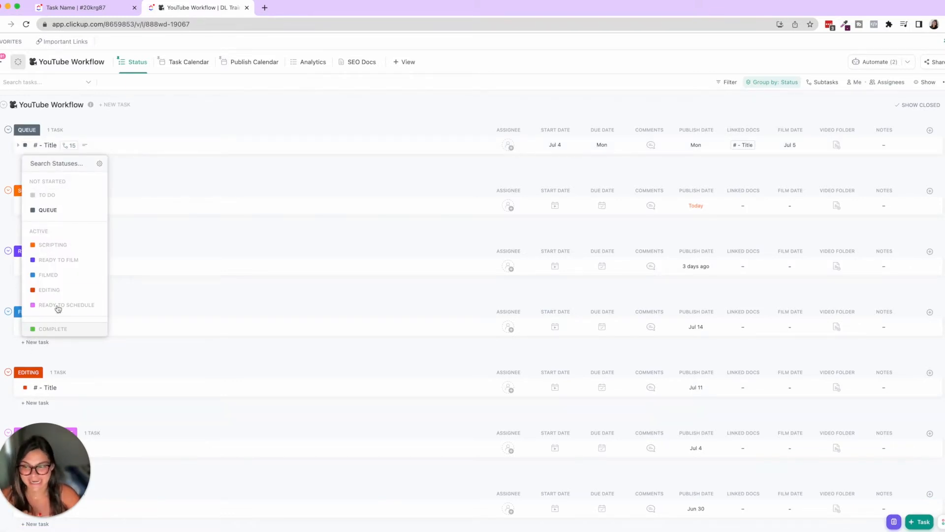
{"action": "scroll", "scroll_direction": "down", "scroll_amount": 3}
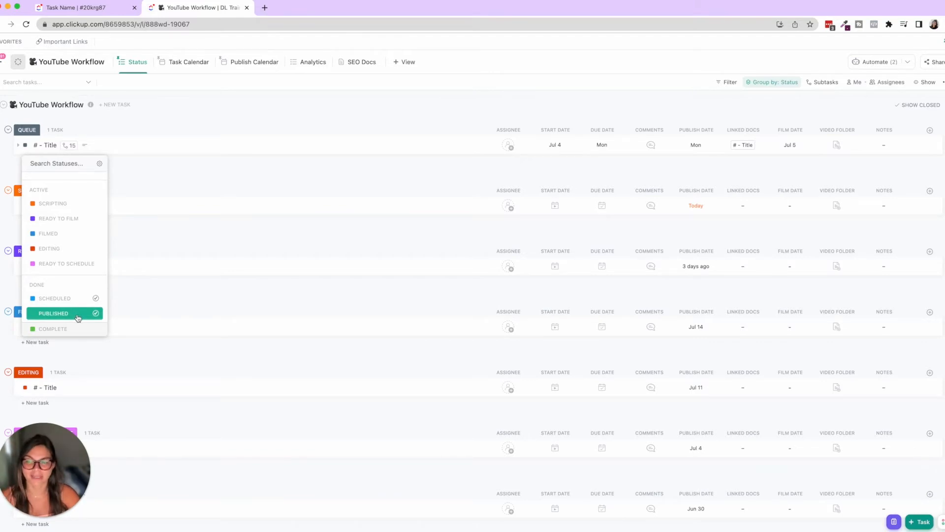
{"action": "left_click", "coordinate": [177, 129]}
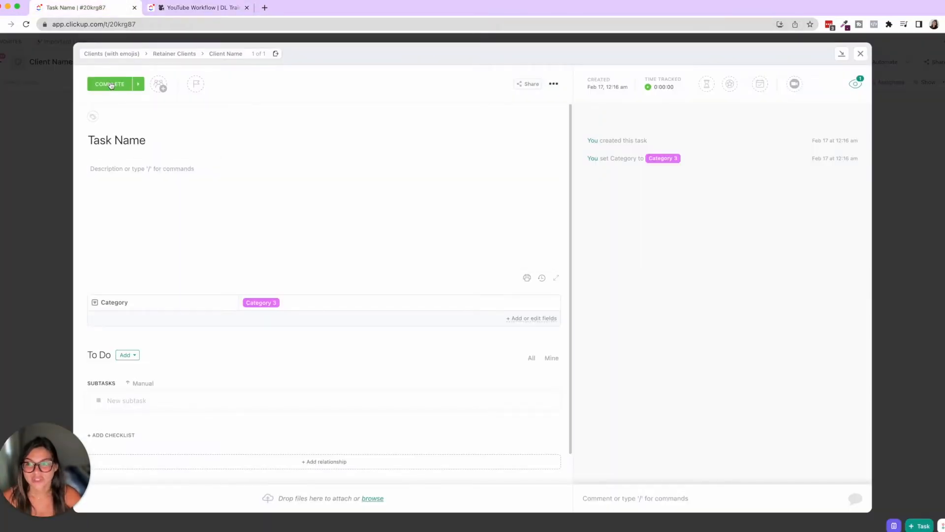
{"action": "left_click", "coordinate": [860, 54]}
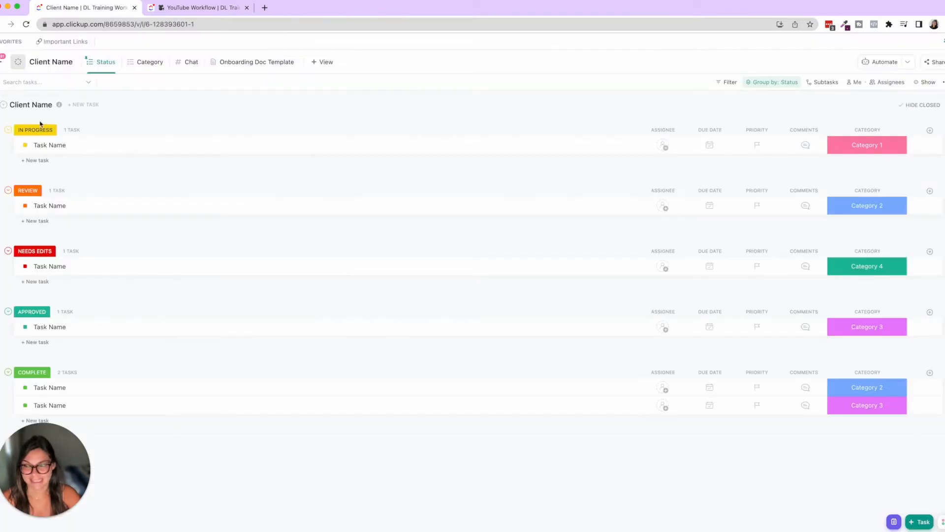
{"action": "mouse_move", "coordinate": [49, 145]}
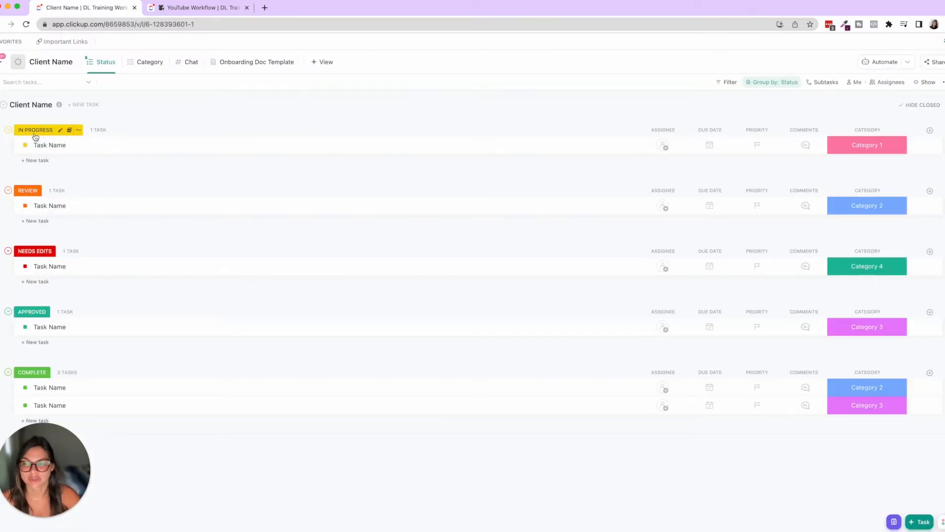
{"action": "mouse_move", "coordinate": [49, 148]}
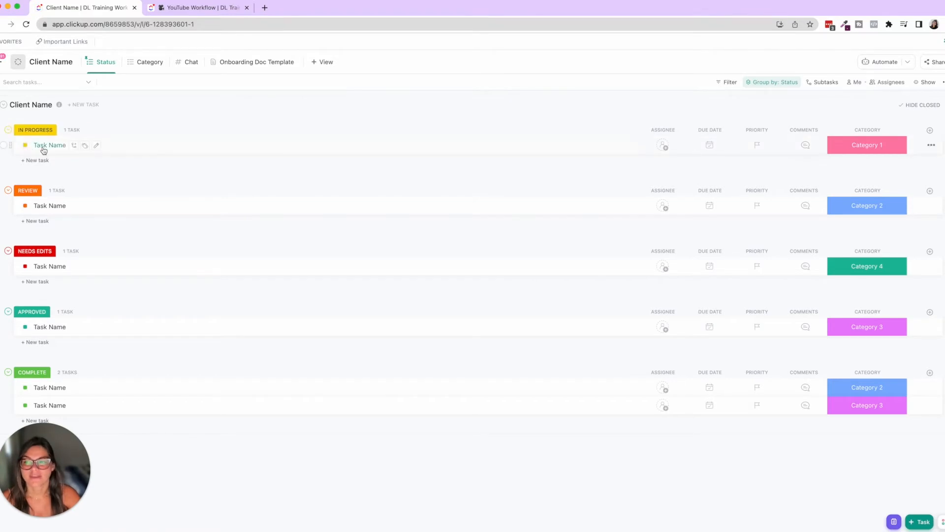
Check the In Progress task's status choices in its details and in the list
{"action": "left_click", "coordinate": [50, 144]}
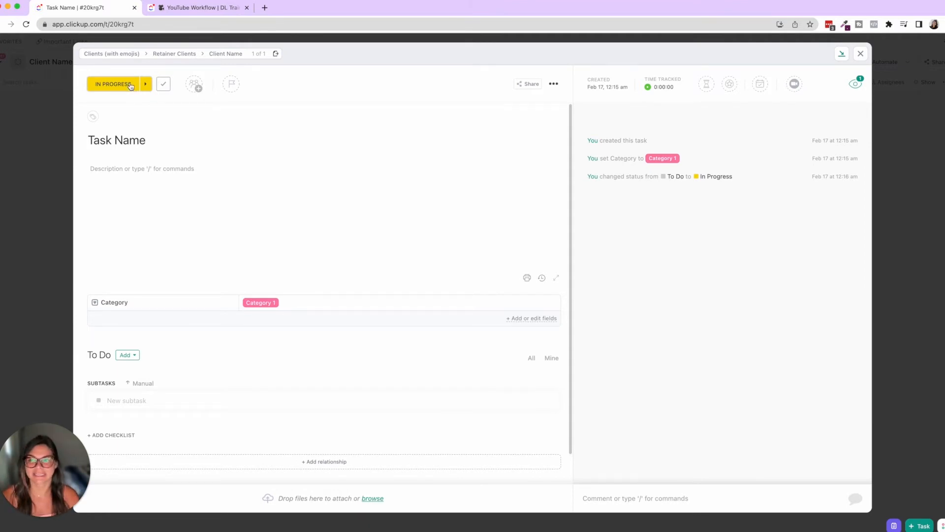
{"action": "left_click", "coordinate": [112, 84]}
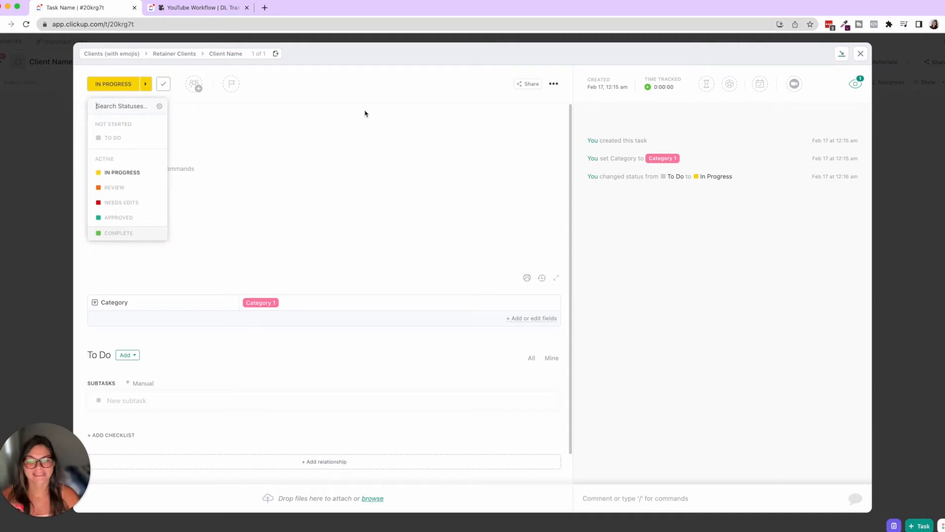
{"action": "left_click", "coordinate": [365, 113]}
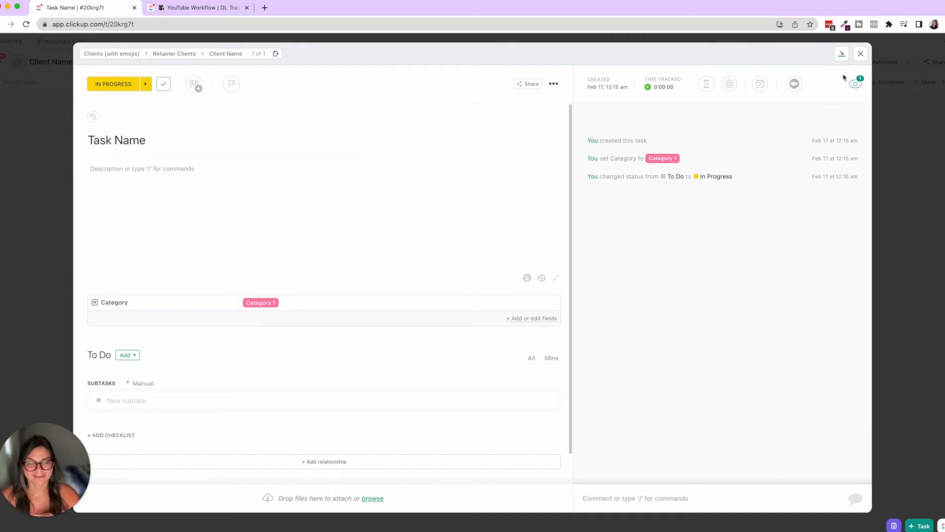
{"action": "left_click", "coordinate": [860, 53]}
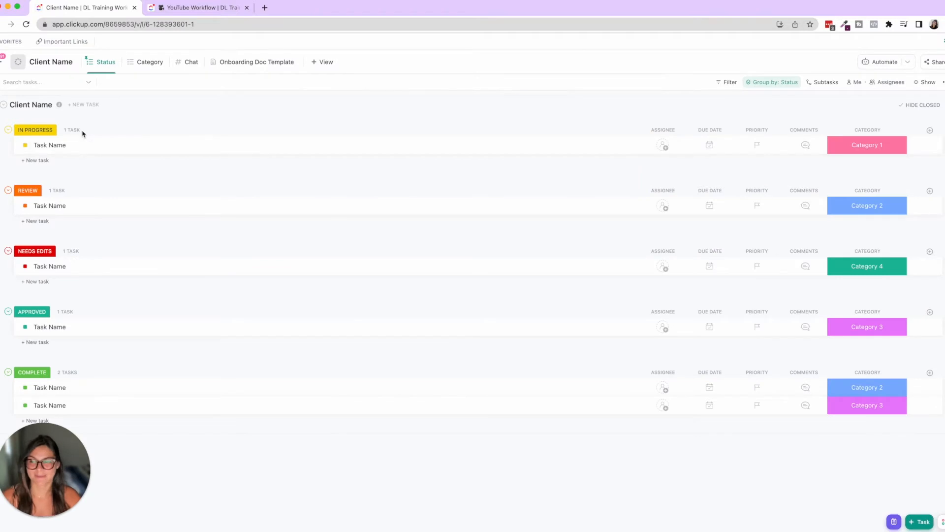
{"action": "mouse_move", "coordinate": [50, 145]}
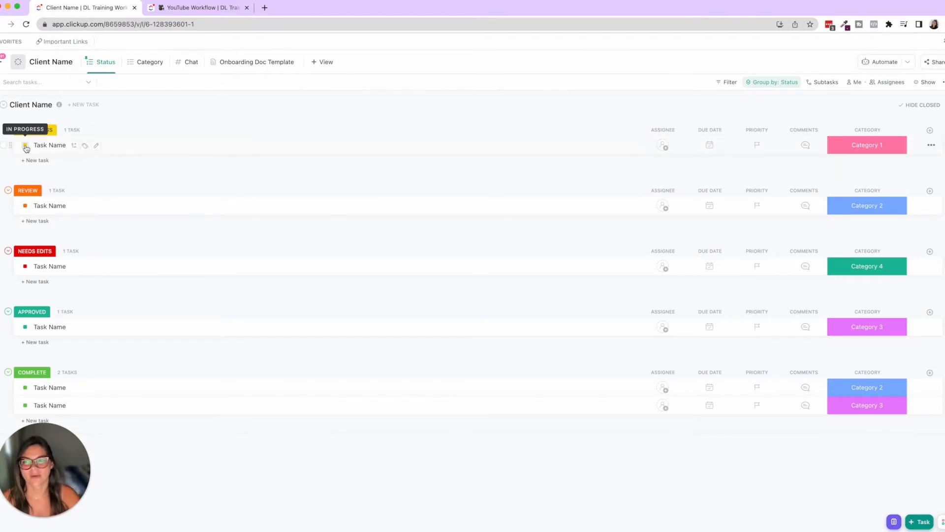
{"action": "left_click", "coordinate": [25, 144]}
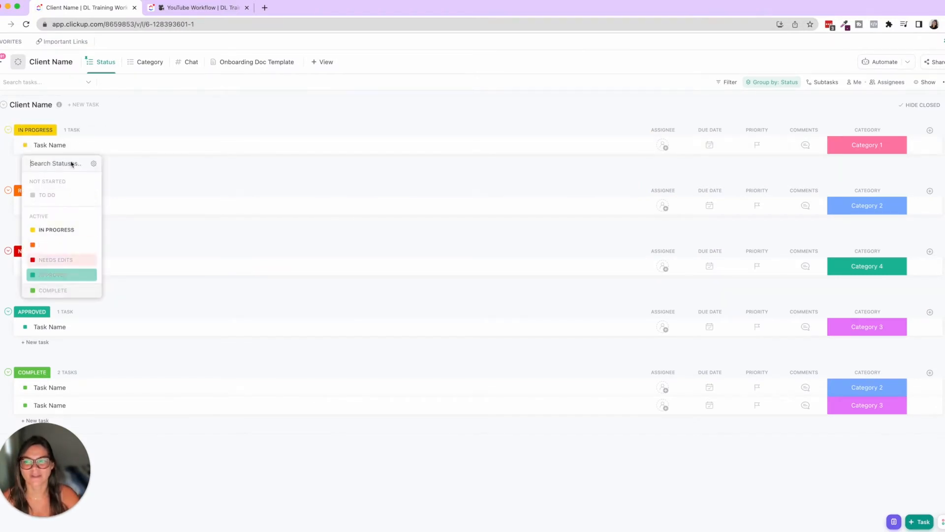
{"action": "mouse_move", "coordinate": [77, 275]}
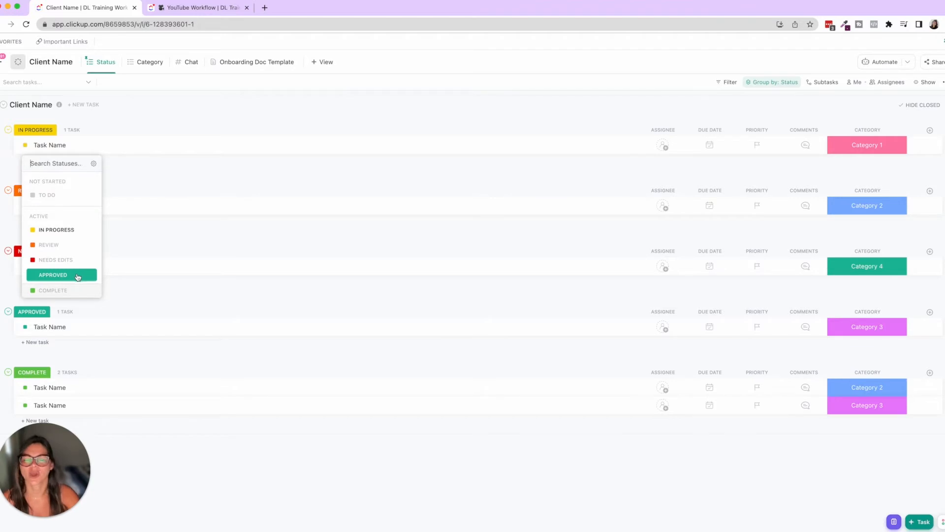
{"action": "mouse_move", "coordinate": [207, 126]}
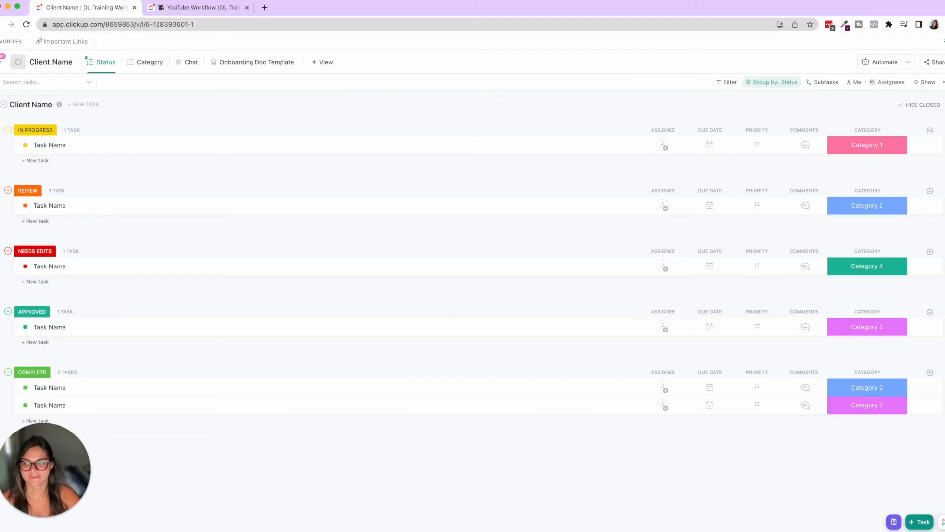
Add a Test task to Client Tasks, show closed tasks, and mark Test complete
{"action": "left_click", "coordinate": [199, 7]}
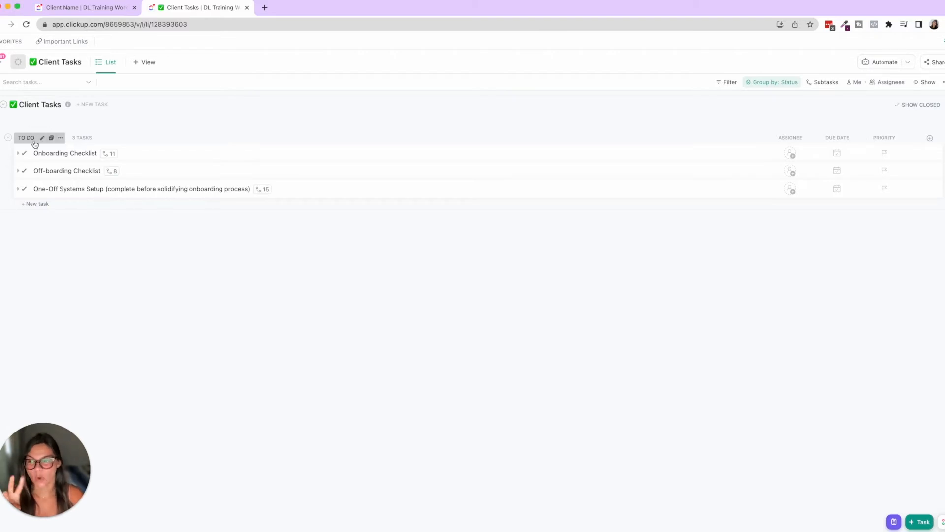
{"action": "mouse_move", "coordinate": [113, 179]}
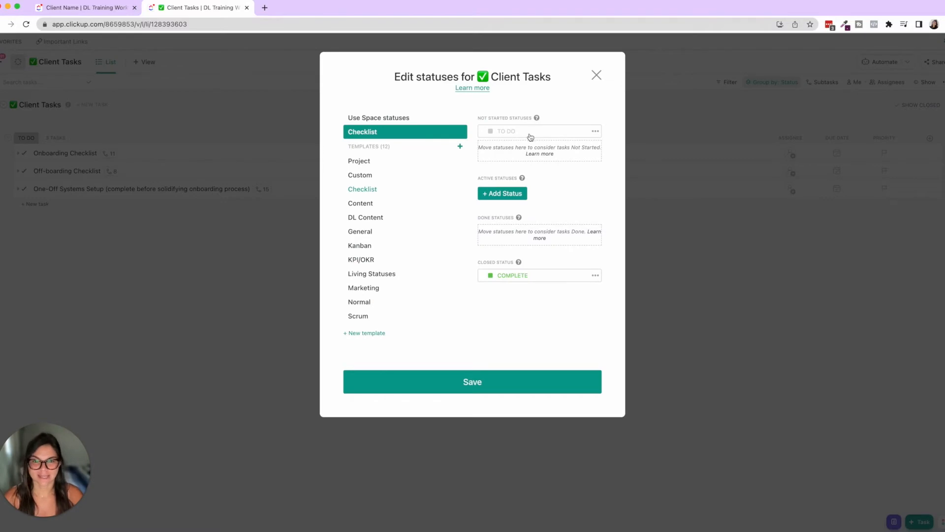
{"action": "mouse_move", "coordinate": [520, 180]}
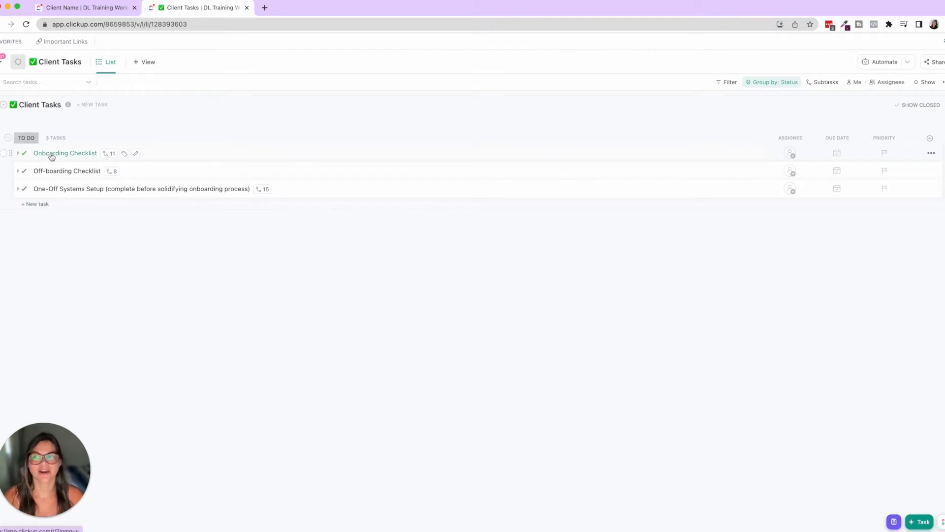
{"action": "left_click", "coordinate": [35, 204]}
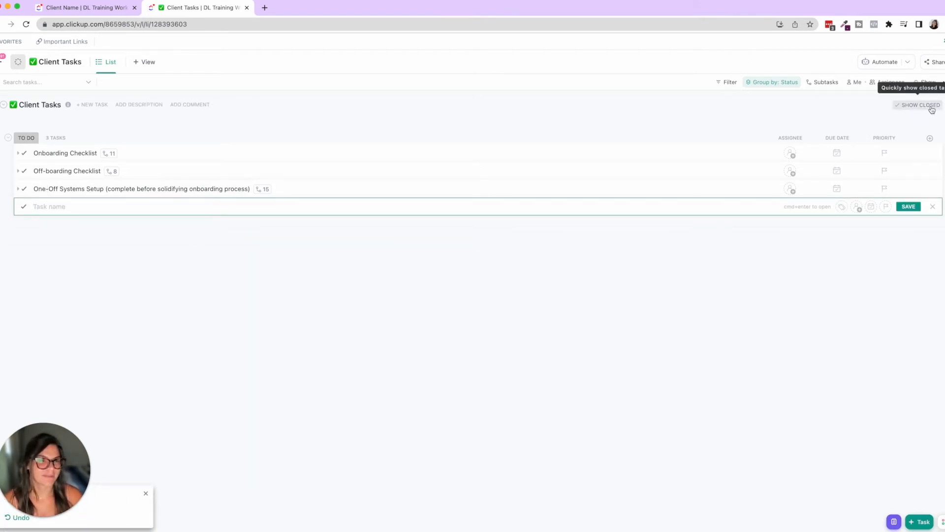
{"action": "left_click", "coordinate": [919, 105]}
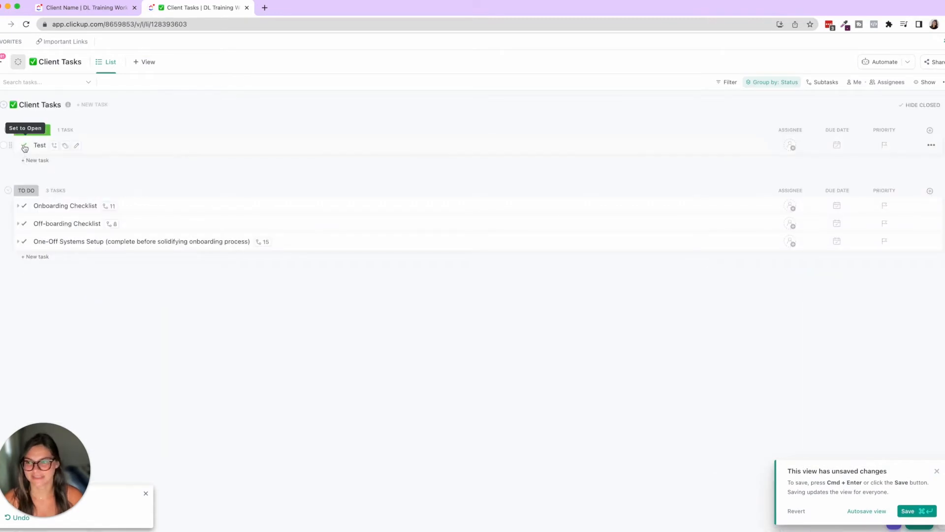
{"action": "left_click", "coordinate": [24, 145]}
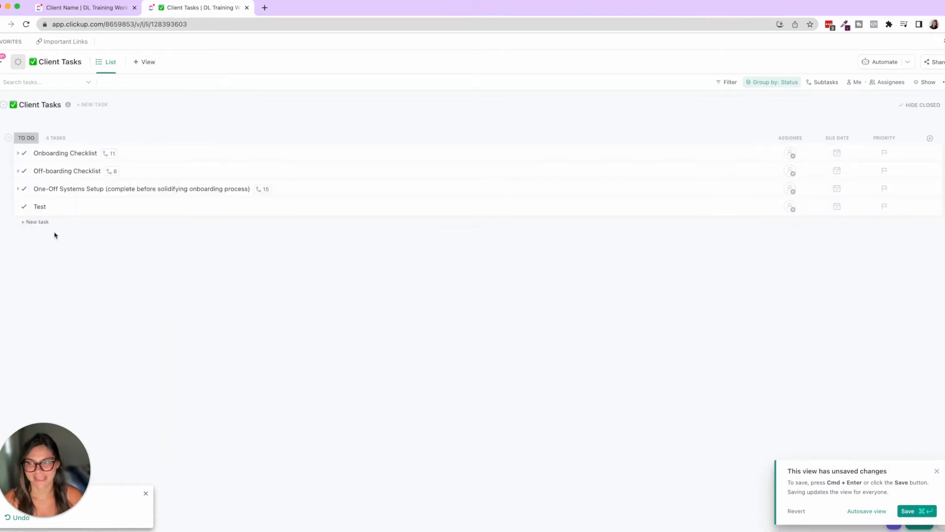
{"action": "left_click", "coordinate": [40, 207]}
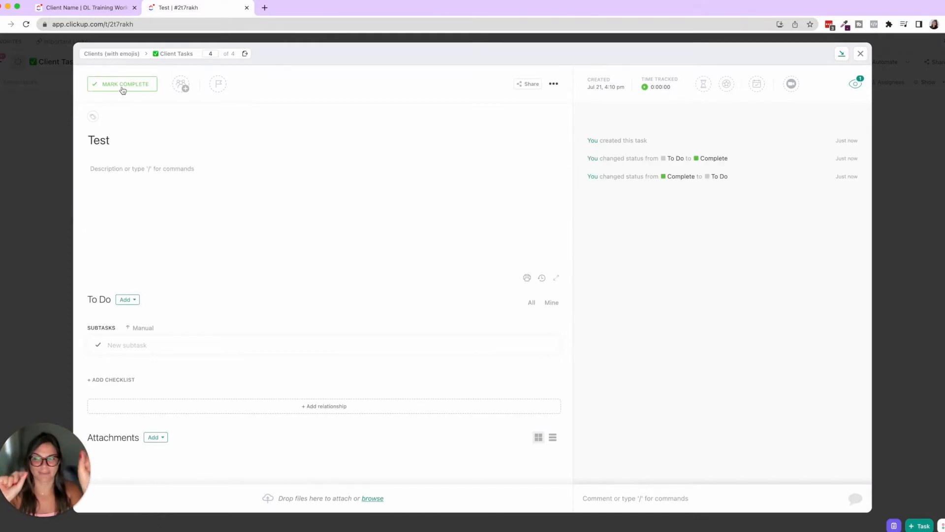
{"action": "left_click", "coordinate": [121, 84]}
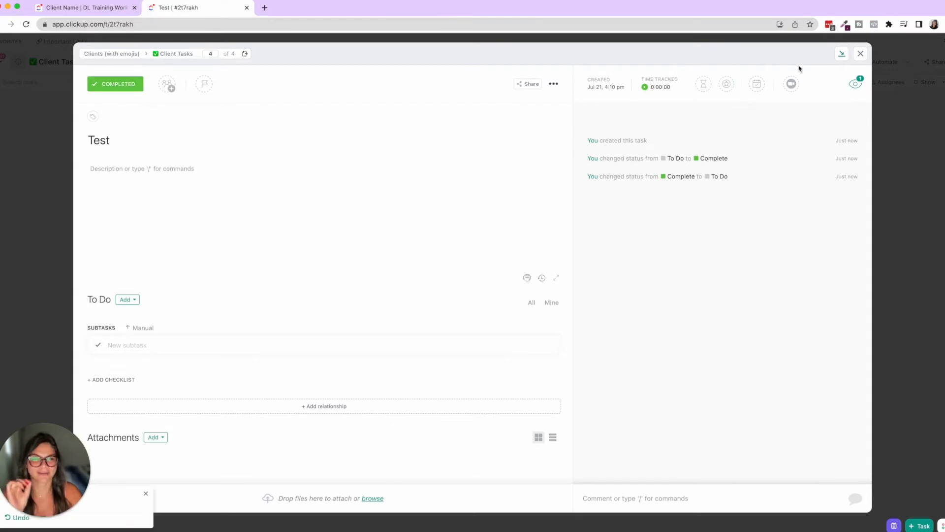
Add a yellow IN PROGRESS status to Client Tasks and check Onboarding Checklist's status choices
{"action": "left_click", "coordinate": [860, 54]}
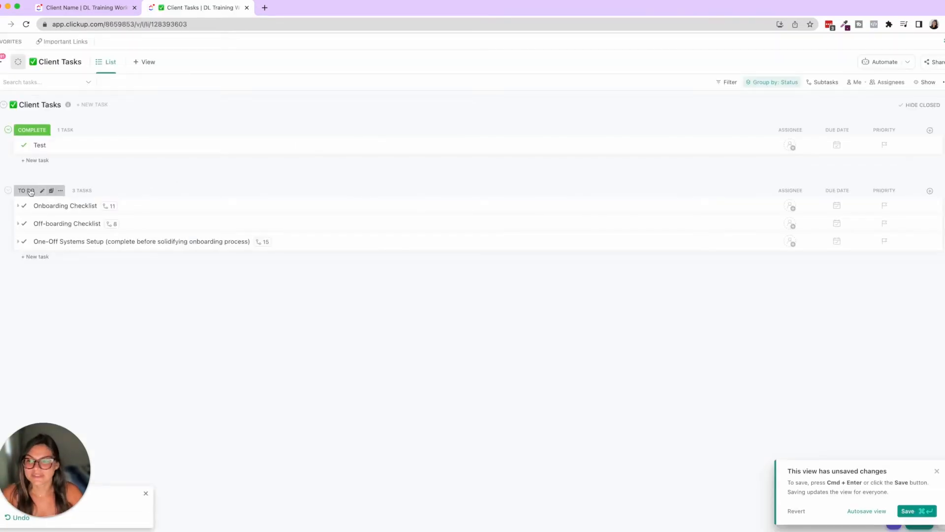
{"action": "left_click", "coordinate": [60, 191]}
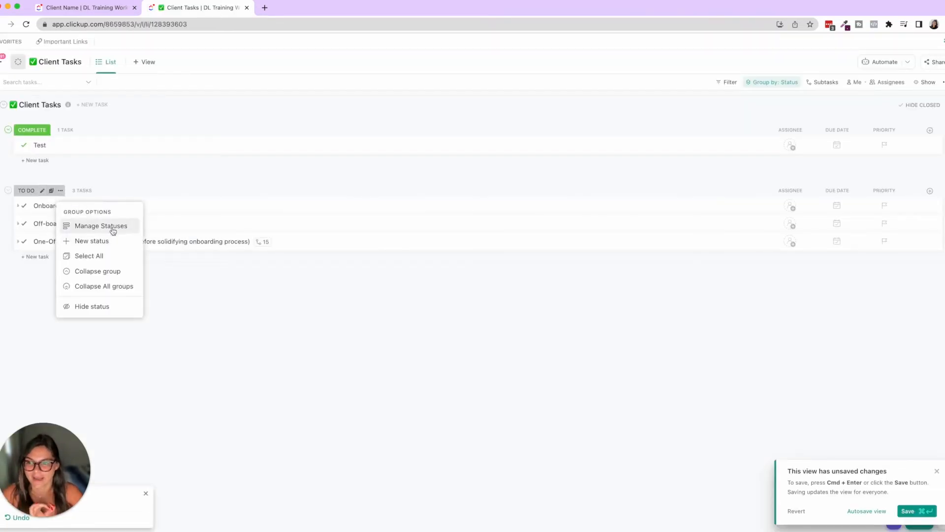
{"action": "left_click", "coordinate": [100, 225]}
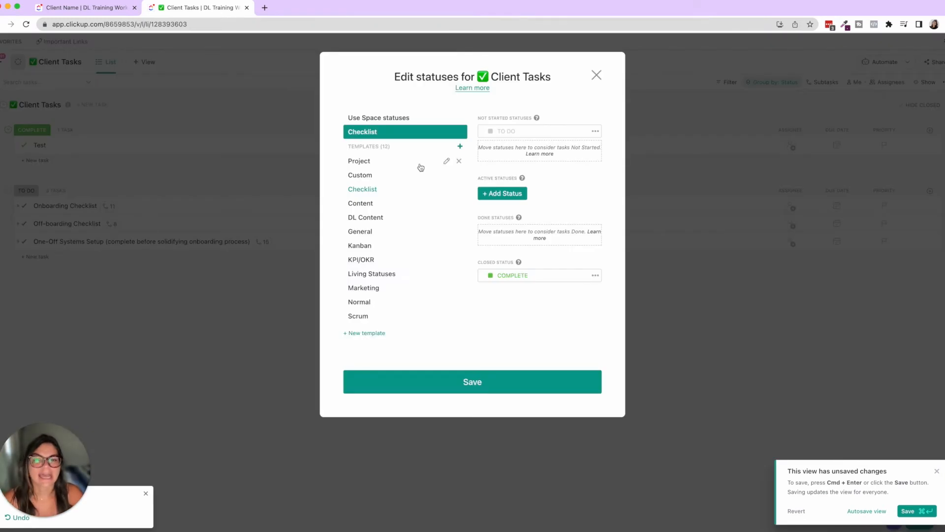
{"action": "left_click", "coordinate": [502, 193]}
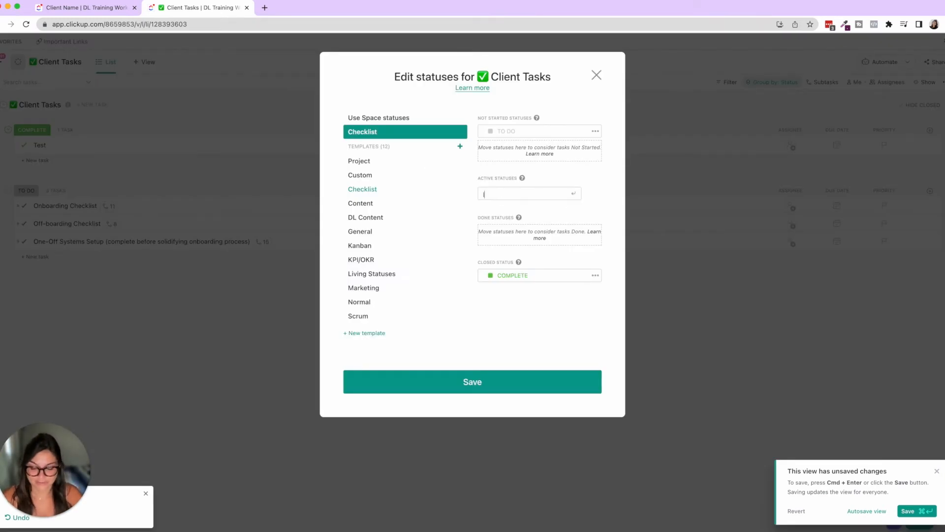
{"action": "type", "text": "IN PROGRESS"}
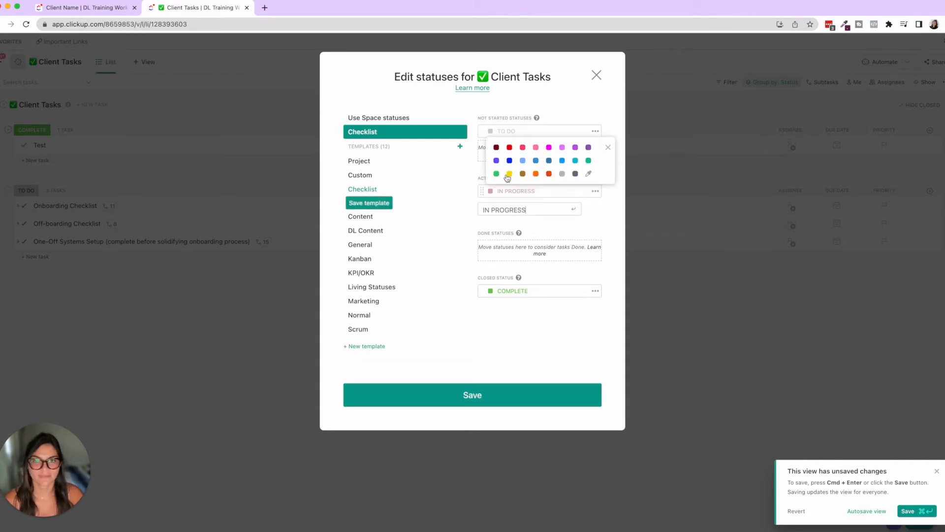
{"action": "left_click", "coordinate": [508, 174]}
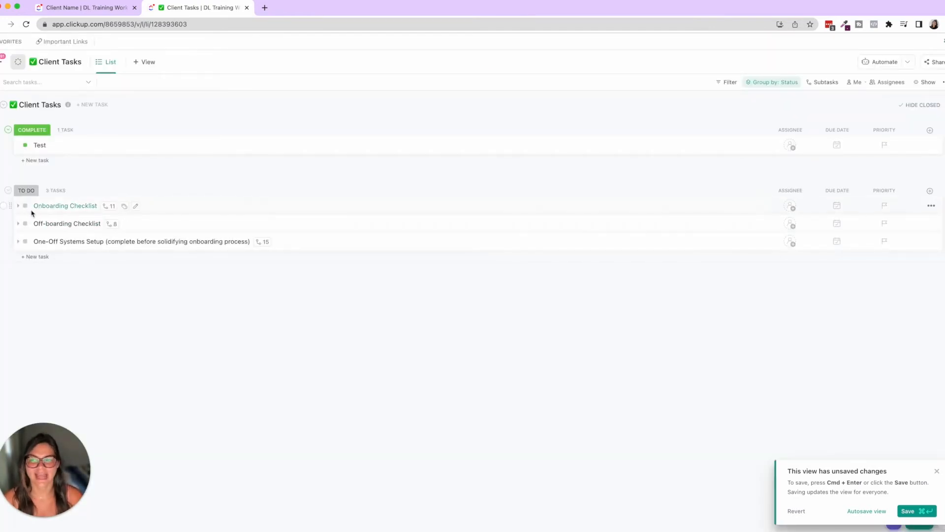
{"action": "left_click", "coordinate": [25, 206]}
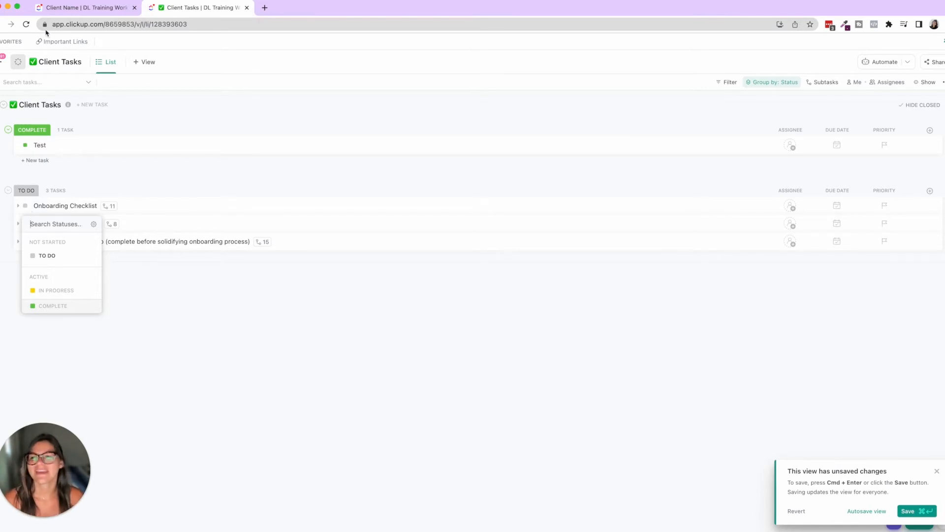
{"action": "left_click", "coordinate": [84, 7]}
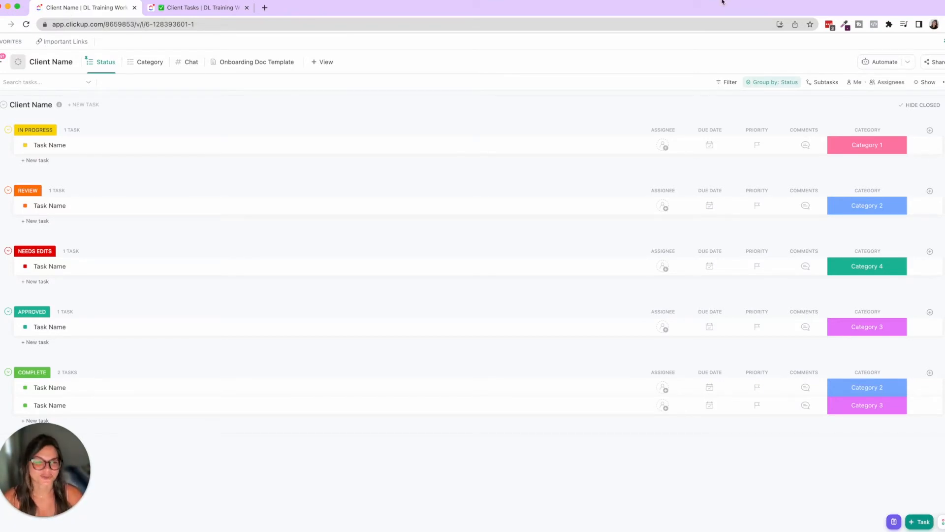
{"action": "mouse_move", "coordinate": [930, 129]}
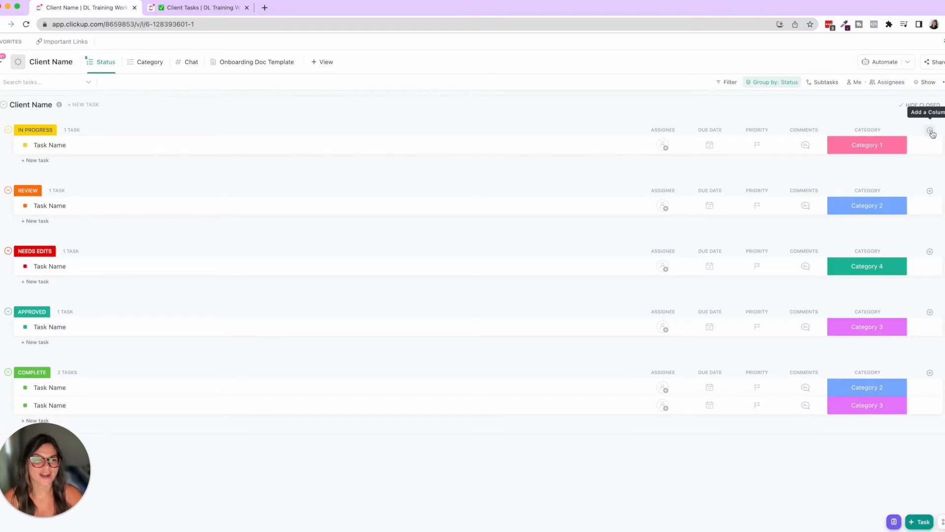
Draft a new Category dropdown column and colour its first option red
{"action": "left_click", "coordinate": [930, 133]}
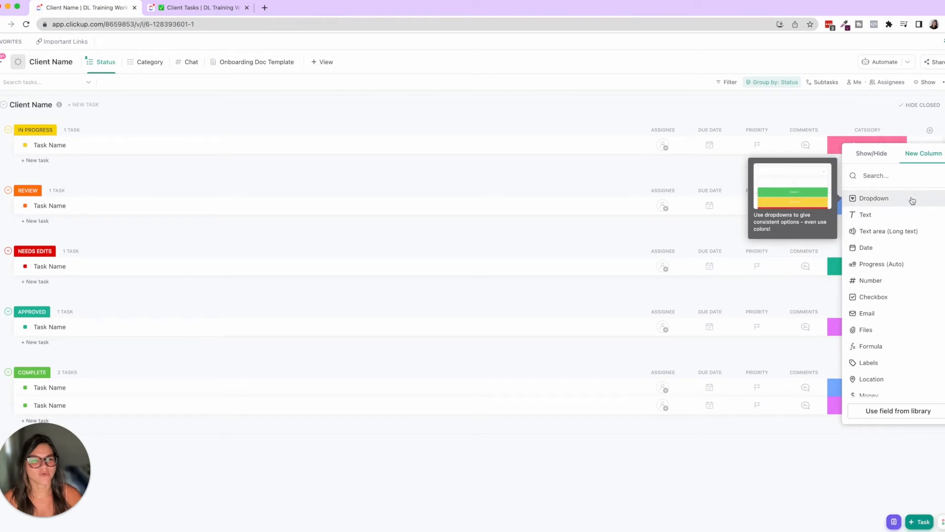
{"action": "left_click", "coordinate": [872, 197]}
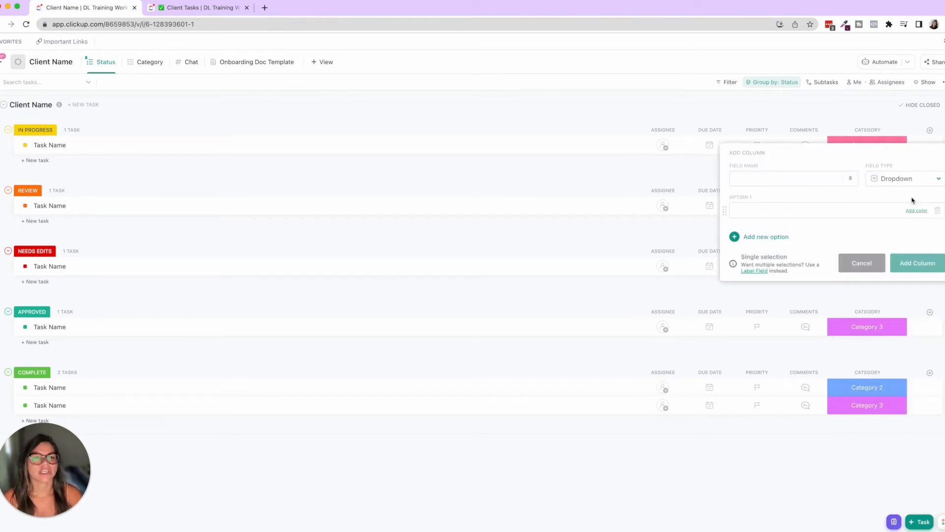
{"action": "left_click", "coordinate": [793, 178]}
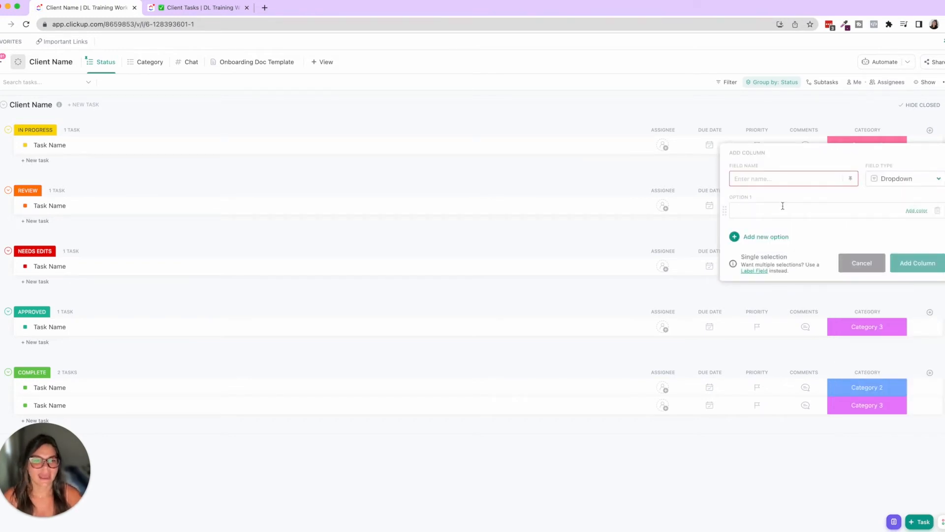
{"action": "type", "text": "Cate"}
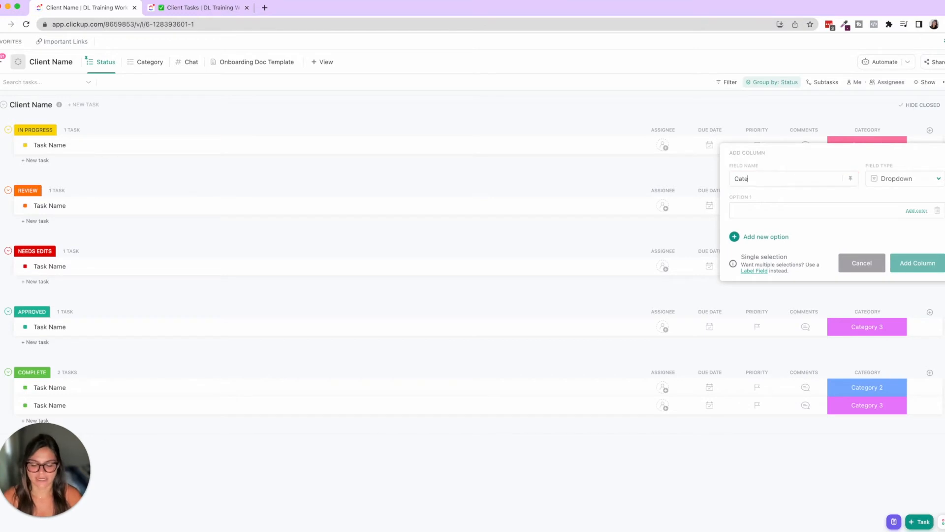
{"action": "type", "text": "gory"}
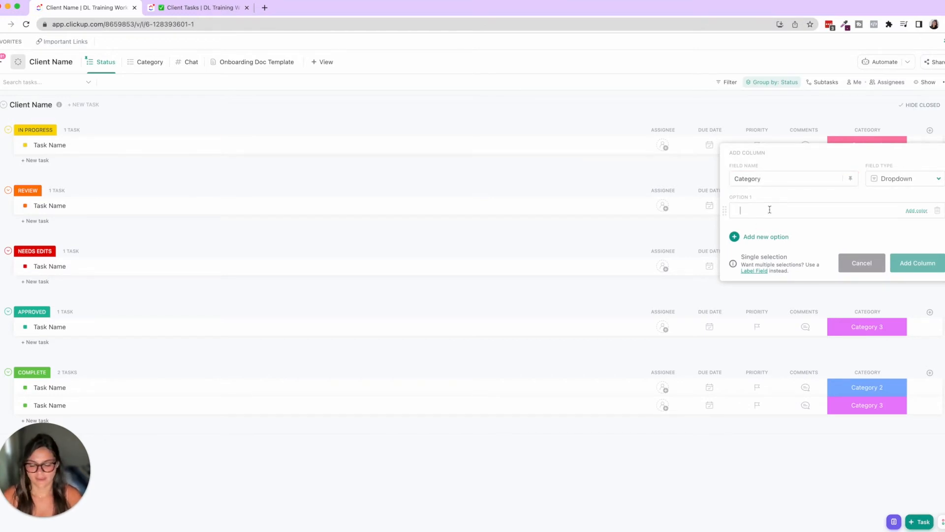
{"action": "type", "text": "3"}
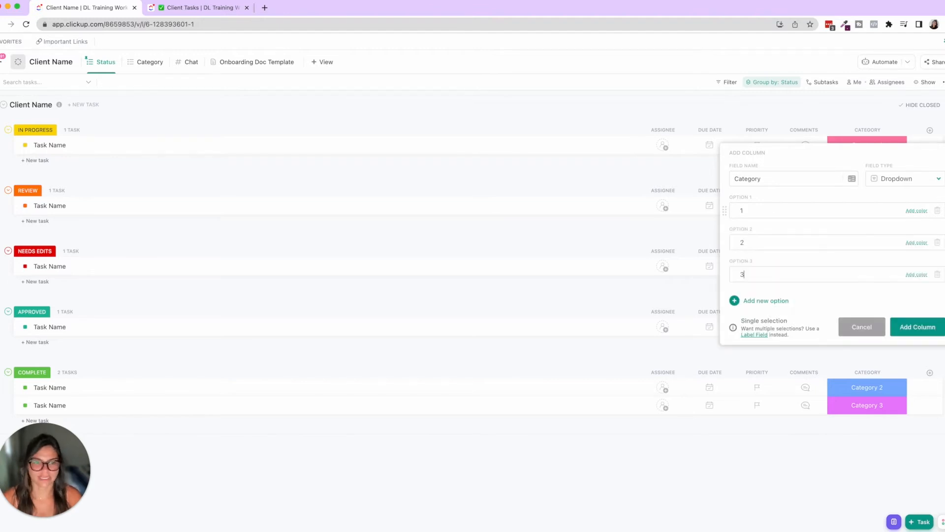
{"action": "left_click", "coordinate": [916, 210]}
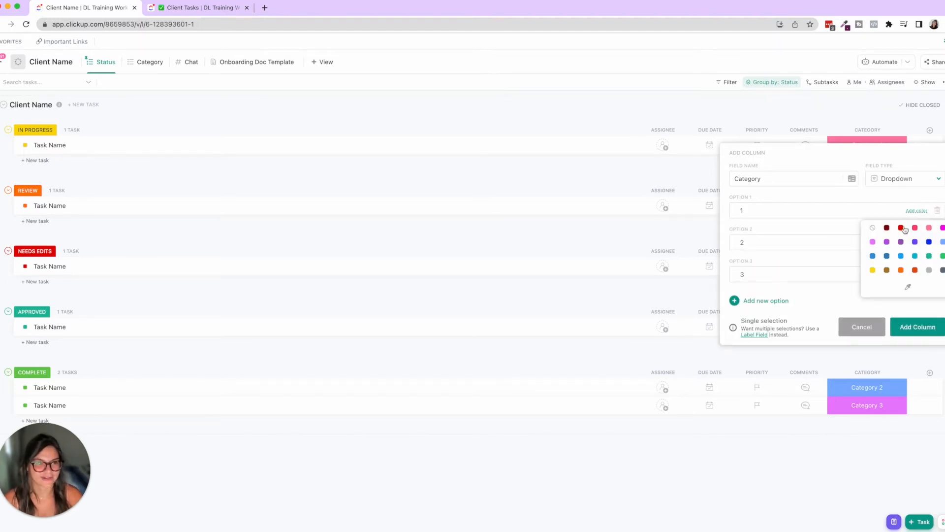
{"action": "left_click", "coordinate": [900, 227]}
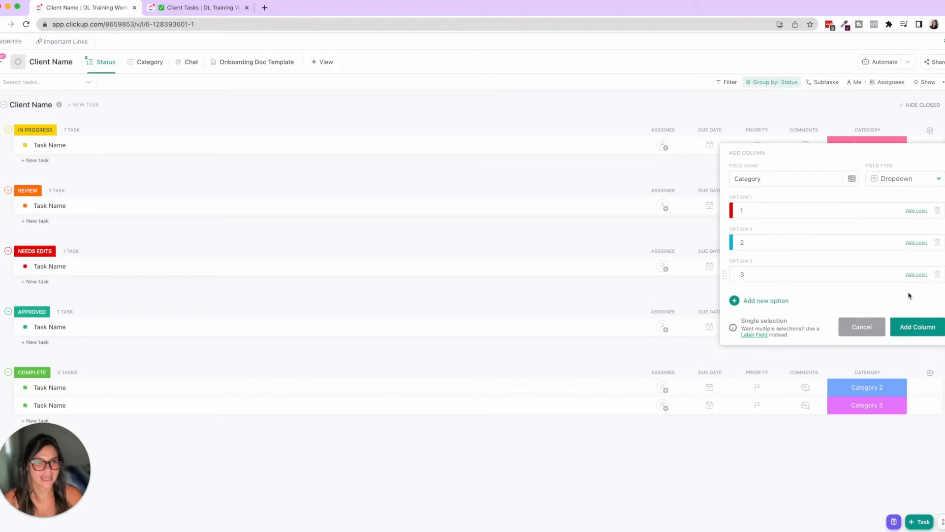
{"action": "left_click", "coordinate": [916, 327]}
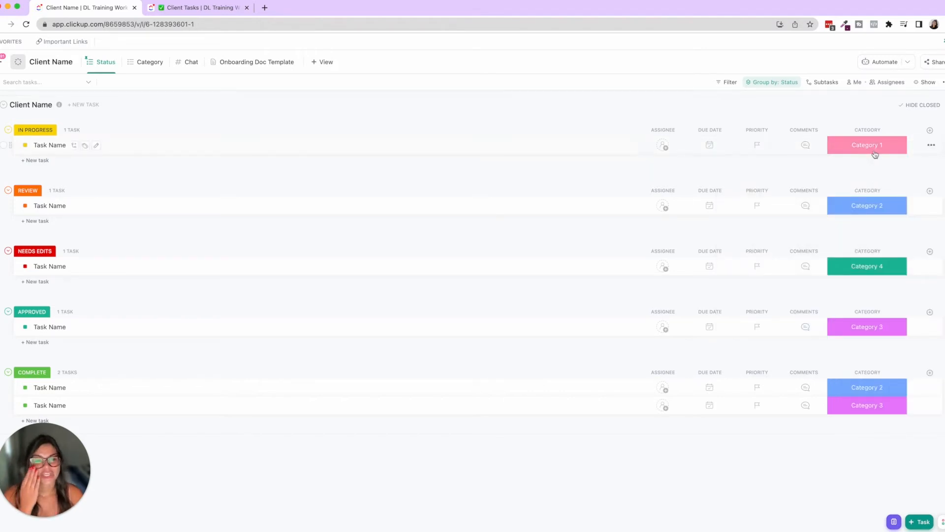
{"action": "left_click", "coordinate": [866, 145]}
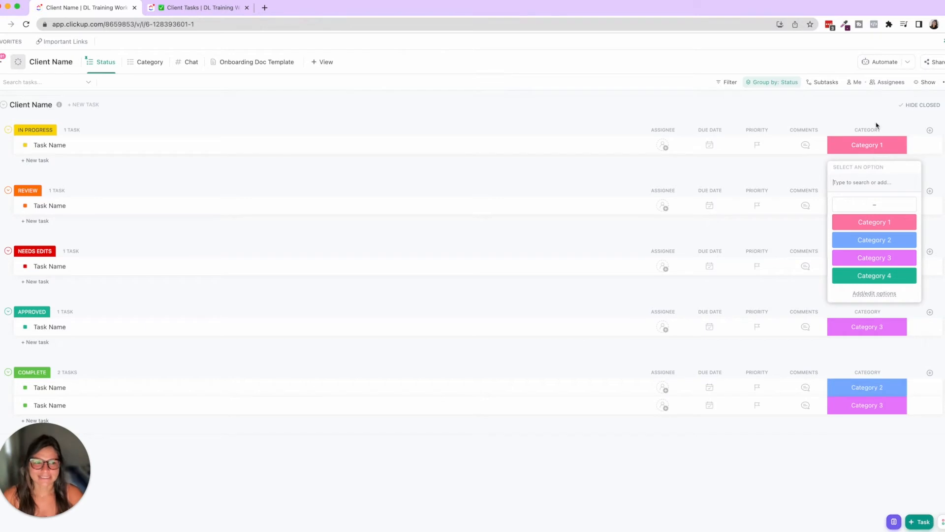
{"action": "left_click", "coordinate": [929, 130]}
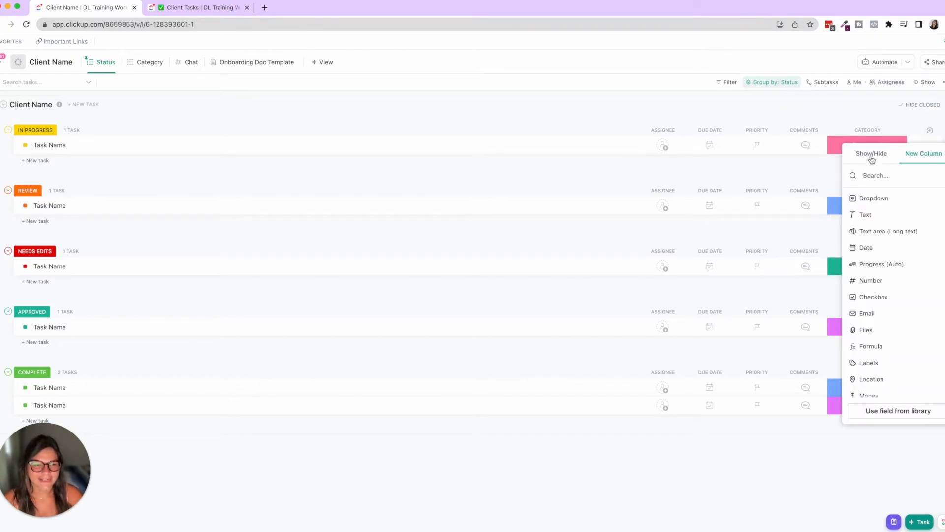
{"action": "left_click", "coordinate": [872, 154]}
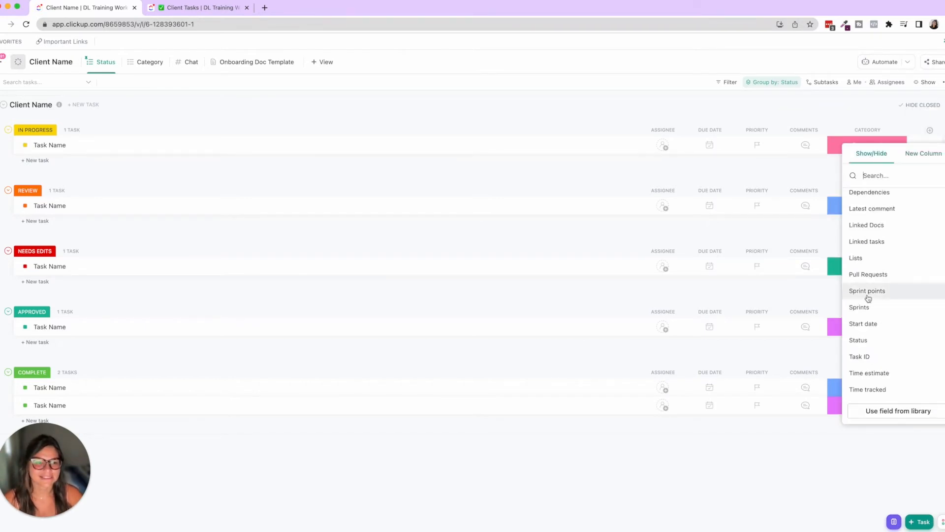
{"action": "left_click", "coordinate": [857, 339]}
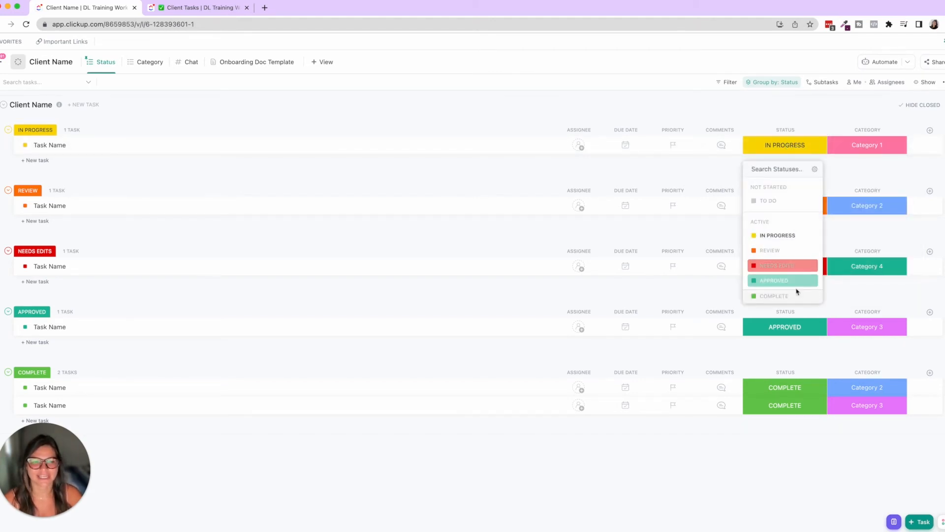
{"action": "left_click", "coordinate": [794, 129]}
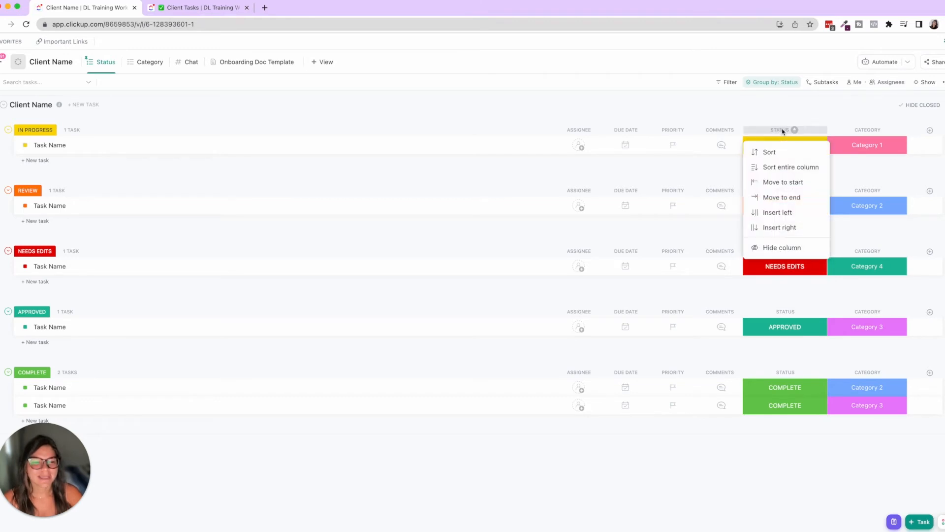
{"action": "left_click", "coordinate": [781, 247]}
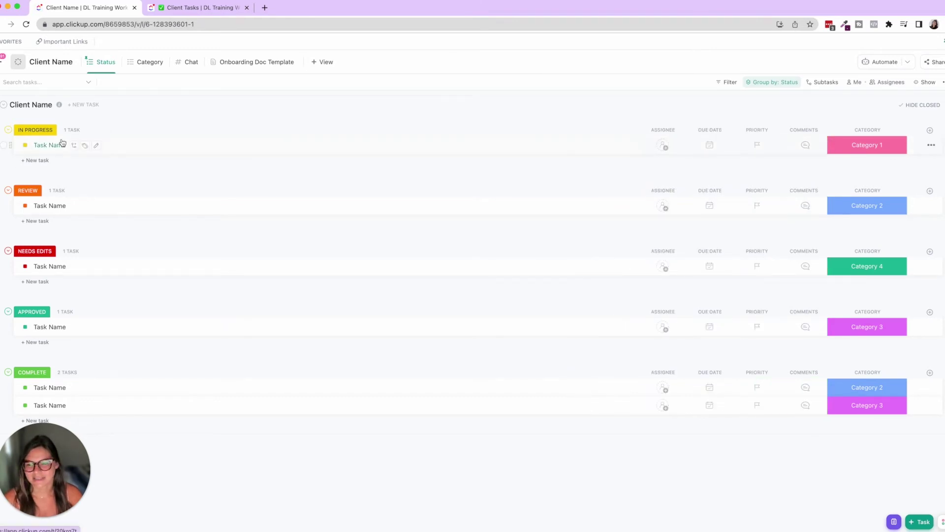
{"action": "left_click", "coordinate": [866, 144]}
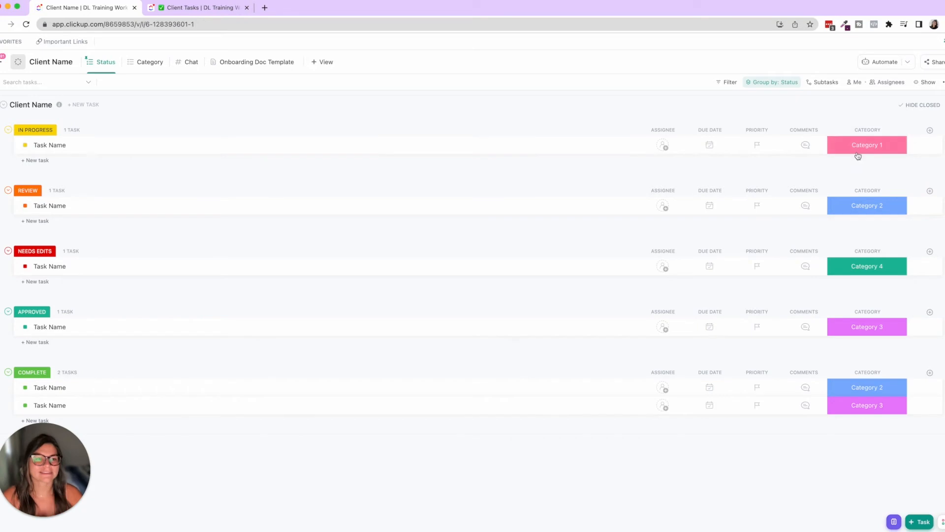
Open the In Progress client task to view its Category 1 value
{"action": "left_click", "coordinate": [49, 145]}
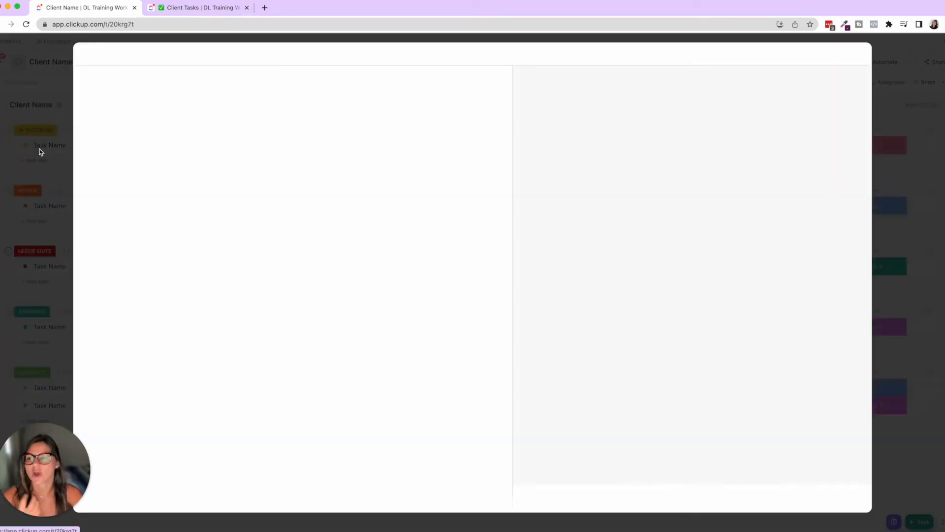
{"action": "left_click", "coordinate": [49, 145]}
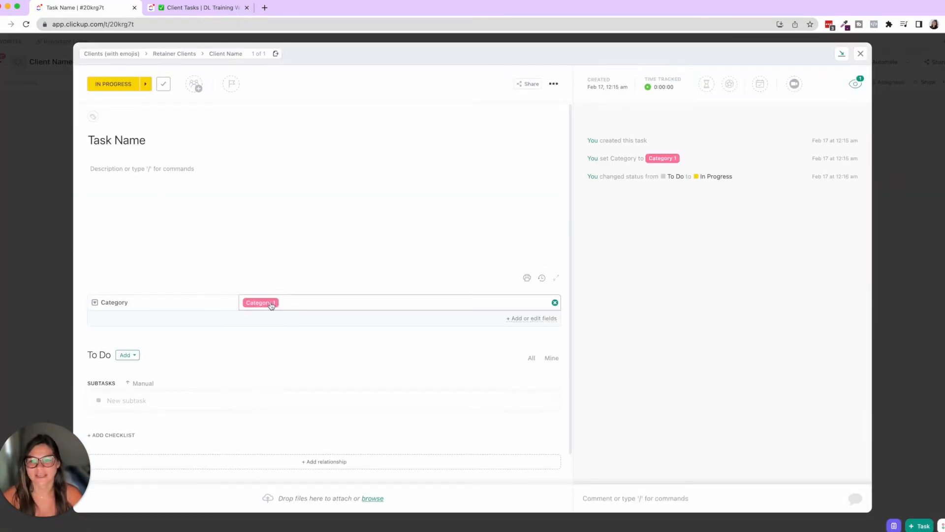
{"action": "left_click", "coordinate": [260, 302]}
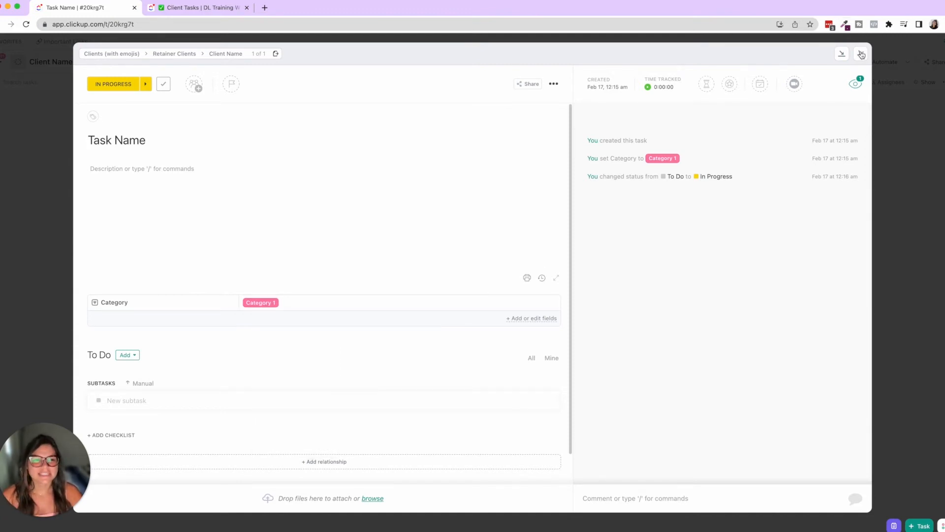
Close the In Progress task's details window
{"action": "left_click", "coordinate": [861, 53]}
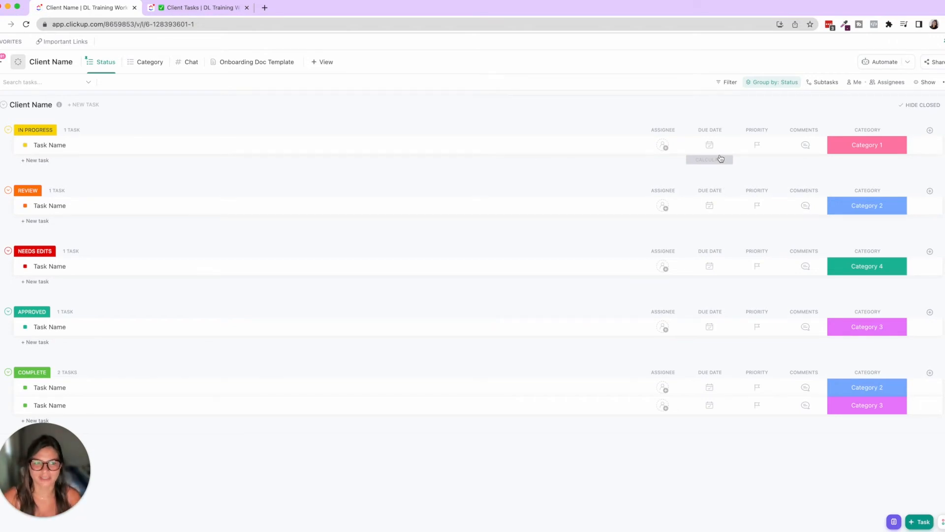
{"action": "mouse_move", "coordinate": [902, 130]}
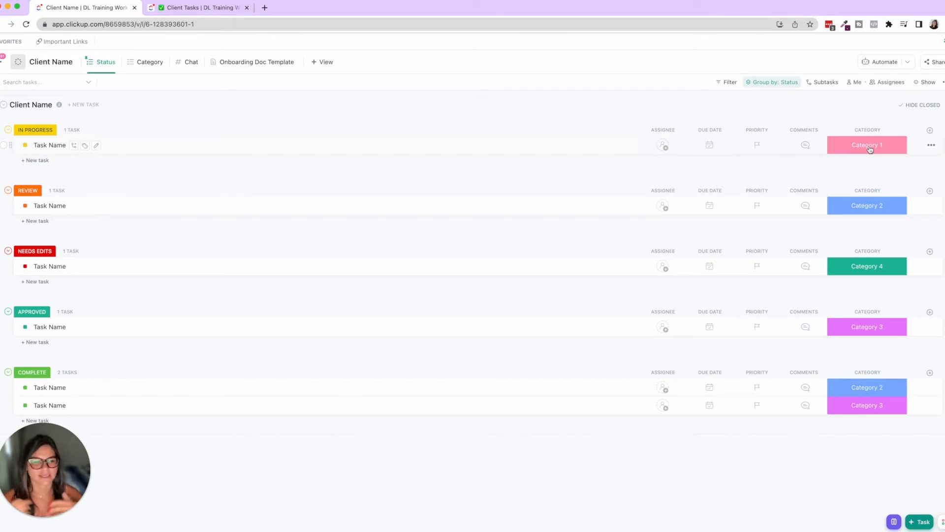
{"action": "mouse_move", "coordinate": [835, 124]}
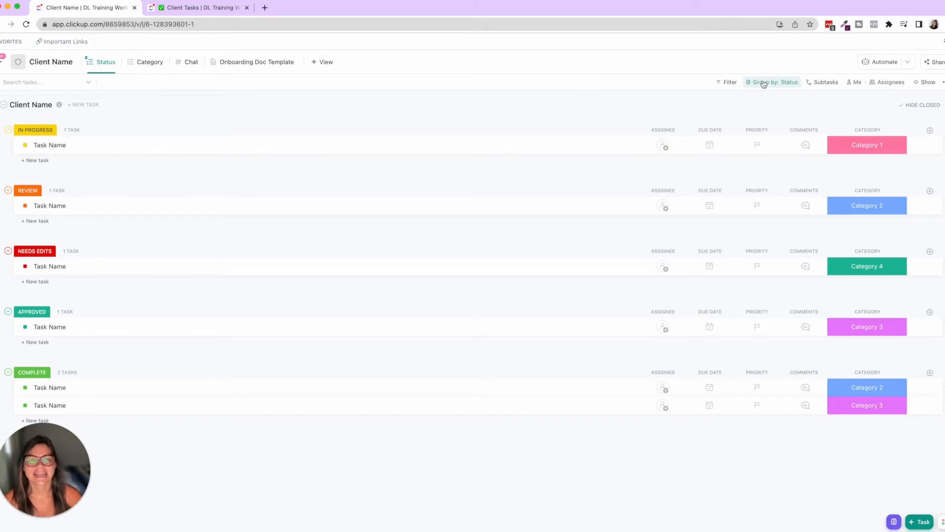
{"action": "mouse_move", "coordinate": [227, 150]}
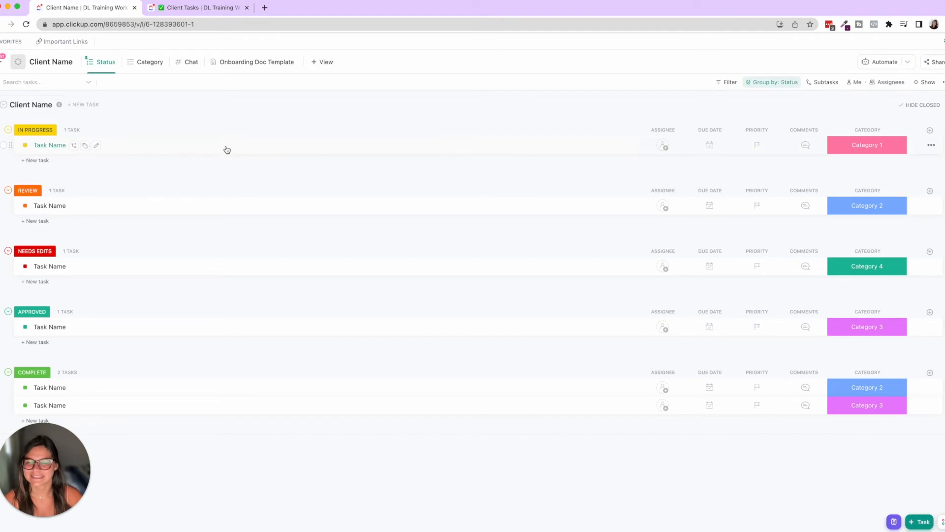
{"action": "mouse_move", "coordinate": [367, 65]}
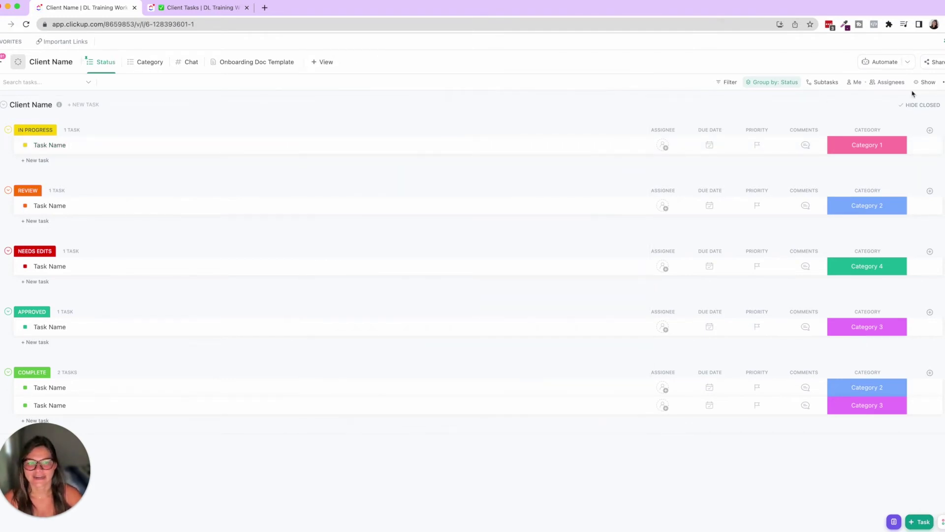
{"action": "mouse_move", "coordinate": [150, 62]}
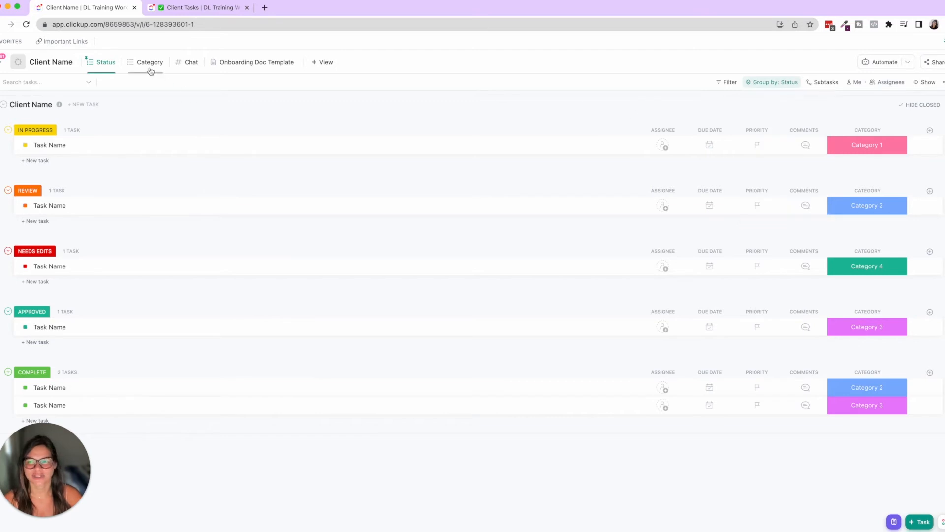
Open the Category view and check that its Group by uses the Category field
{"action": "left_click", "coordinate": [149, 61]}
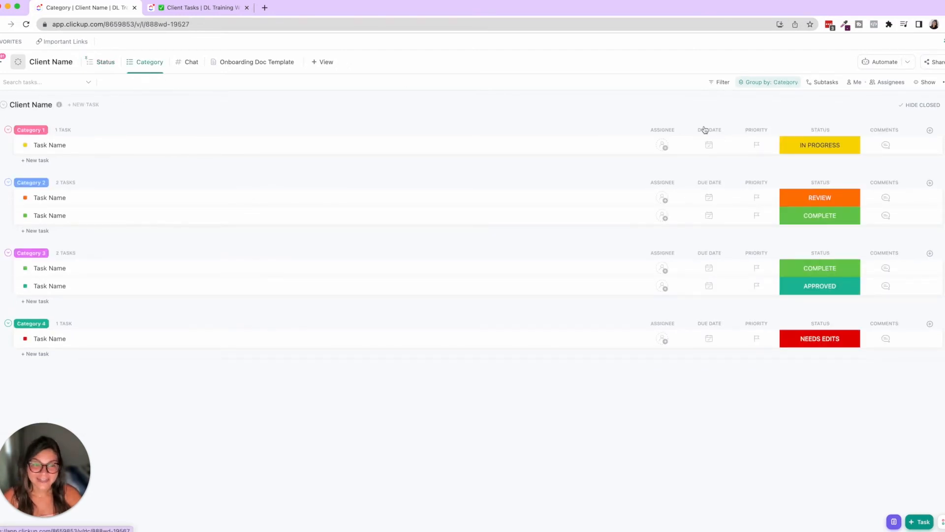
{"action": "left_click", "coordinate": [767, 82]}
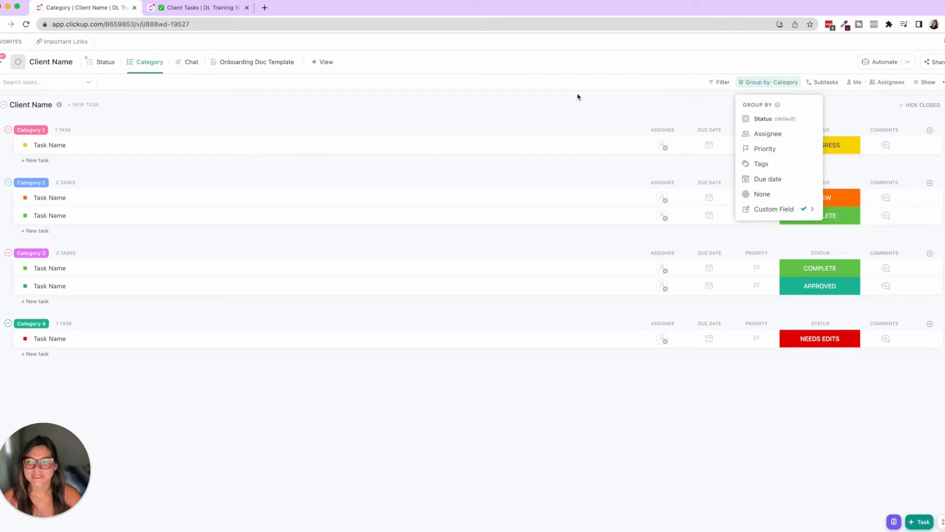
{"action": "mouse_move", "coordinate": [309, 454]}
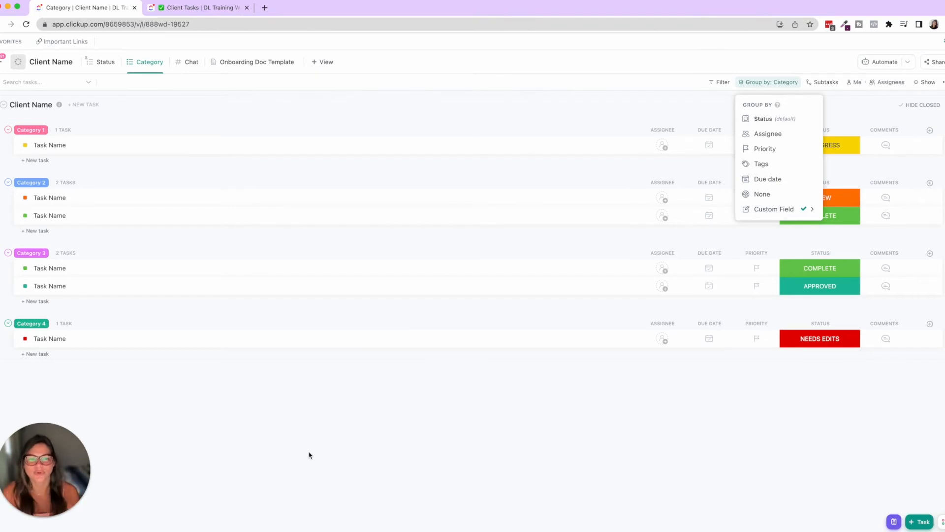
{"action": "mouse_move", "coordinate": [469, 434]}
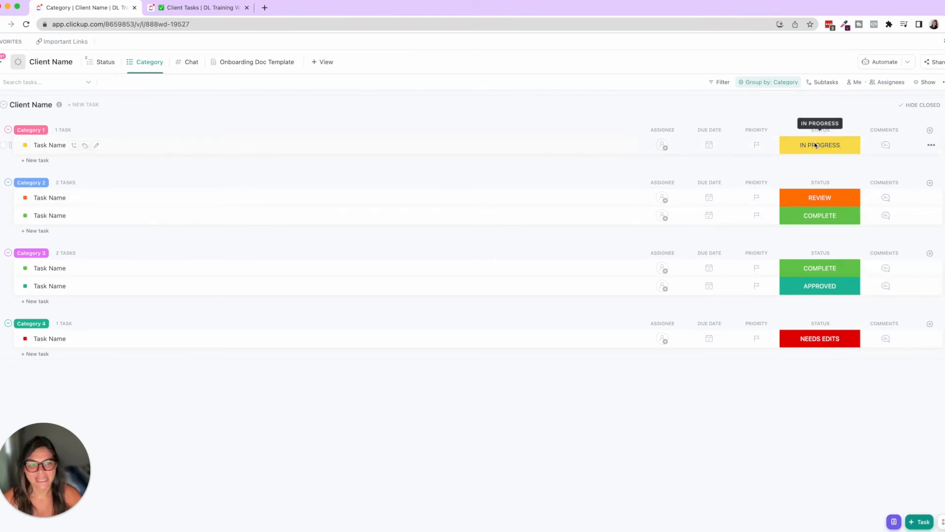
{"action": "mouse_move", "coordinate": [829, 153]}
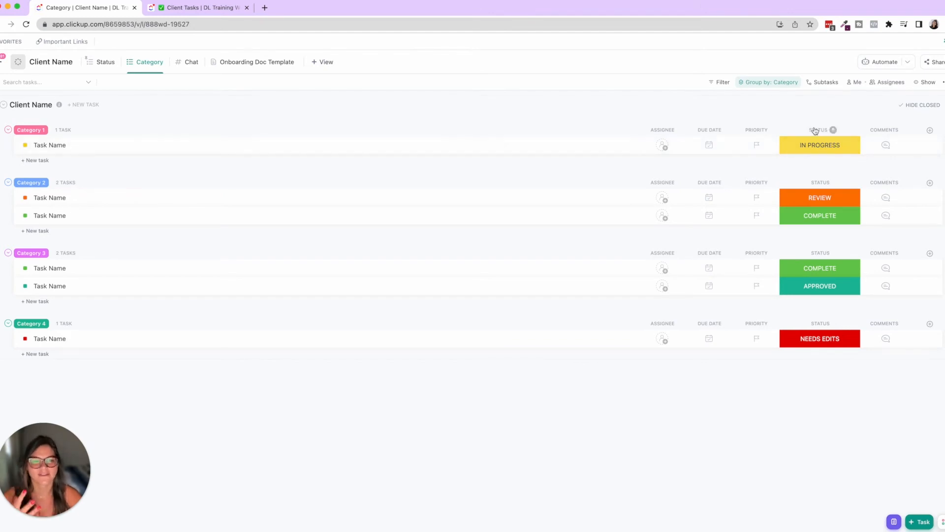
{"action": "mouse_move", "coordinate": [819, 144]}
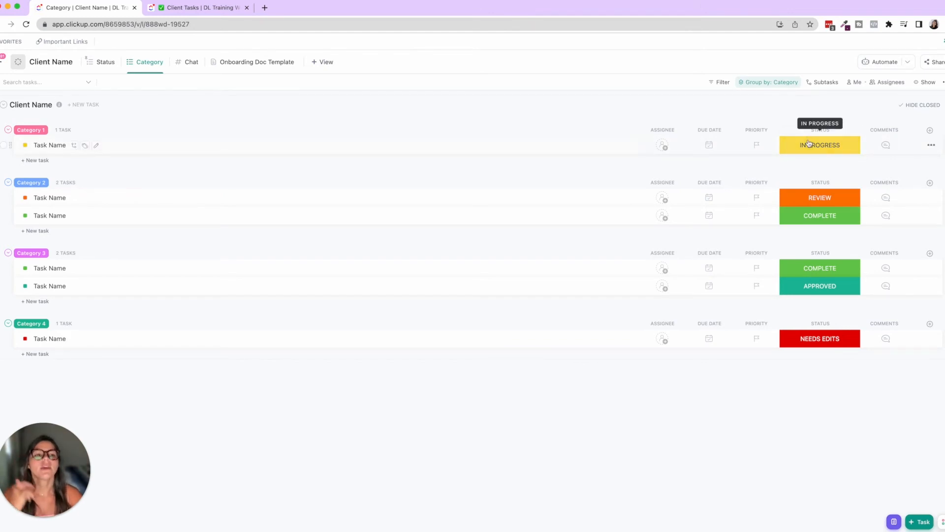
{"action": "mouse_move", "coordinate": [134, 120]}
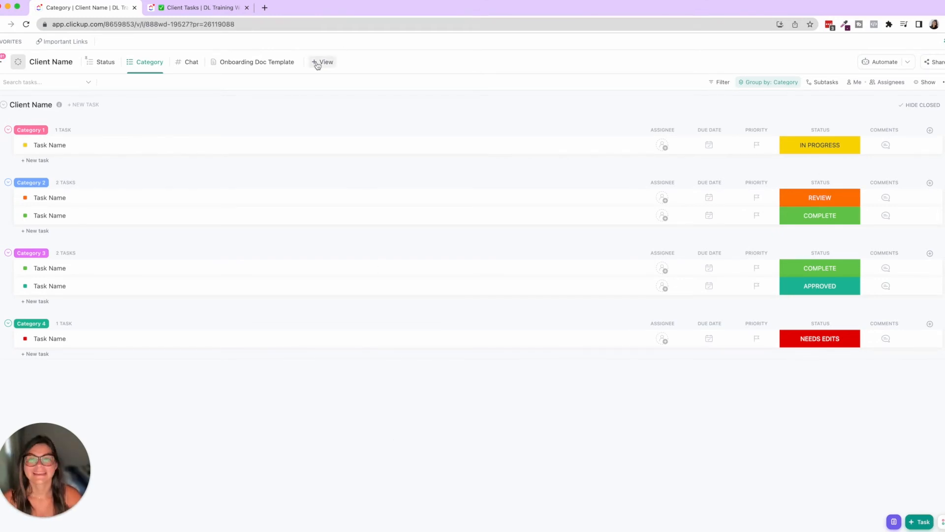
Add a new List view and group its tasks by the Category field
{"action": "left_click", "coordinate": [323, 61]}
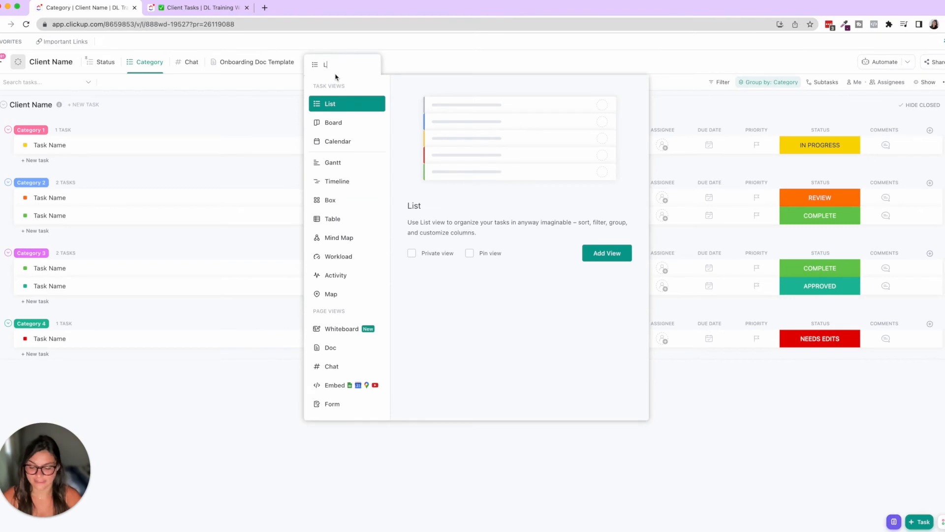
{"action": "left_click", "coordinate": [607, 253]}
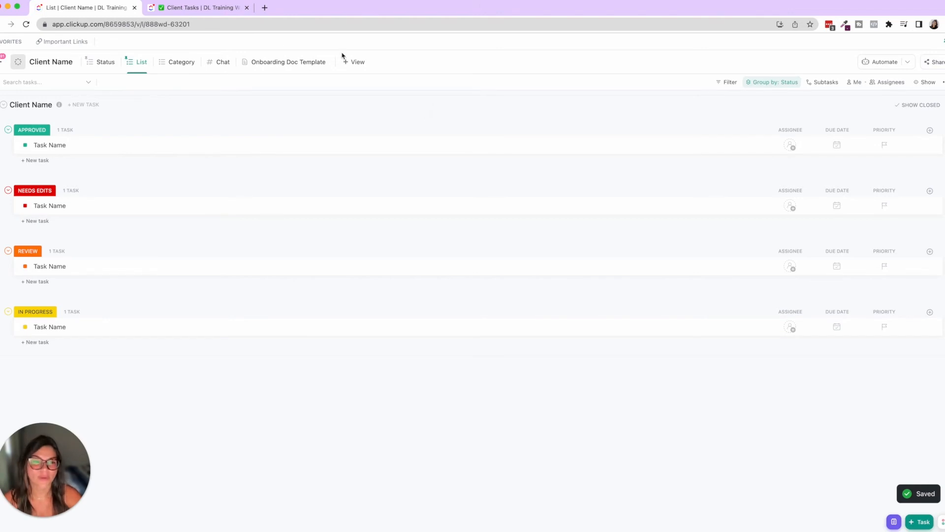
{"action": "mouse_move", "coordinate": [507, 159]}
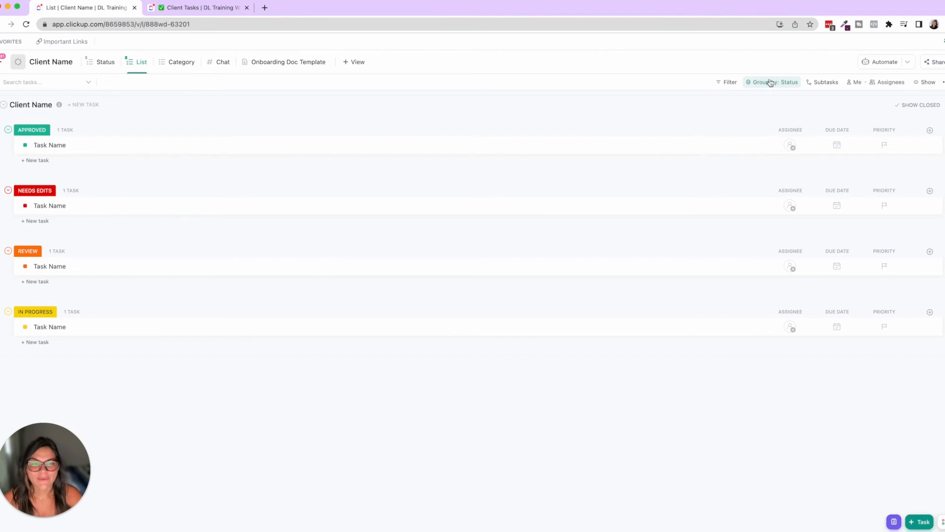
{"action": "left_click", "coordinate": [773, 81]}
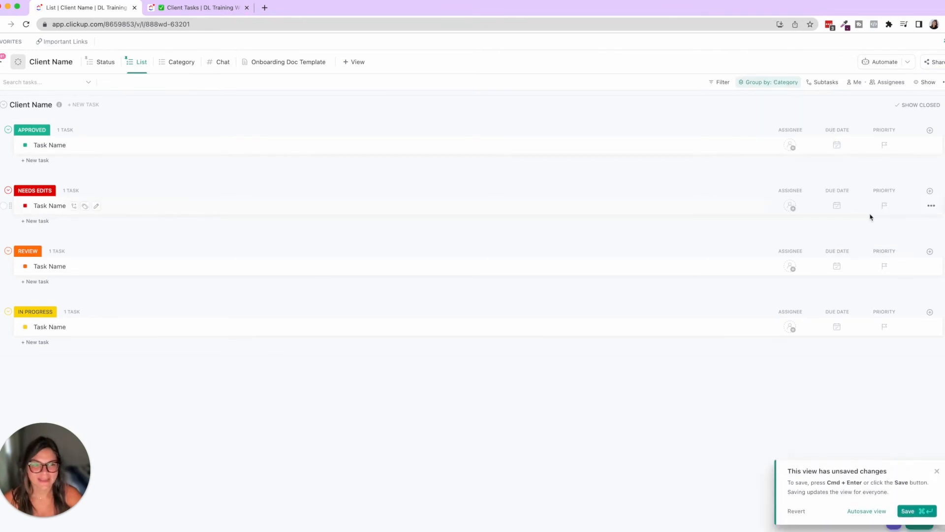
{"action": "left_click", "coordinate": [770, 83]}
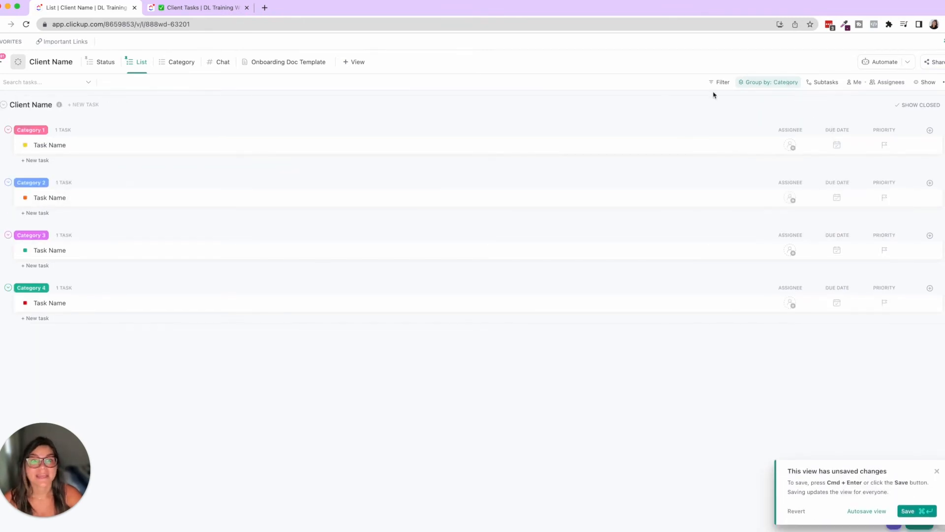
Filter the List view to Category is Category 1 OR Category is Category 2
{"action": "left_click", "coordinate": [722, 82]}
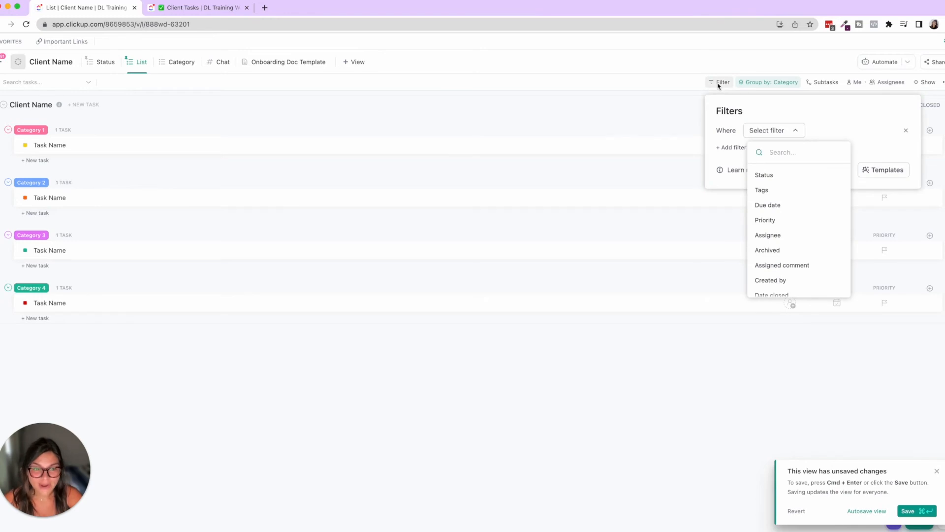
{"action": "mouse_move", "coordinate": [772, 175]}
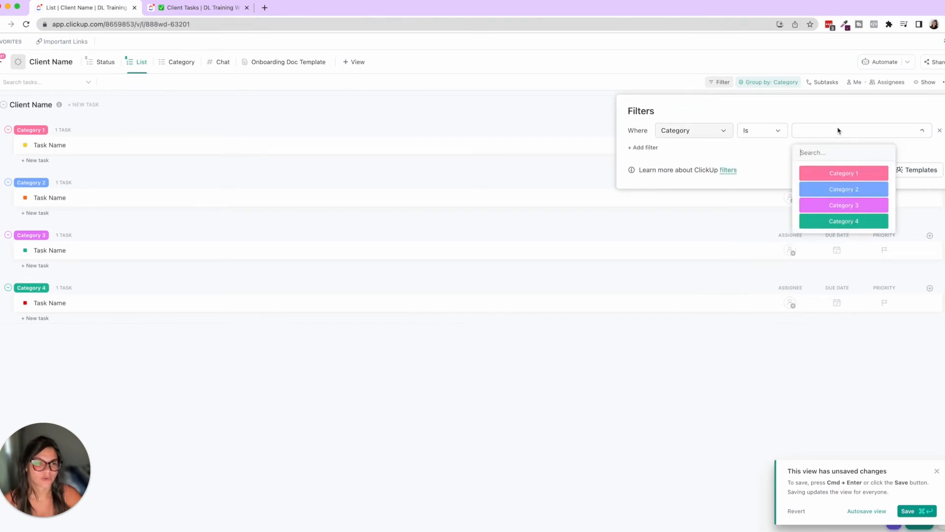
{"action": "left_click", "coordinate": [843, 173]}
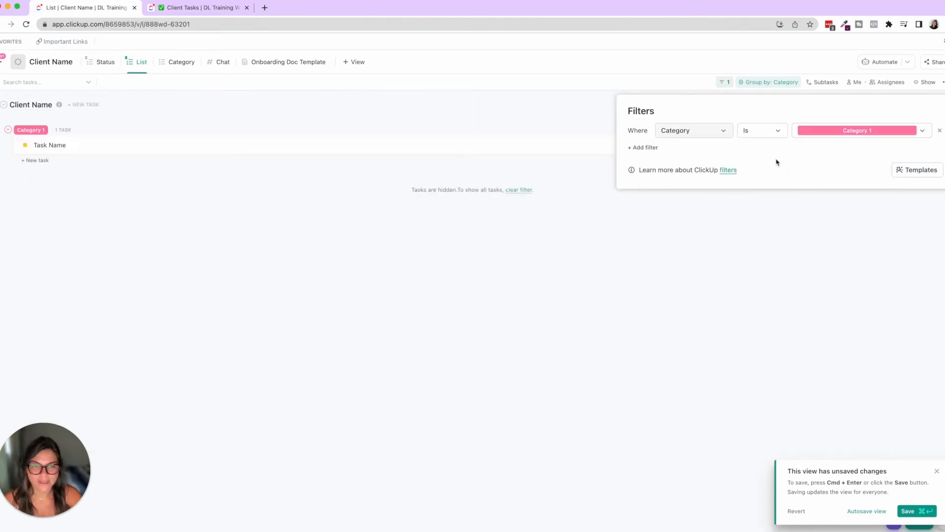
{"action": "left_click", "coordinate": [642, 147]}
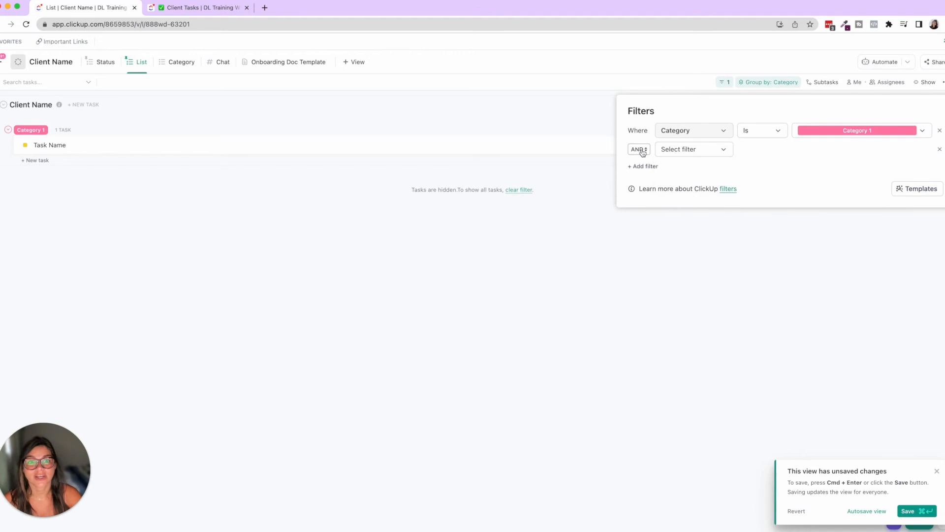
{"action": "left_click", "coordinate": [693, 148]}
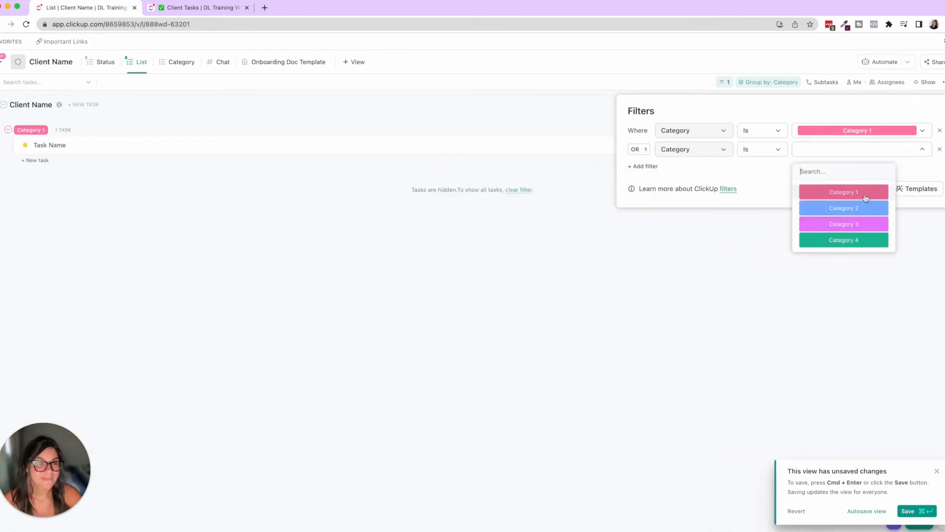
{"action": "left_click", "coordinate": [843, 207]}
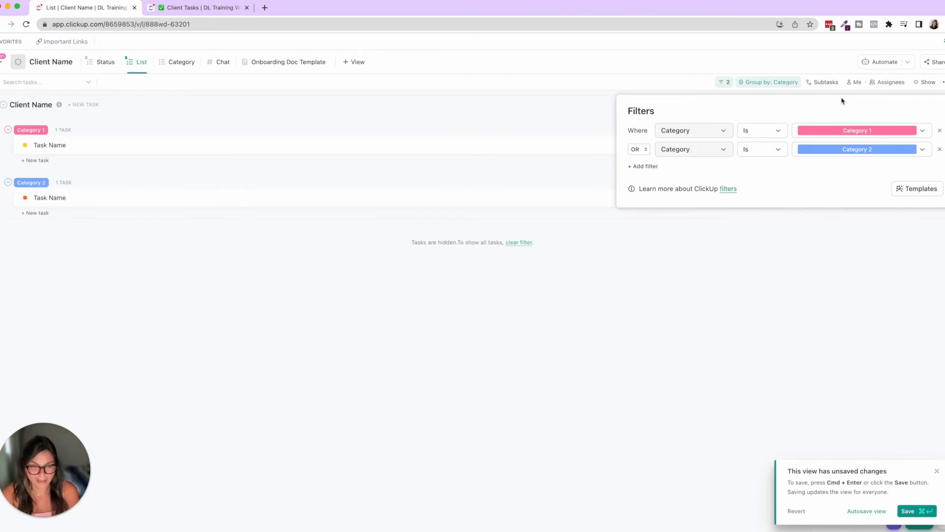
{"action": "mouse_move", "coordinate": [216, 70]}
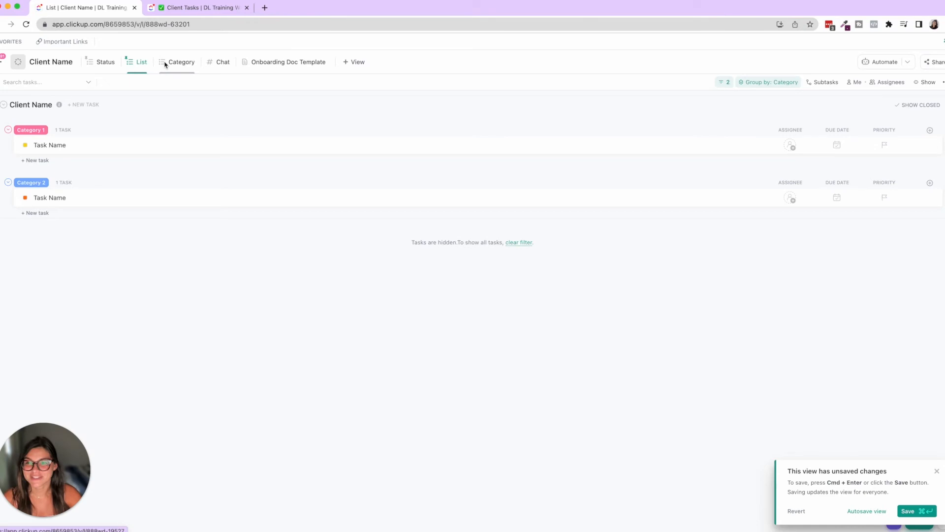
Briefly group the tasks by Status, then set Group by back to Category
{"action": "left_click", "coordinate": [771, 82]}
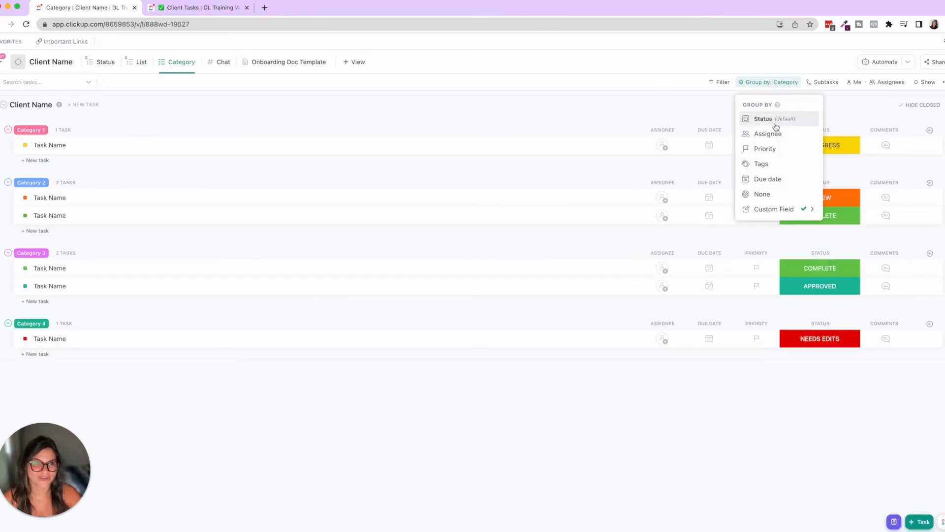
{"action": "left_click", "coordinate": [762, 118]}
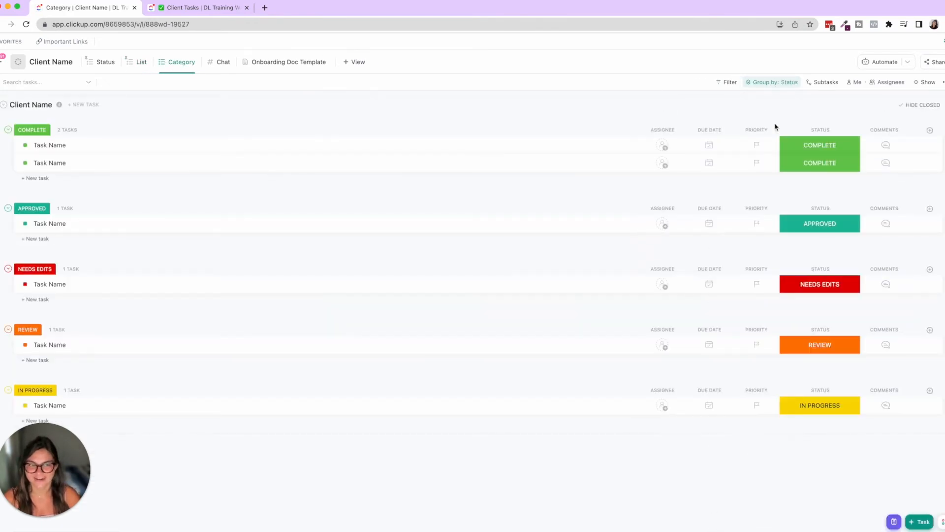
{"action": "left_click", "coordinate": [772, 82]}
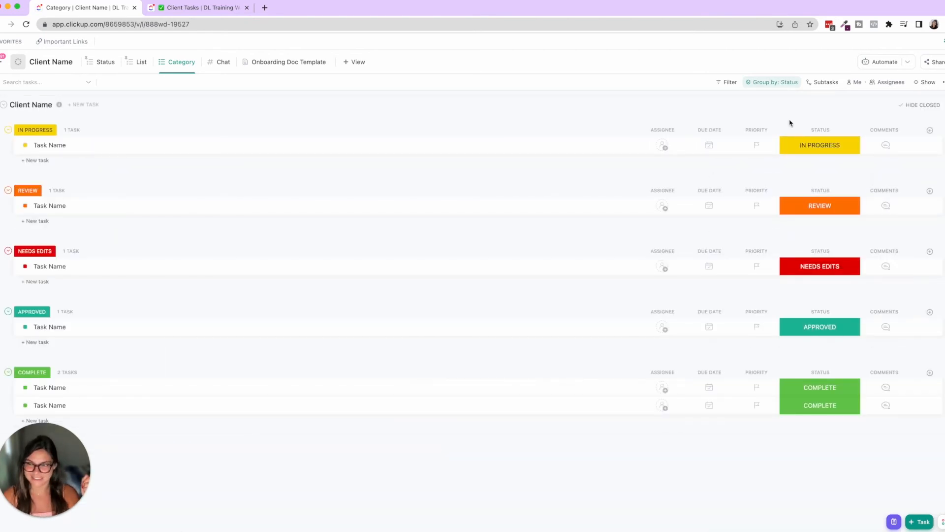
{"action": "mouse_move", "coordinate": [804, 131]}
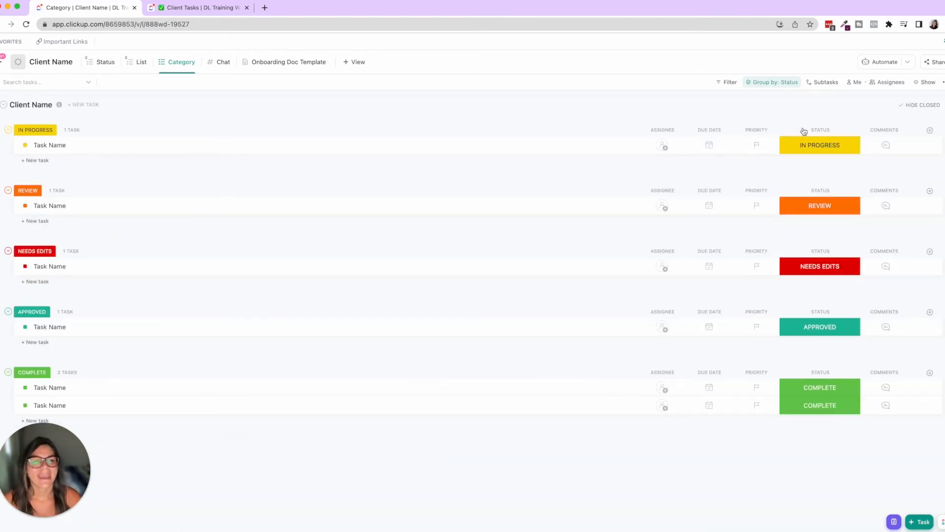
{"action": "left_click", "coordinate": [774, 82]}
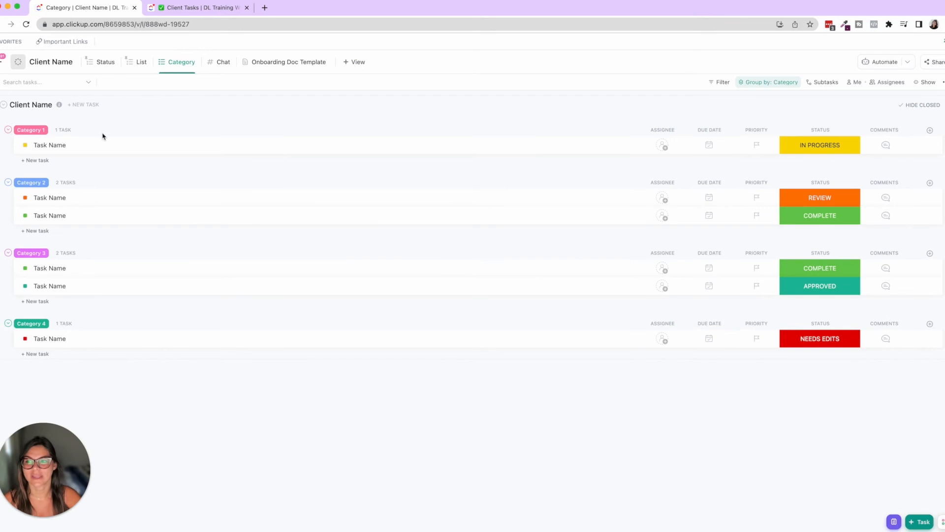
{"action": "left_click", "coordinate": [820, 129]}
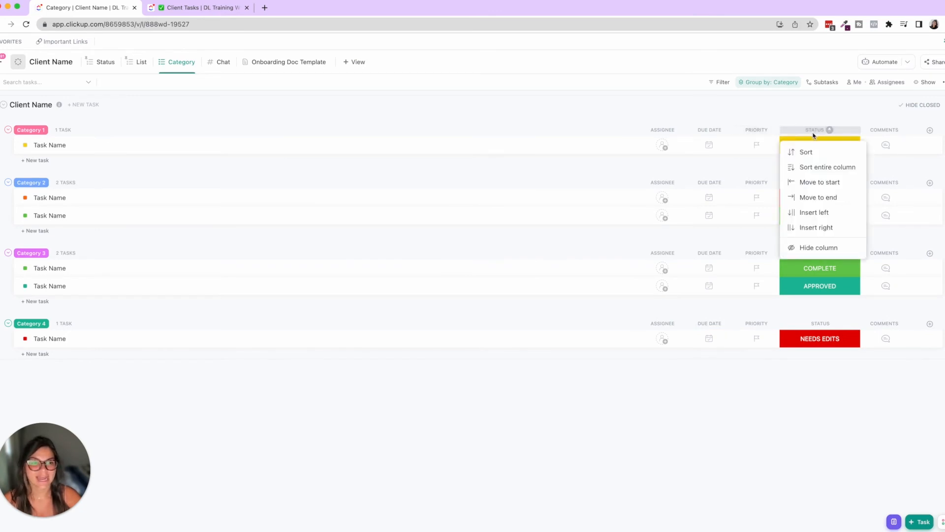
{"action": "left_click", "coordinate": [818, 247]}
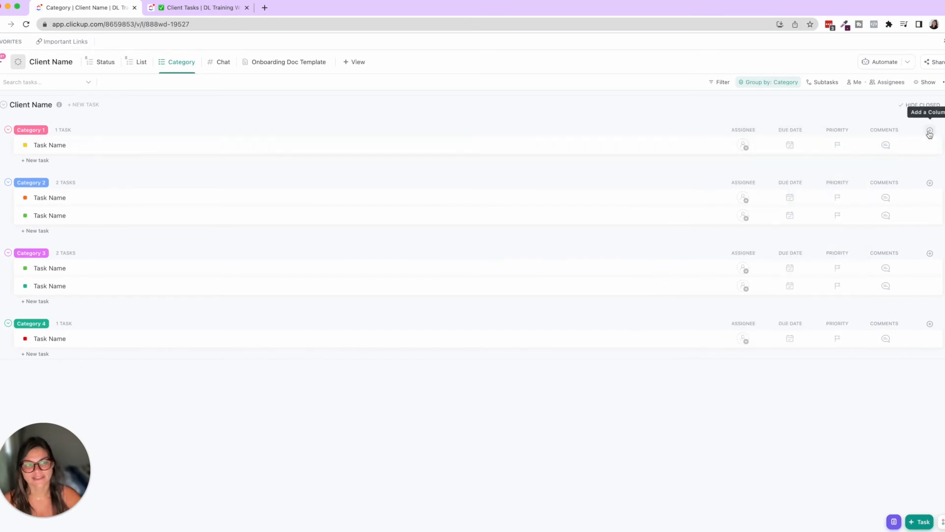
{"action": "left_click", "coordinate": [929, 132]}
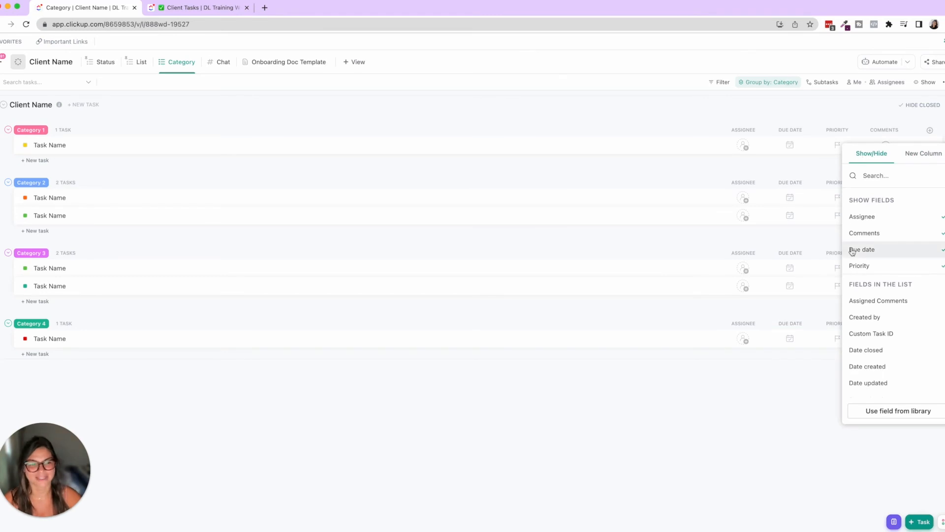
{"action": "scroll", "scroll_direction": "down", "scroll_amount": 3}
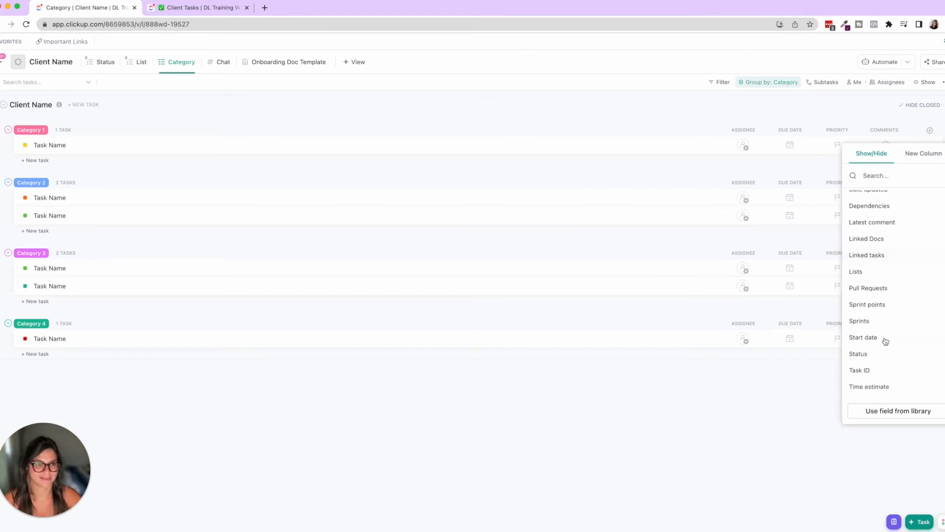
{"action": "left_click", "coordinate": [858, 354]}
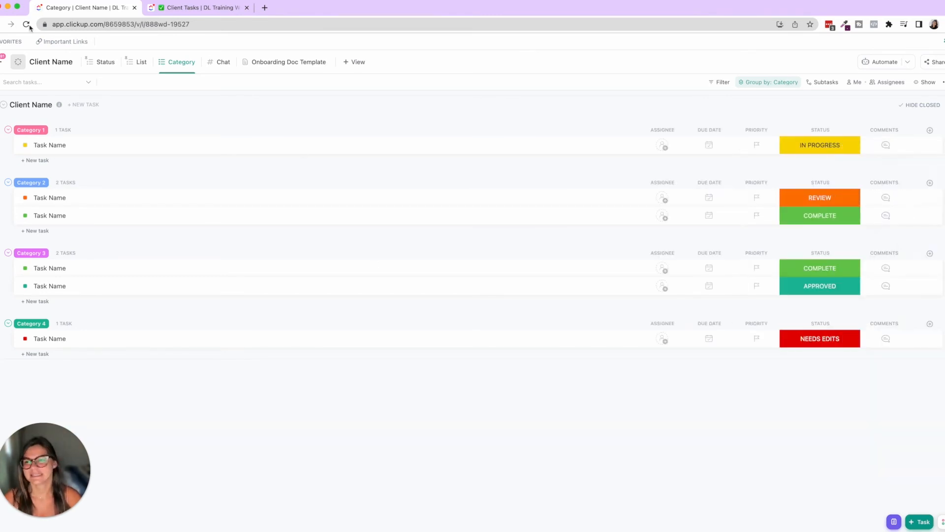
In the Status view, hide the Category column, then restore it from the Show/Hide panel
{"action": "left_click", "coordinate": [105, 62]}
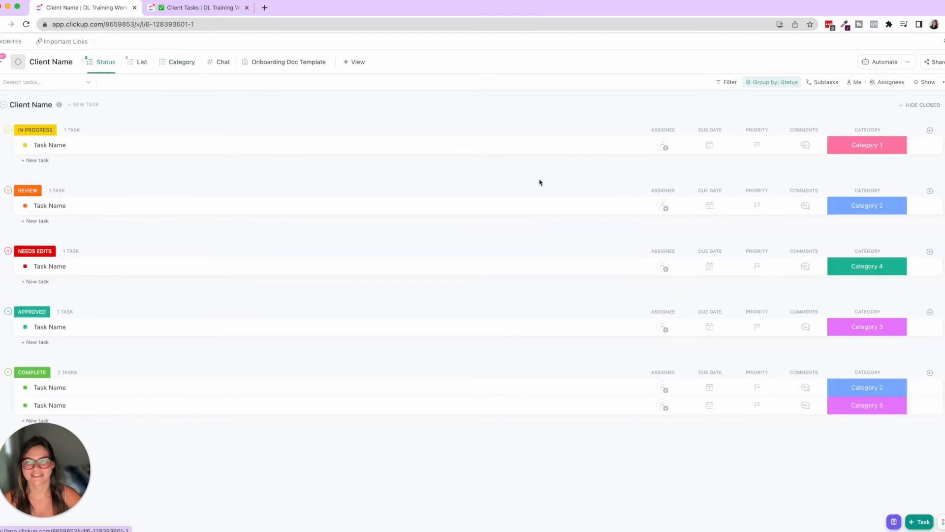
{"action": "left_click", "coordinate": [867, 130]}
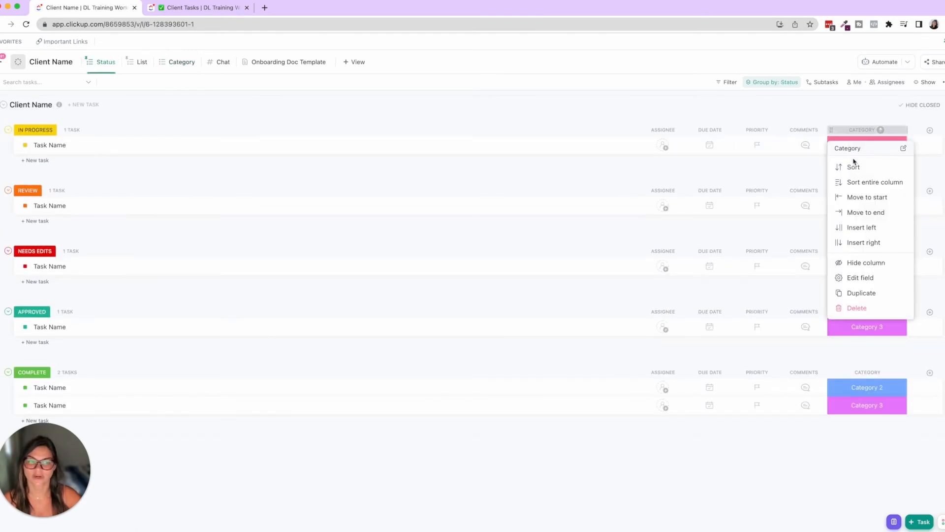
{"action": "left_click", "coordinate": [866, 262]}
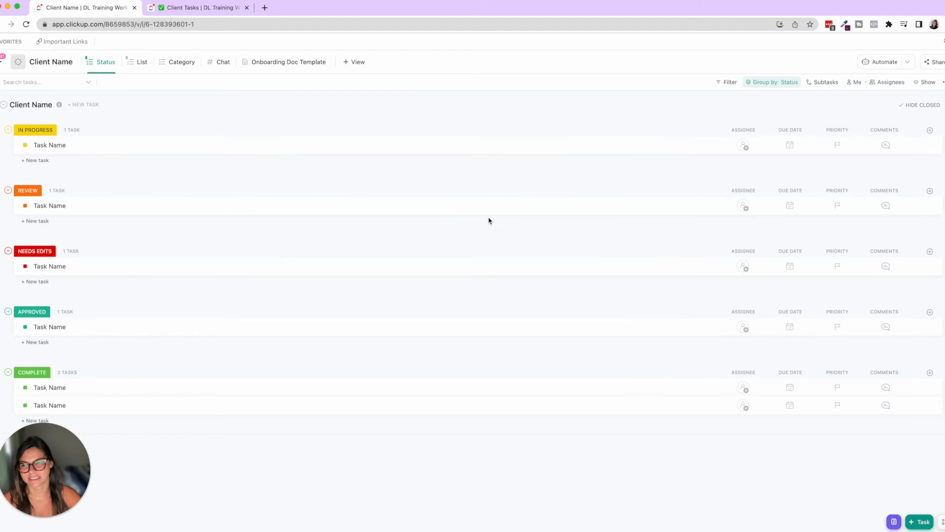
{"action": "left_click", "coordinate": [930, 129]}
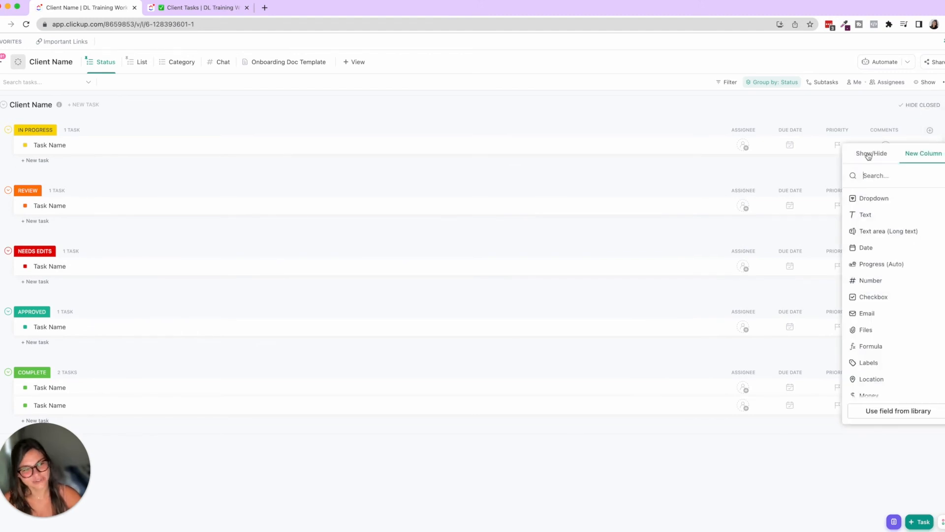
{"action": "left_click", "coordinate": [870, 153]}
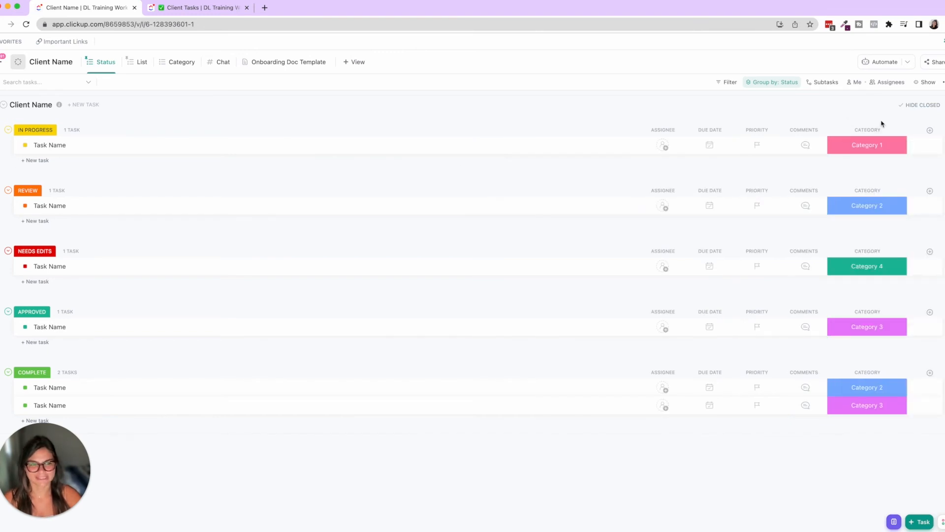
{"action": "mouse_move", "coordinate": [736, 140]}
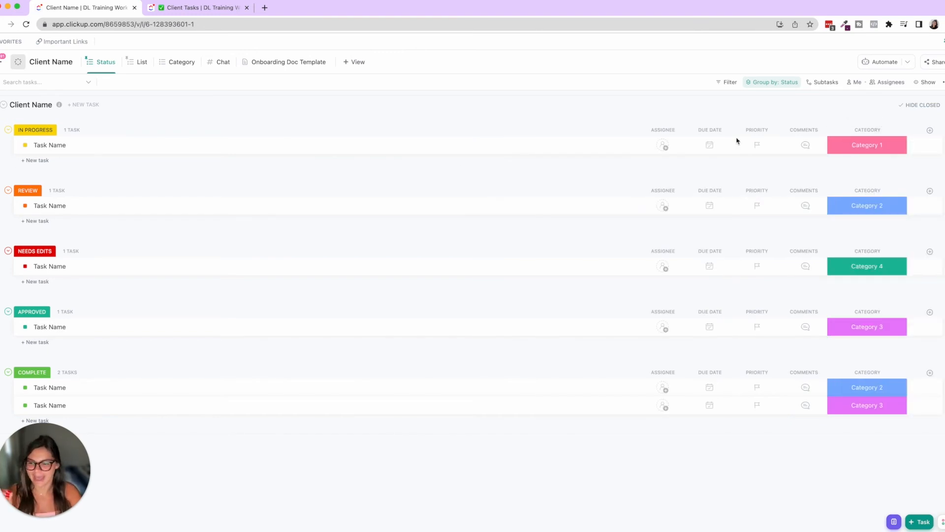
{"action": "left_click", "coordinate": [49, 145]}
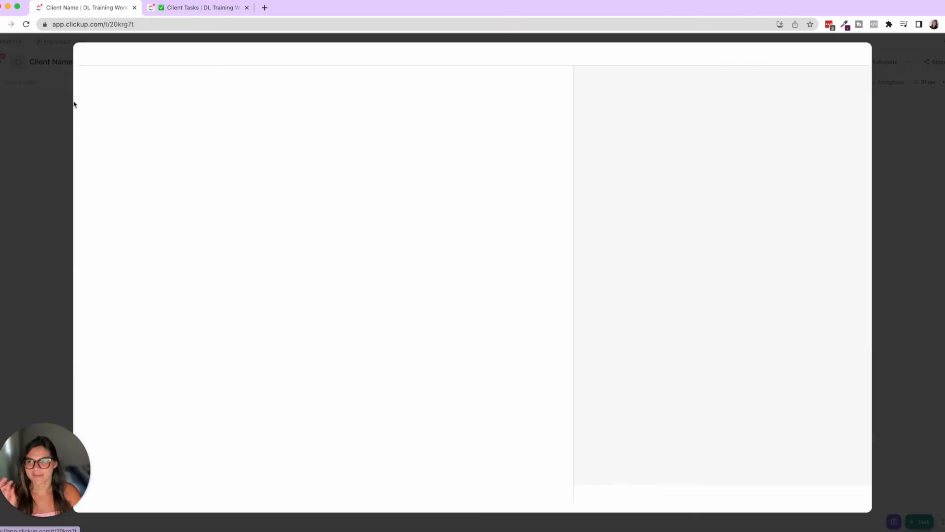
{"action": "left_click", "coordinate": [112, 84]}
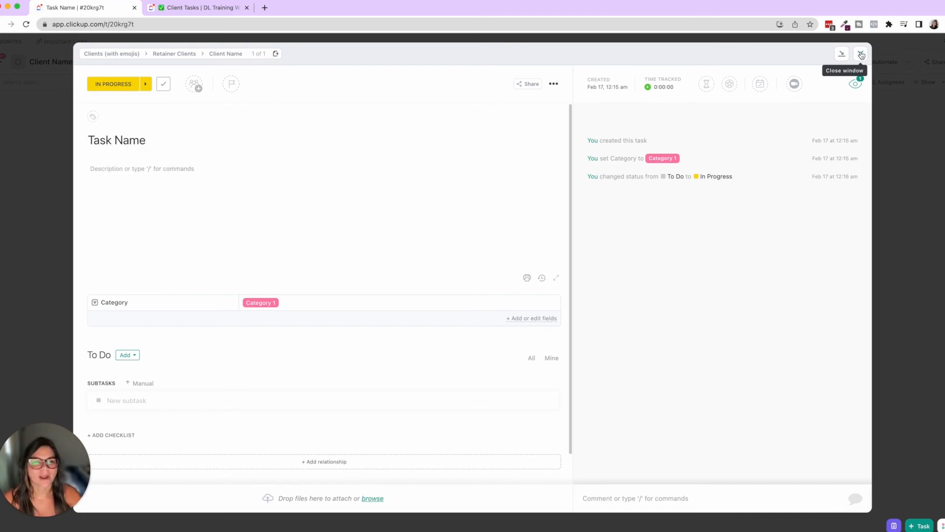
{"action": "left_click", "coordinate": [861, 54]}
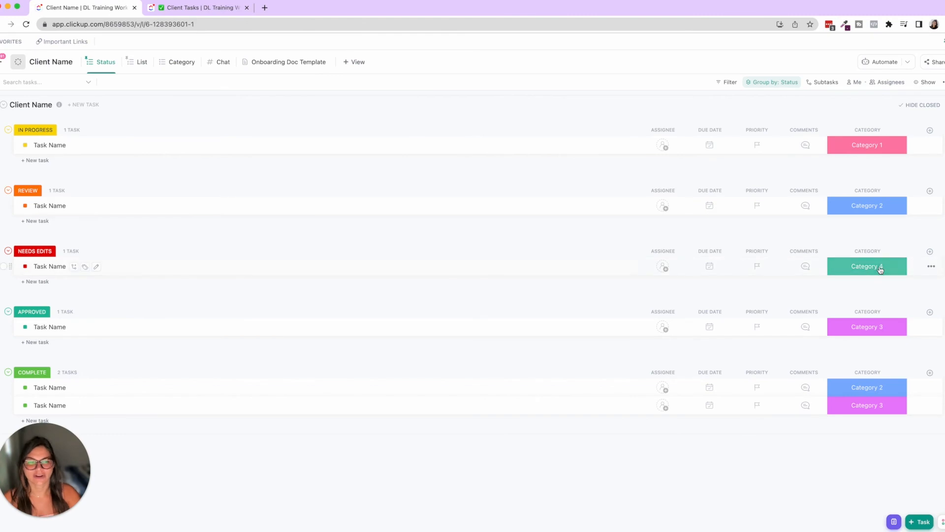
{"action": "mouse_move", "coordinate": [884, 129]}
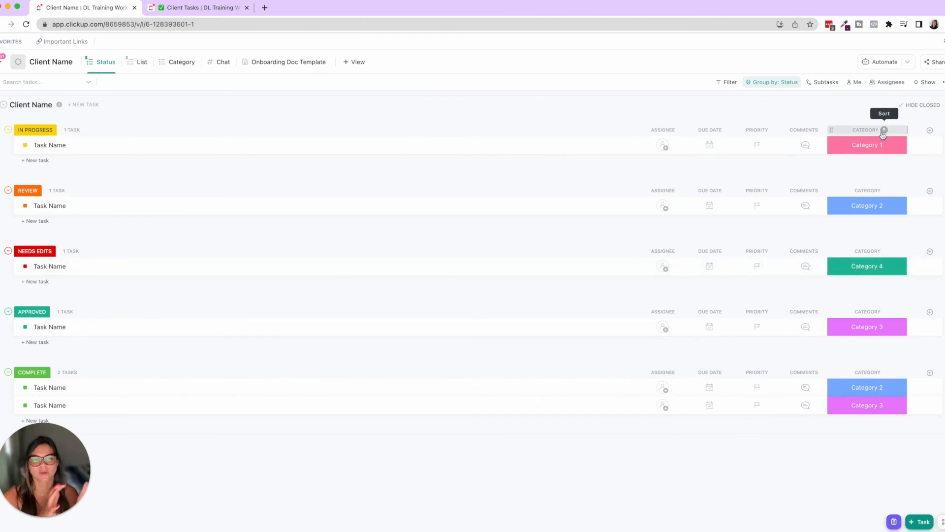